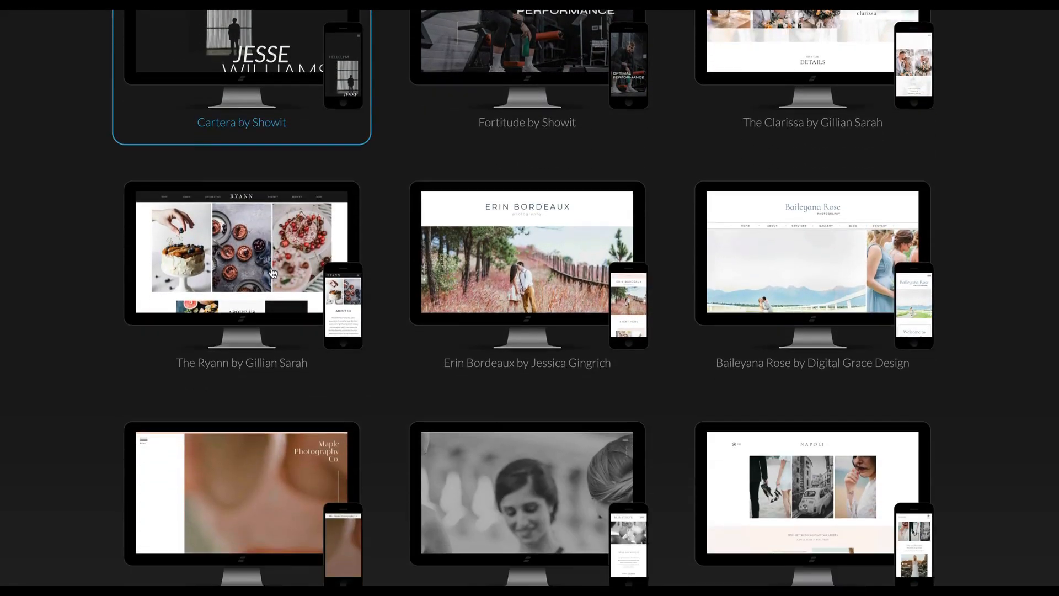
# Add the Rosemary Final Share design by its Shared Design Key and open its preview
pyautogui.scroll(-3)
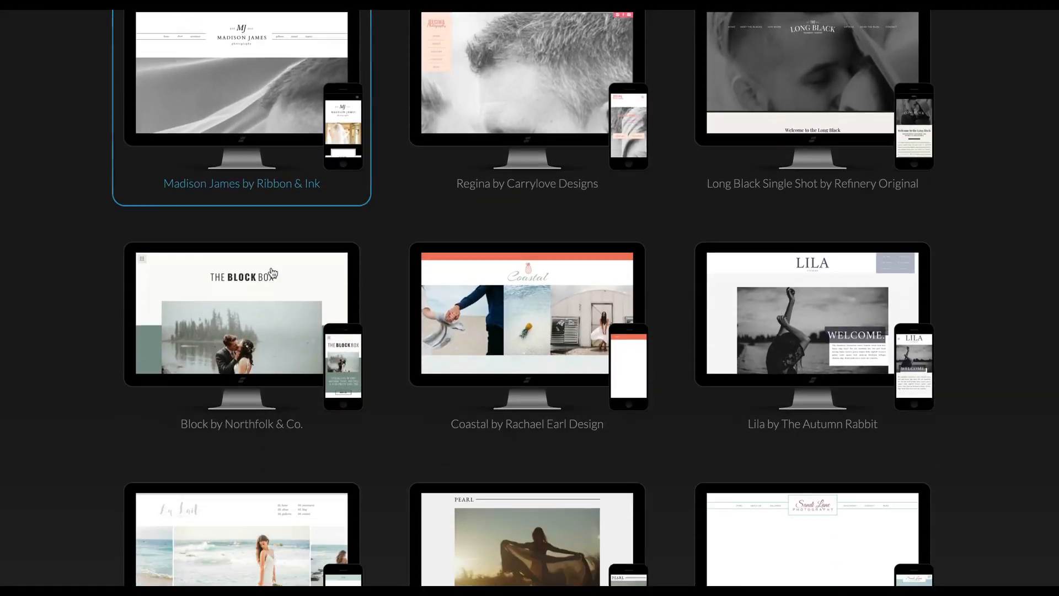
pyautogui.scroll(-3)
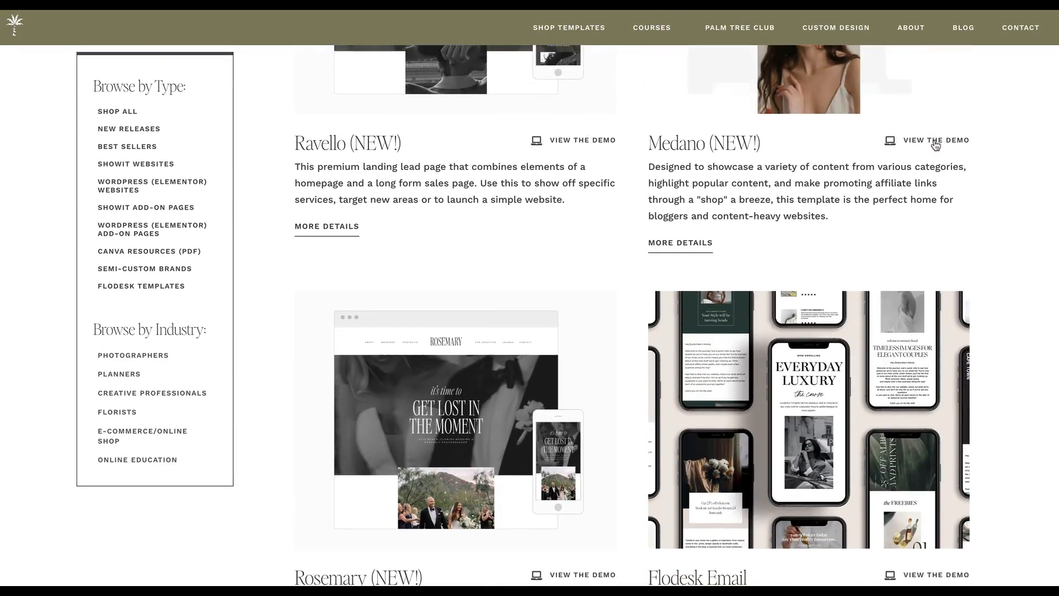
pyautogui.scroll(-3)
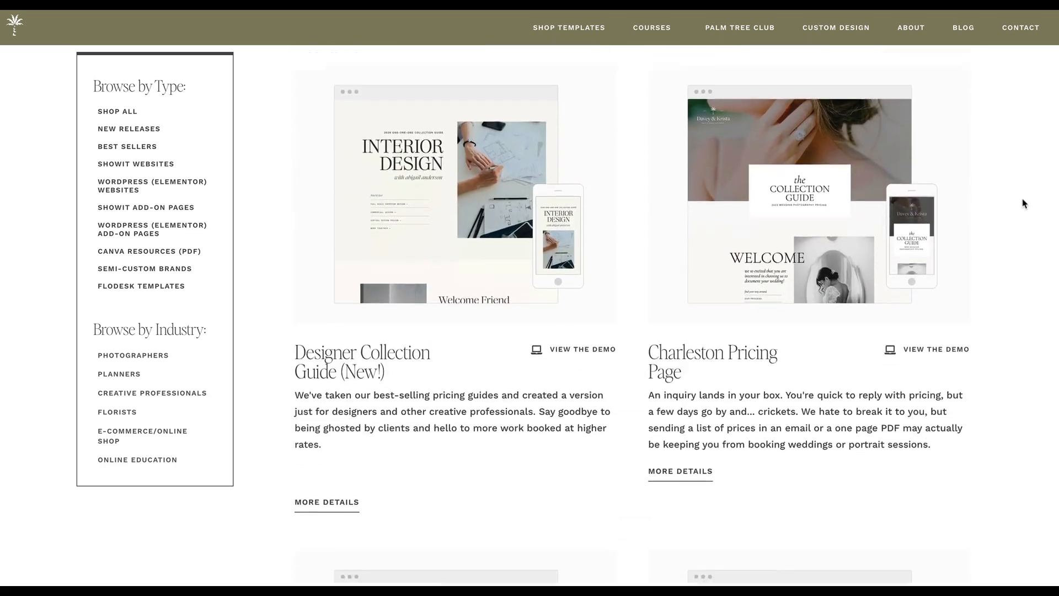
pyautogui.scroll(-3)
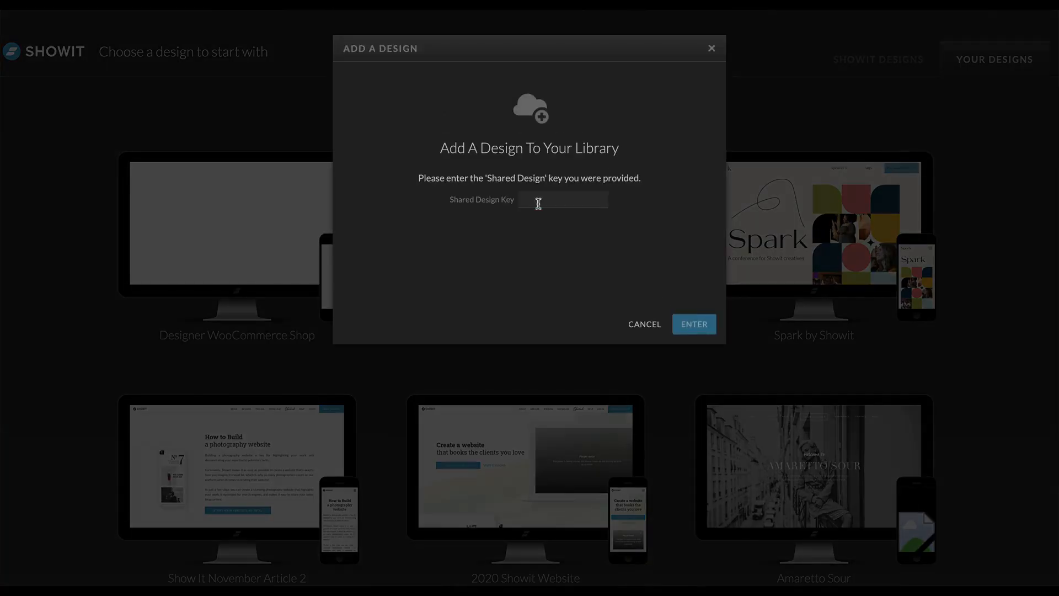
pyautogui.click(692, 325)
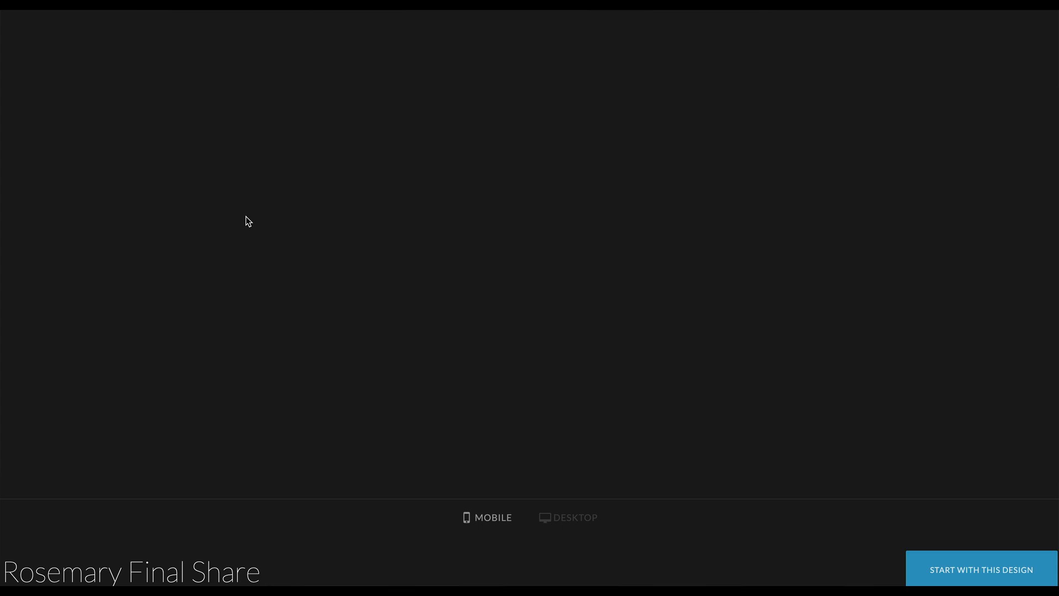
pyautogui.click(979, 569)
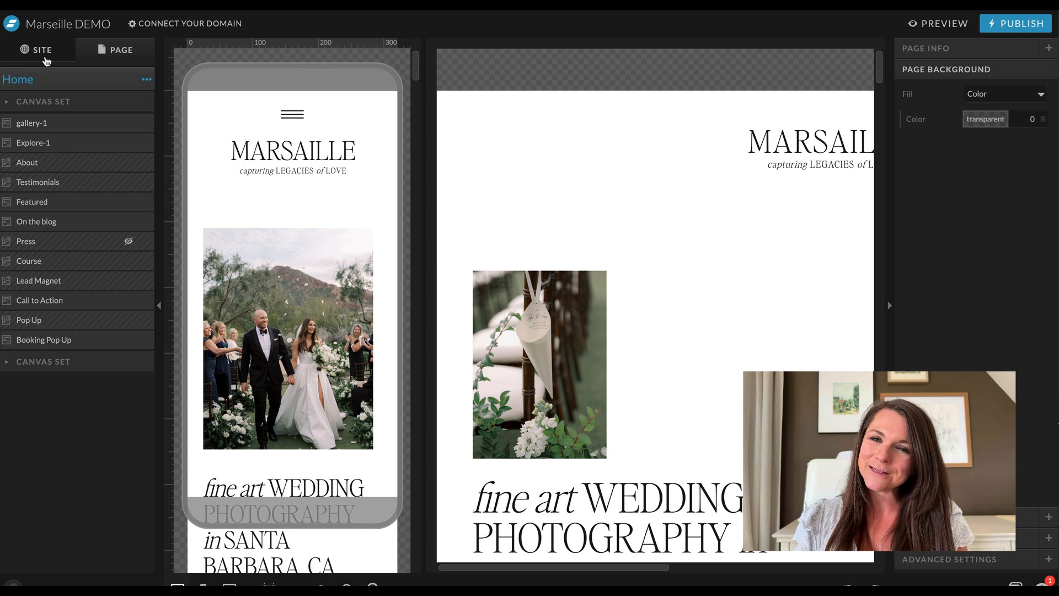
# Show the Marseille DEMO site's page list and site-wide settings via the Site tab
pyautogui.click(39, 50)
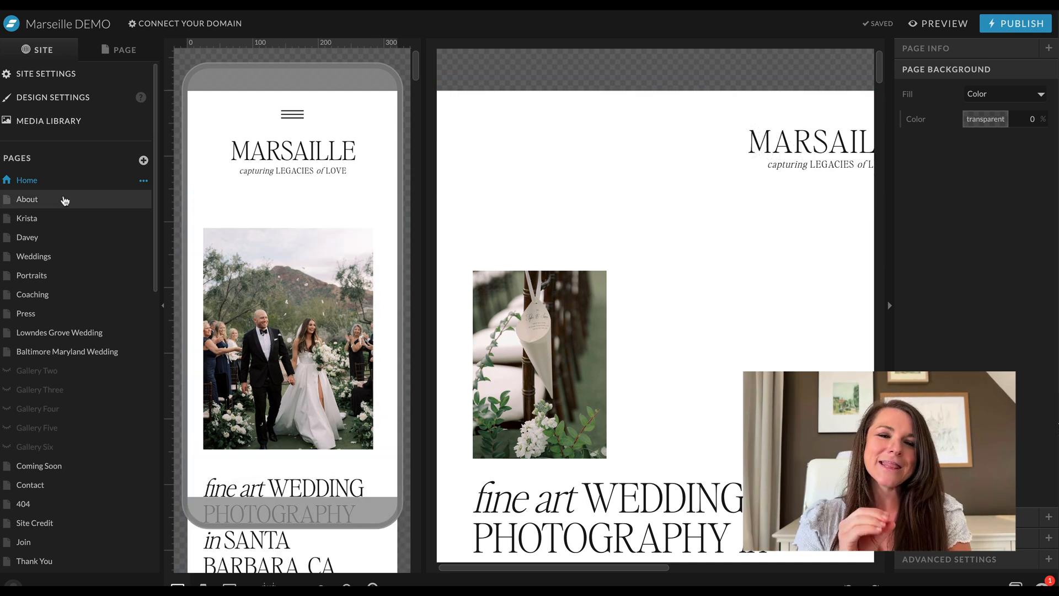
pyautogui.moveTo(74, 351)
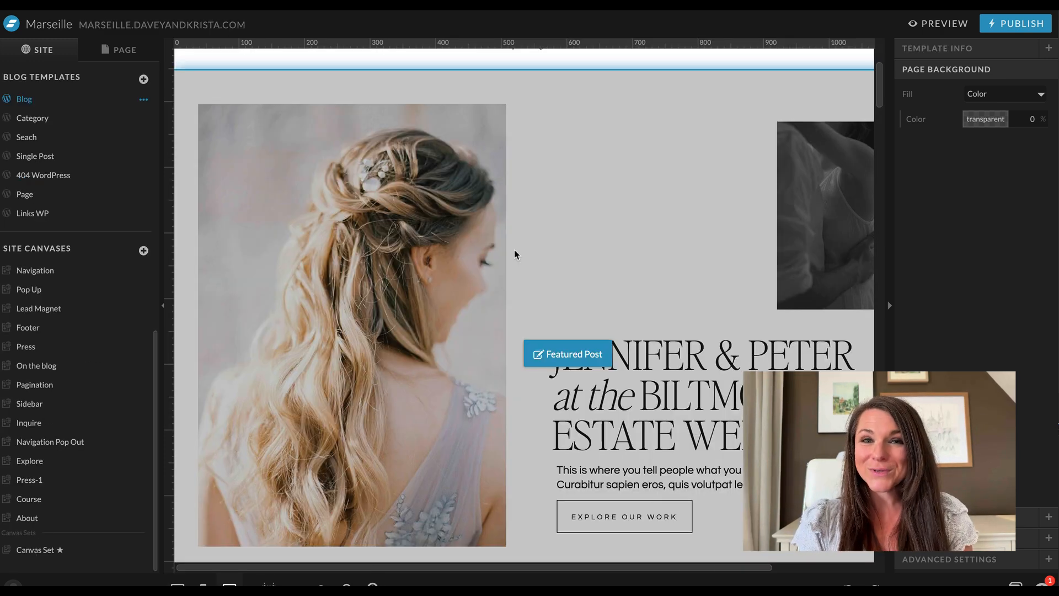
# Bring the Blog template's Posts-2 canvas into view and select its post image placeholder
pyautogui.scroll(-3)
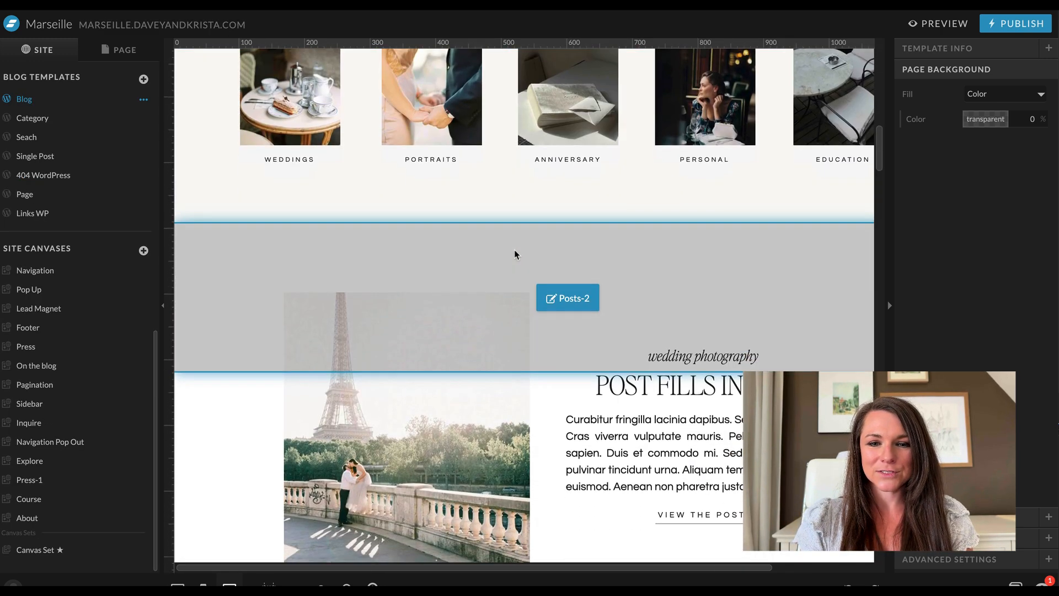
pyautogui.scroll(-3)
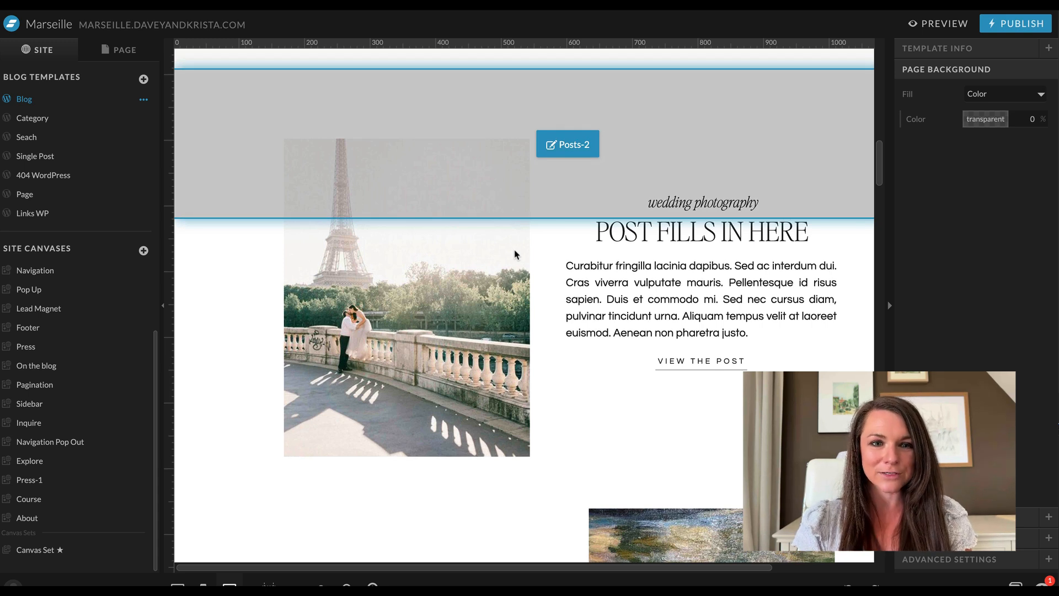
pyautogui.click(567, 143)
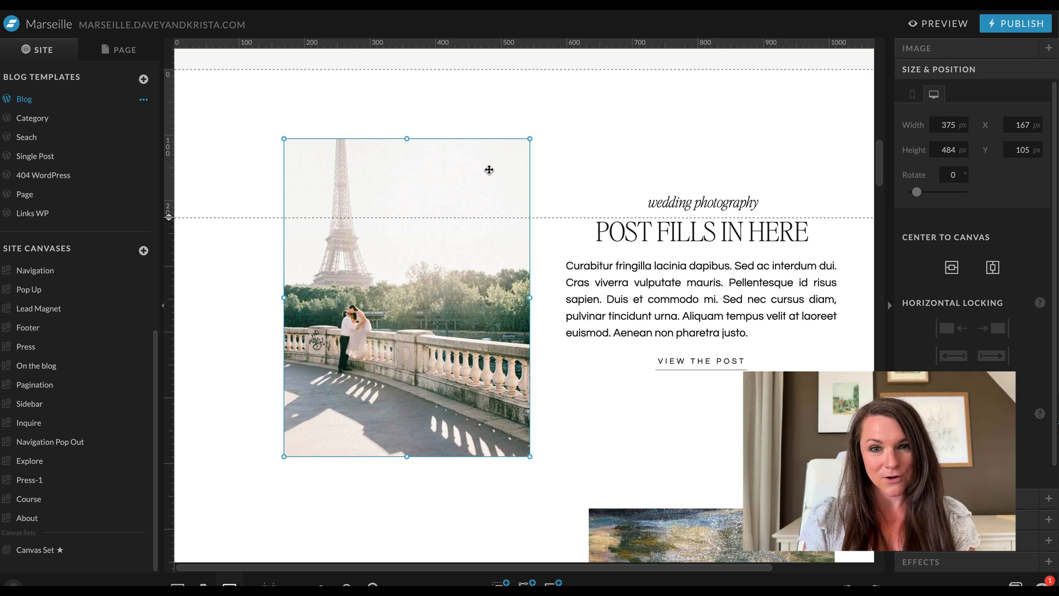
pyautogui.moveTo(446, 163)
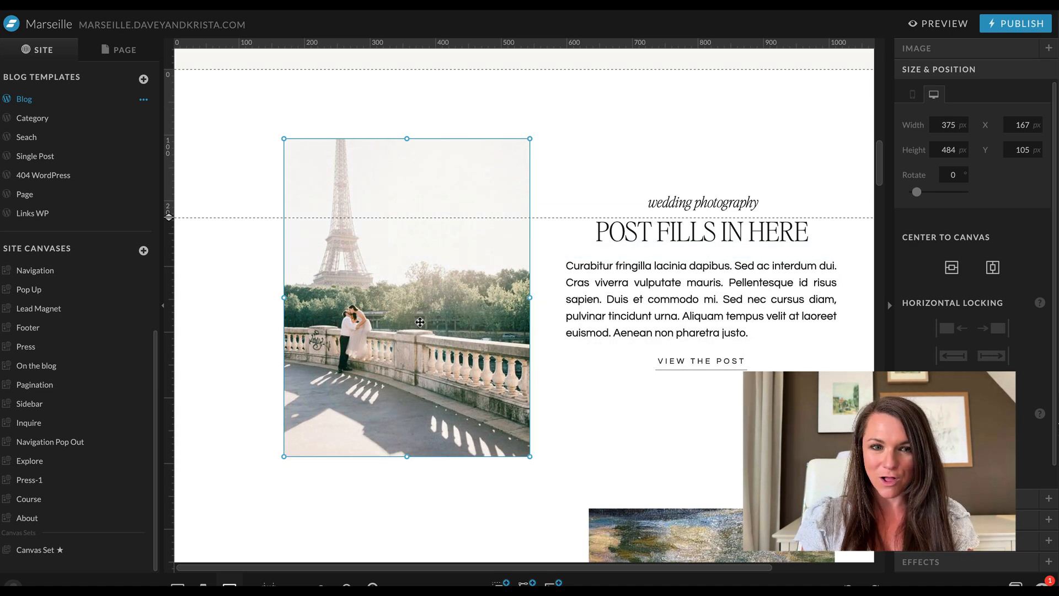
pyautogui.moveTo(625, 215)
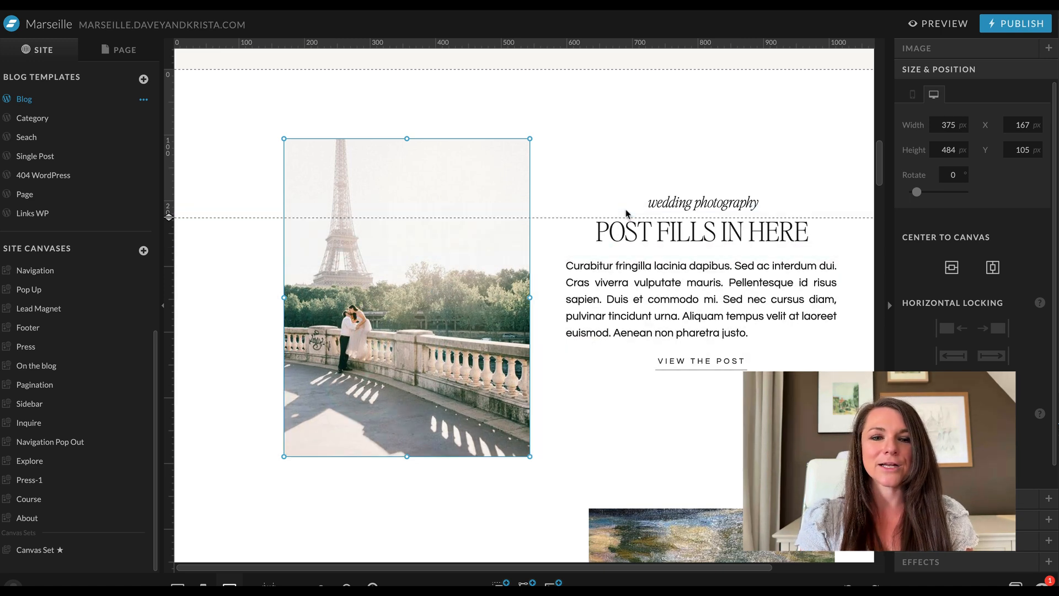
pyautogui.click(701, 202)
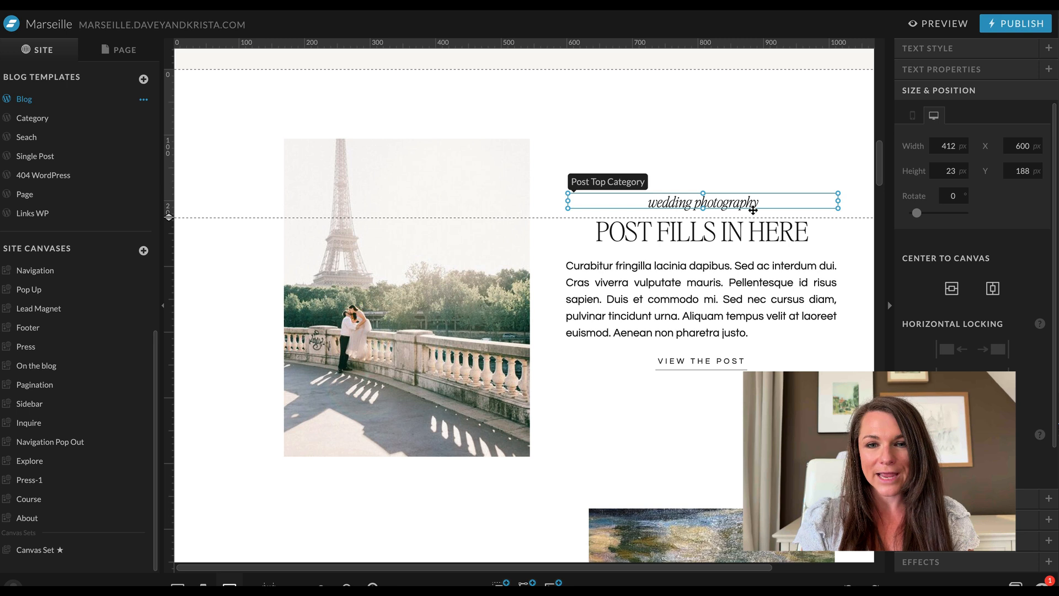
pyautogui.moveTo(968, 60)
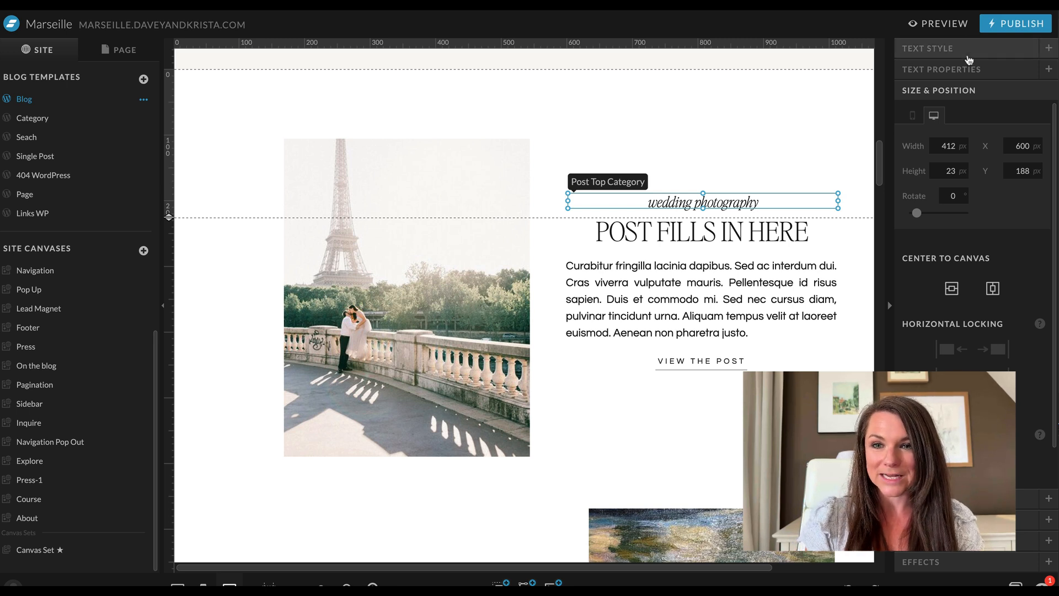
pyautogui.click(926, 47)
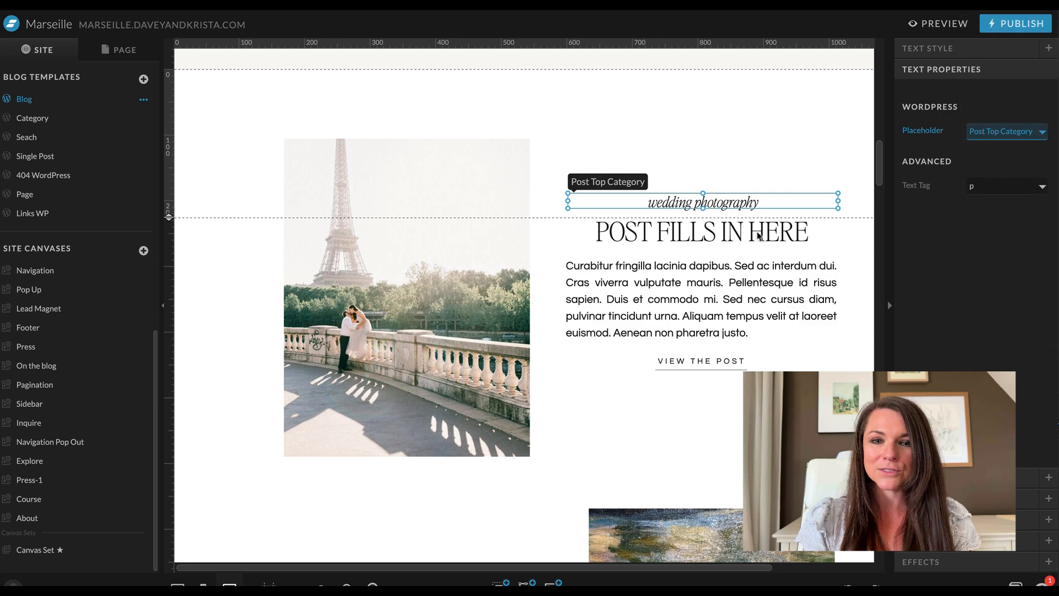
pyautogui.click(701, 232)
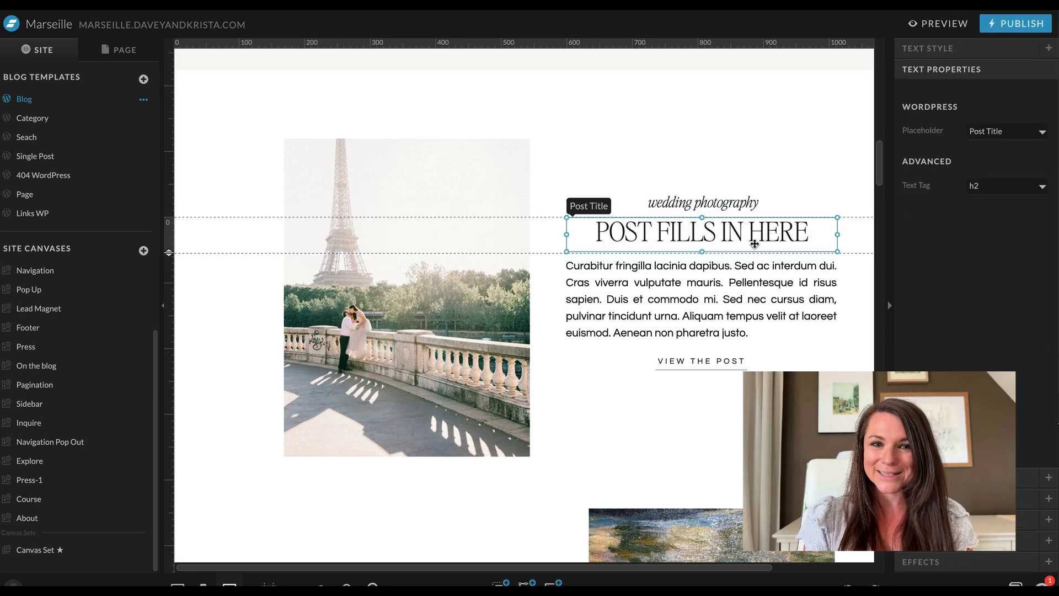
pyautogui.click(703, 308)
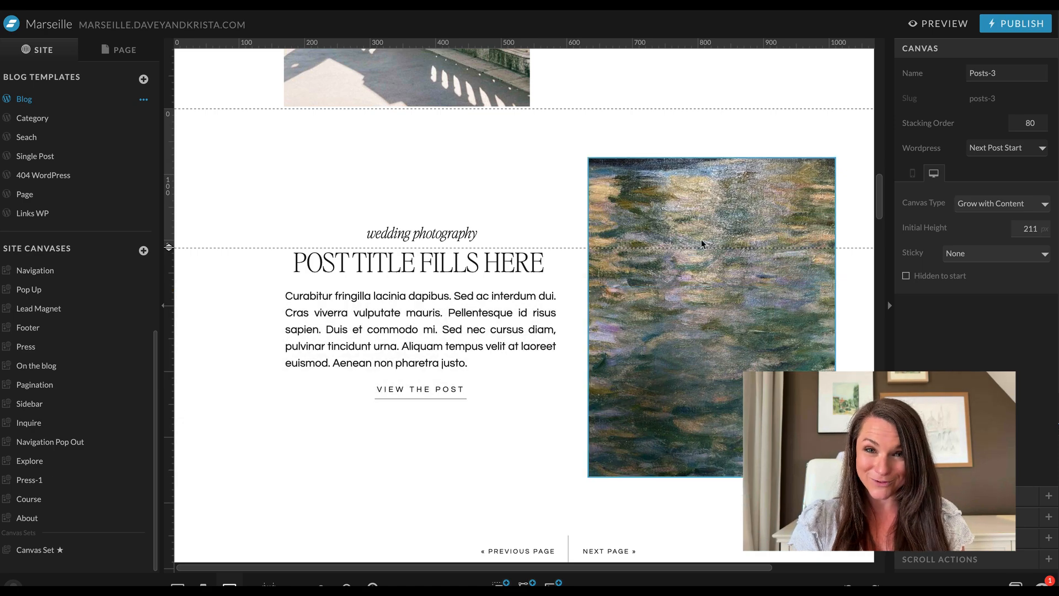
pyautogui.click(34, 156)
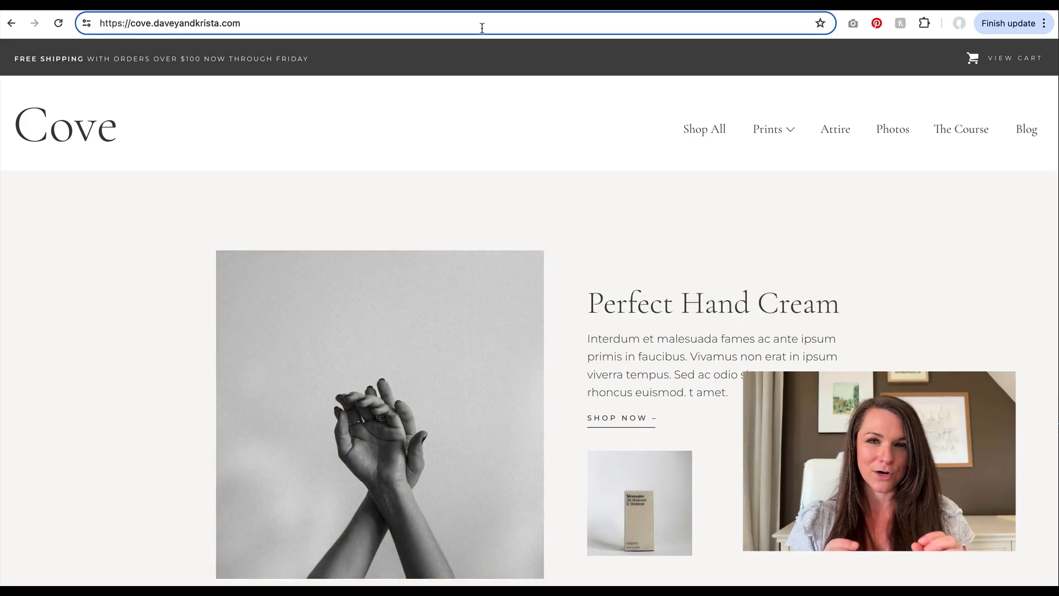
# Reach the Cove site's WordPress admin Dashboard via wp-admin and sign in
pyautogui.write('wp-admin')
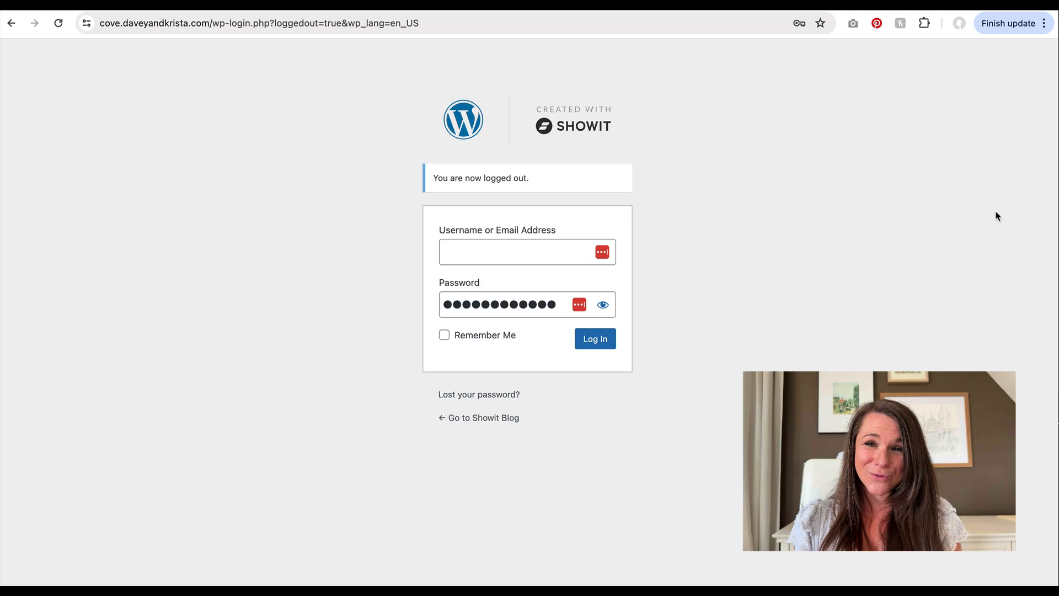
pyautogui.moveTo(503, 403)
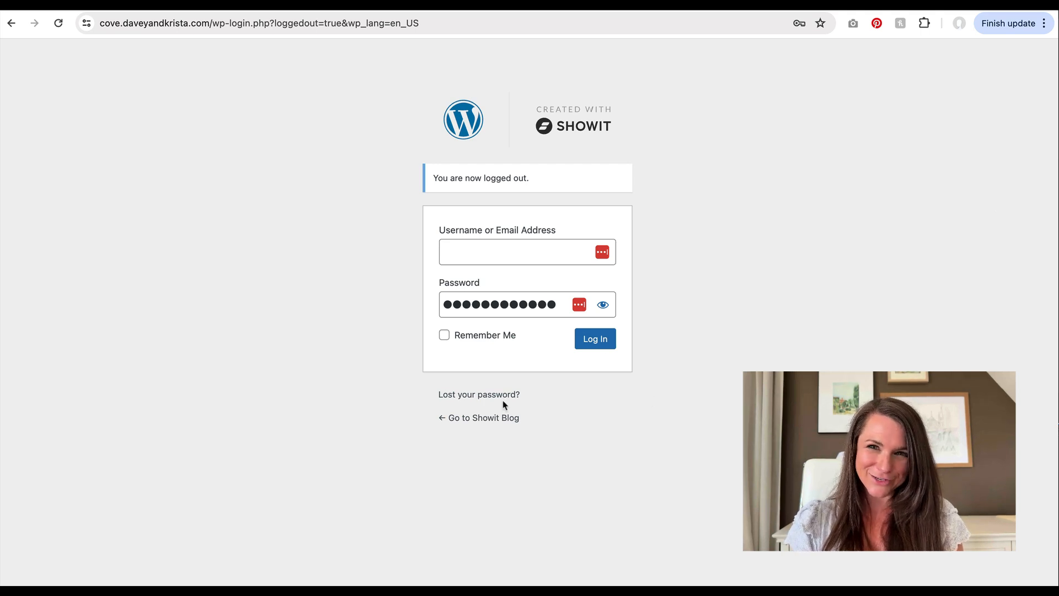
pyautogui.click(594, 338)
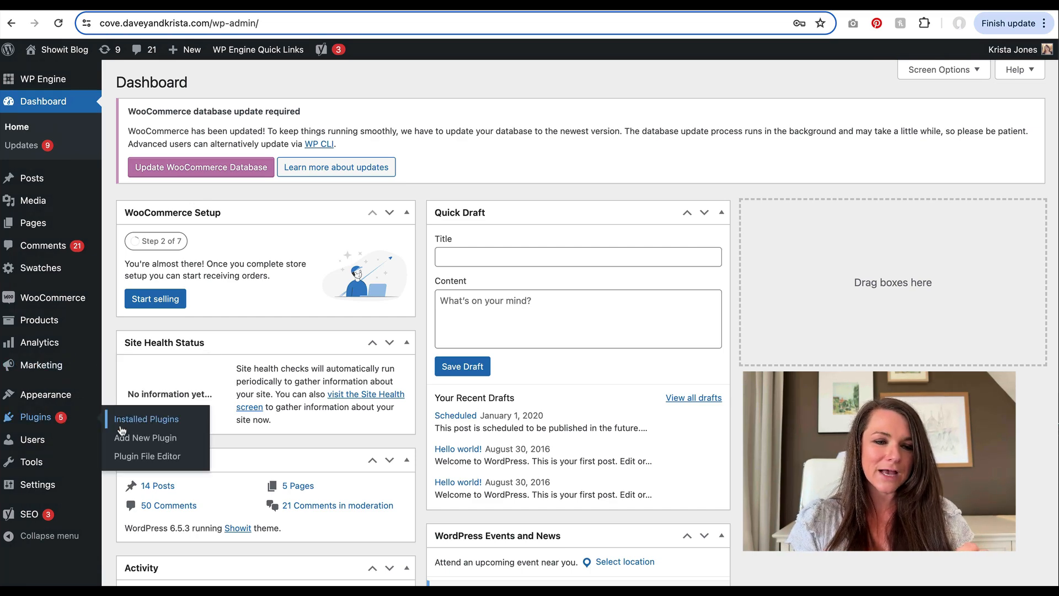
# Activate the Classic Editor plugin from the installed Plugins list
pyautogui.click(145, 419)
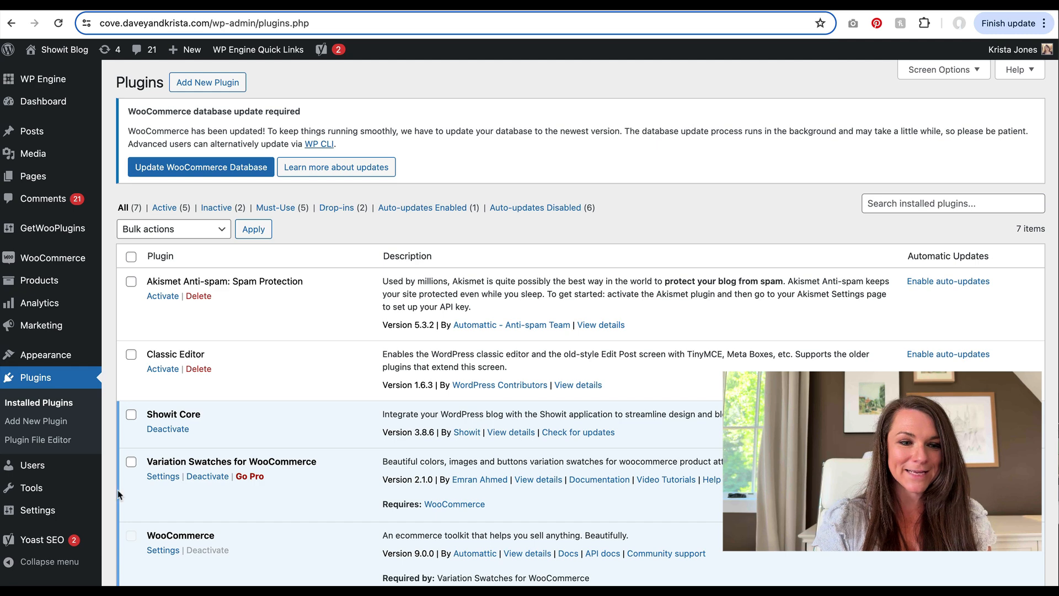
pyautogui.scroll(-3)
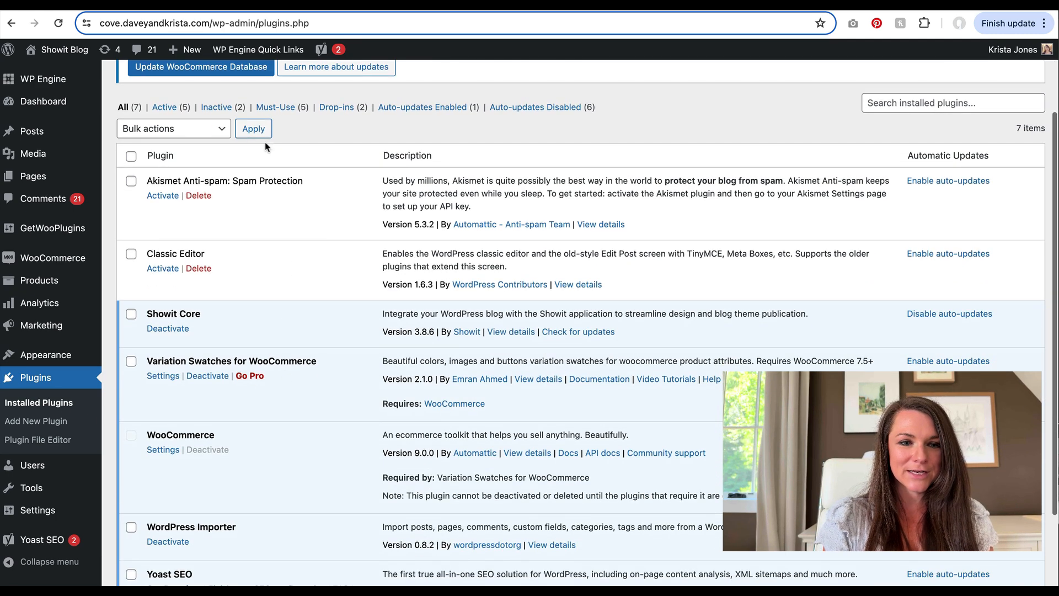
pyautogui.moveTo(480, 541)
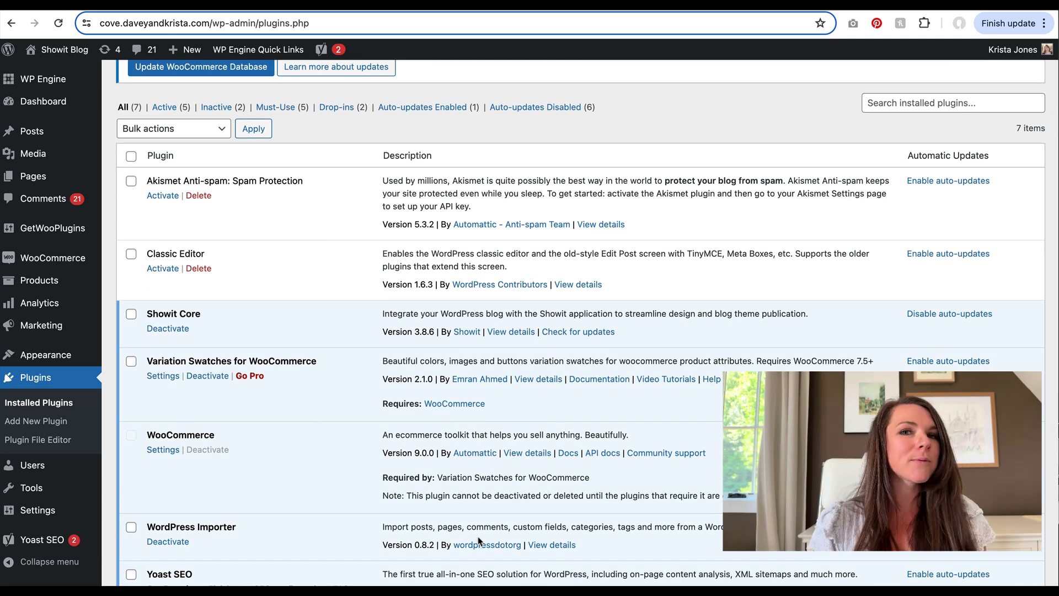
pyautogui.moveTo(143, 261)
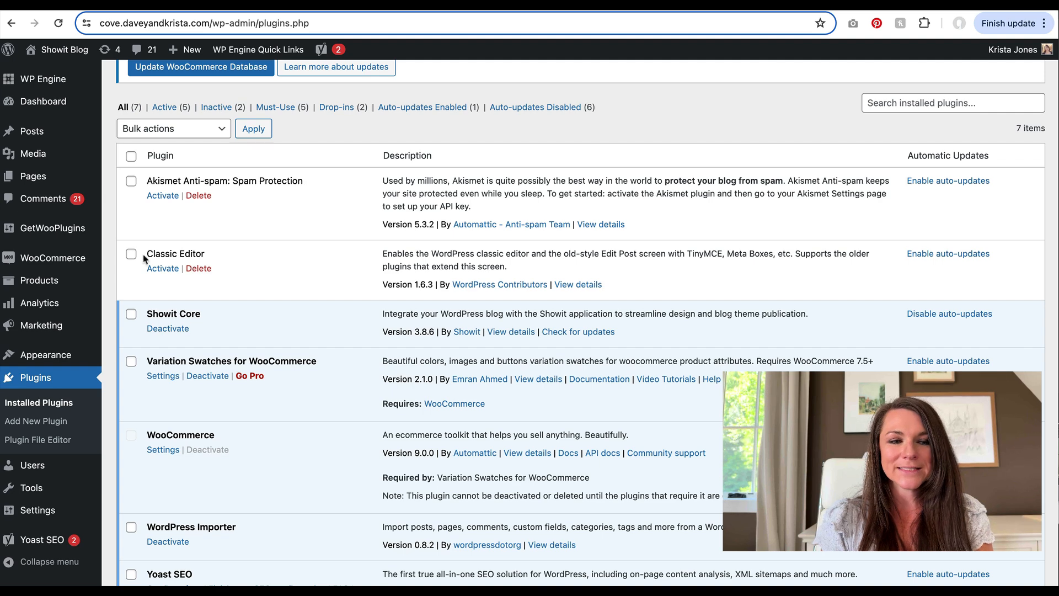
pyautogui.scroll(3)
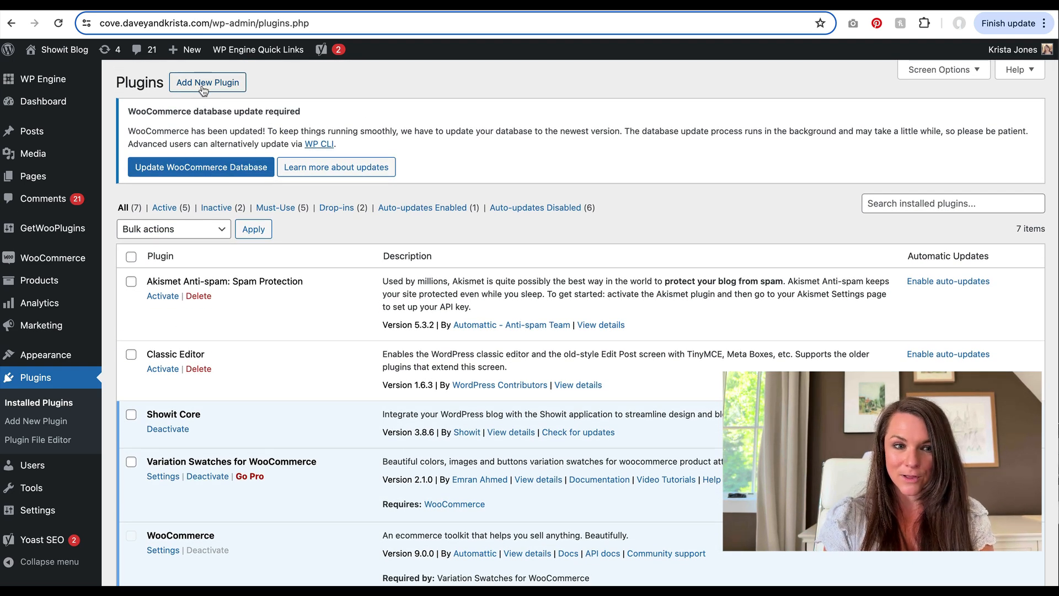
pyautogui.moveTo(254, 155)
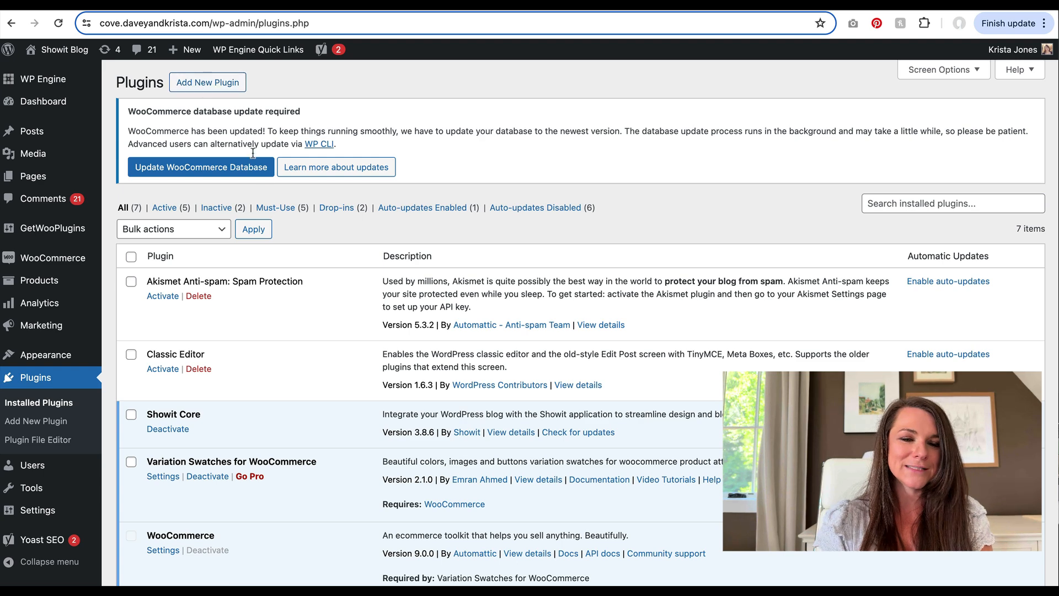
pyautogui.scroll(-3)
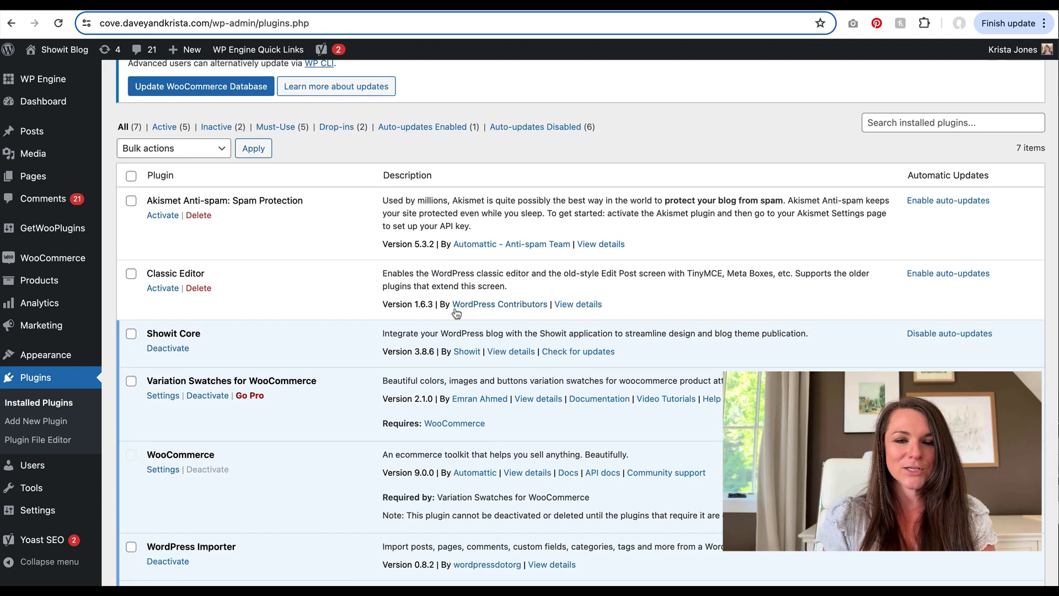
pyautogui.moveTo(185, 272)
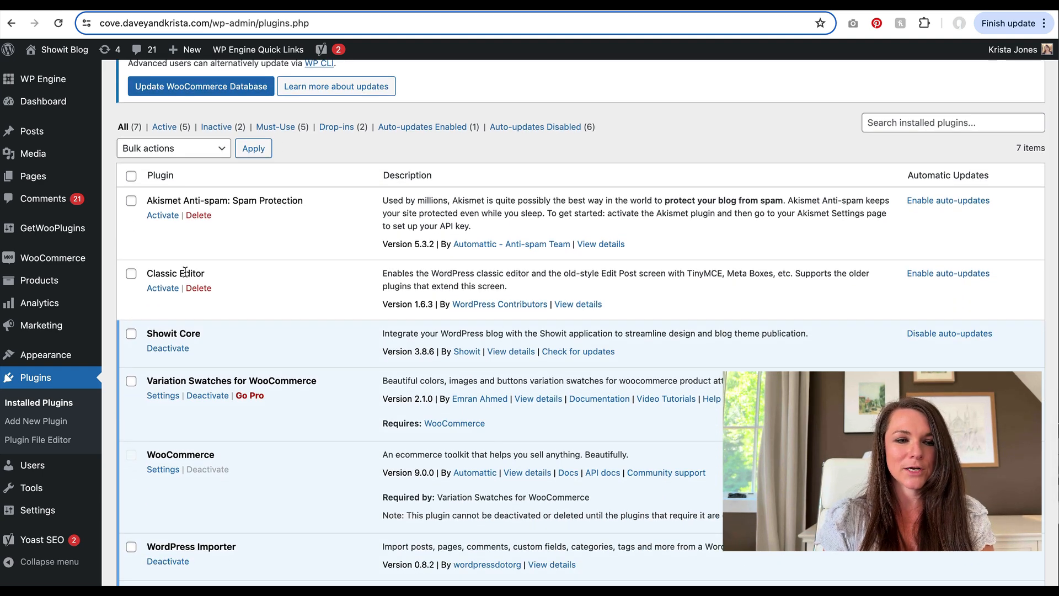
pyautogui.click(162, 288)
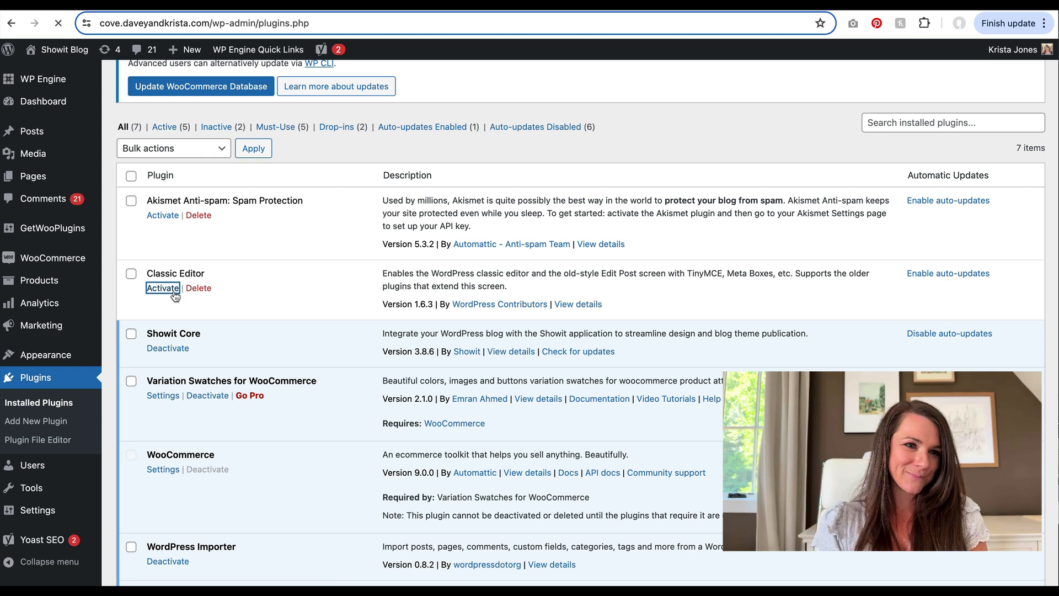
pyautogui.click(162, 288)
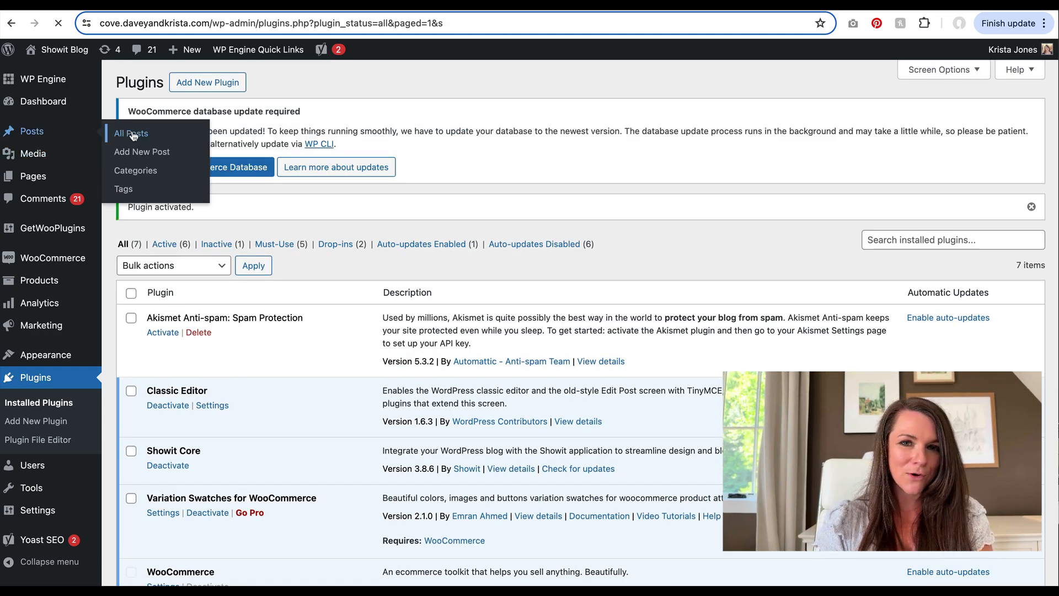
# Create a new post titled '9 Tips for Perfect Headshots' from All Posts
pyautogui.click(131, 133)
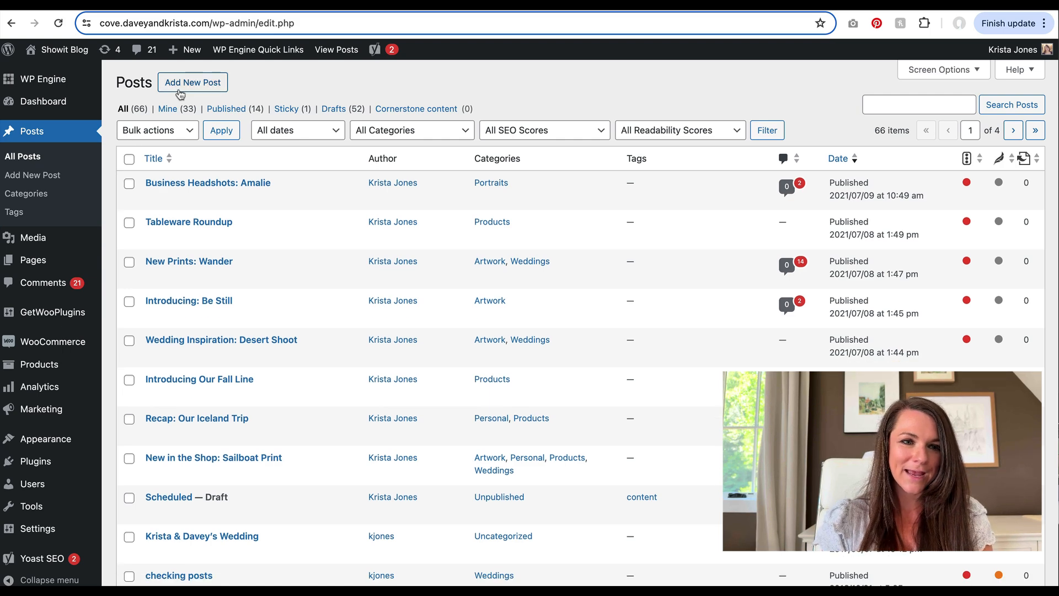
pyautogui.click(192, 82)
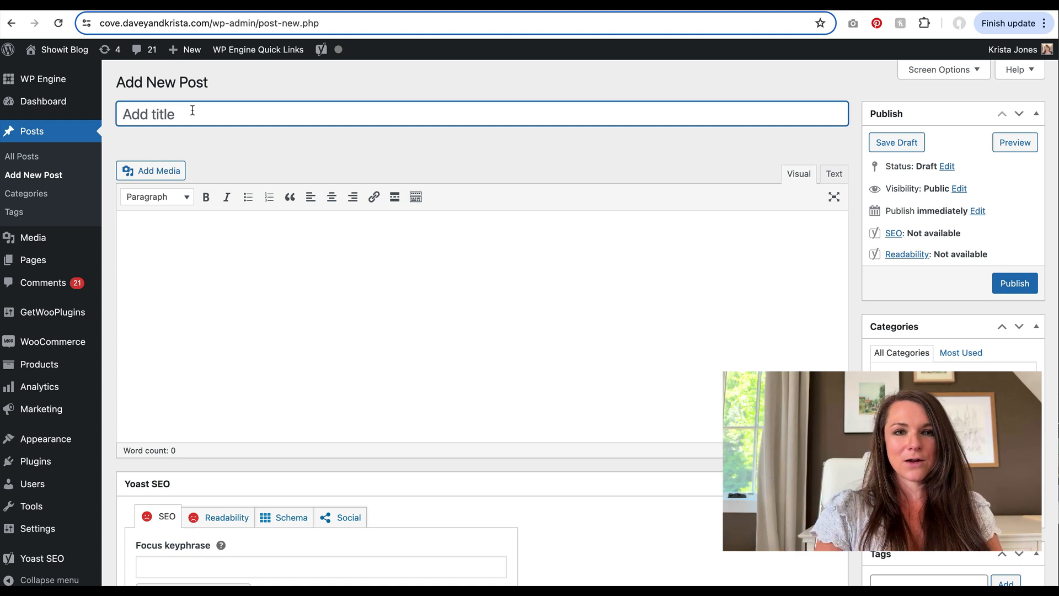
pyautogui.write('9')
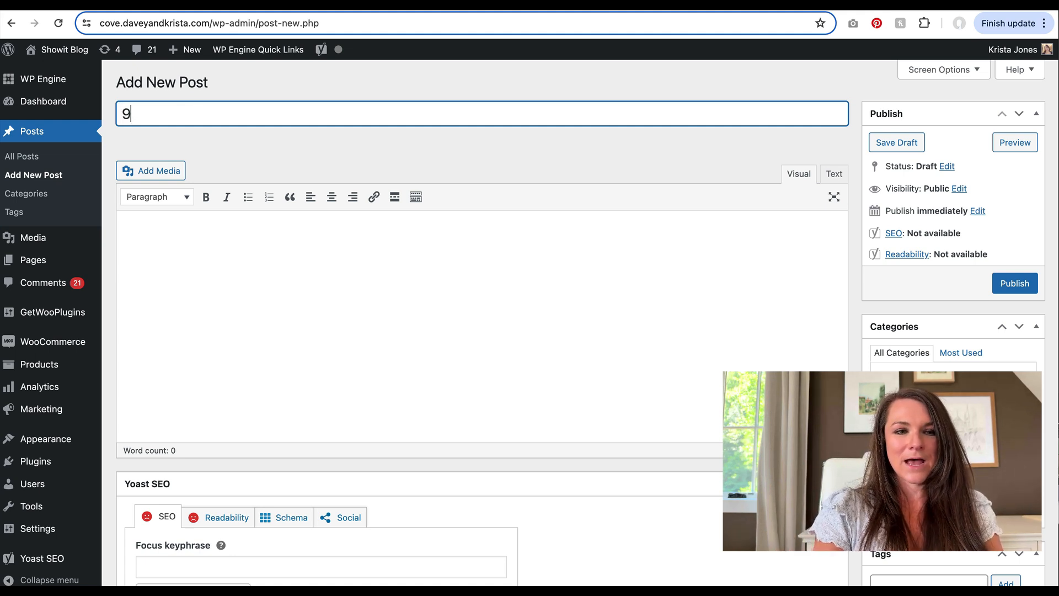
pyautogui.write('Tips for Per')
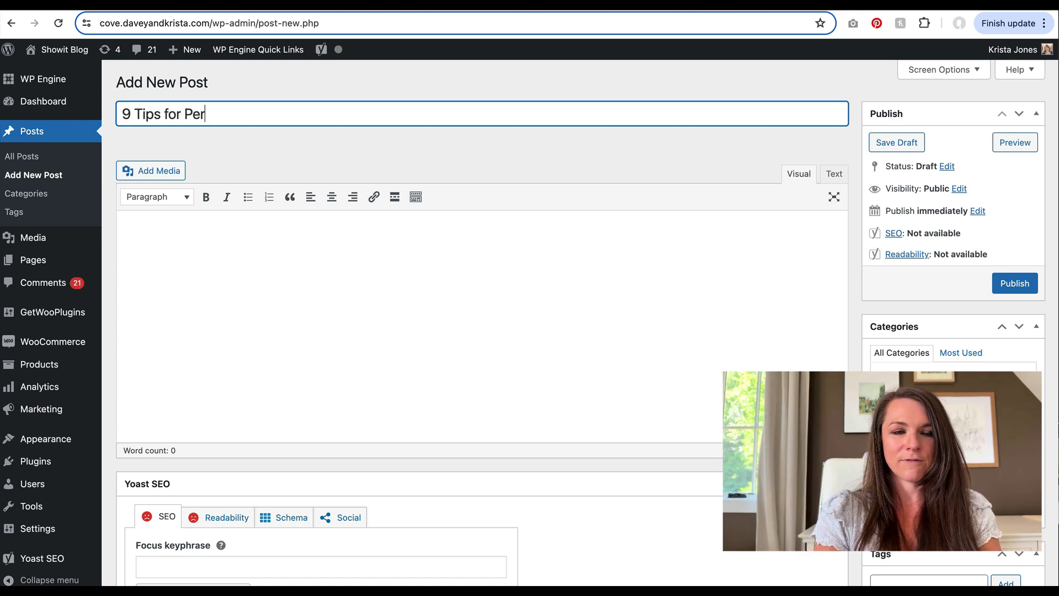
pyautogui.write('fect')
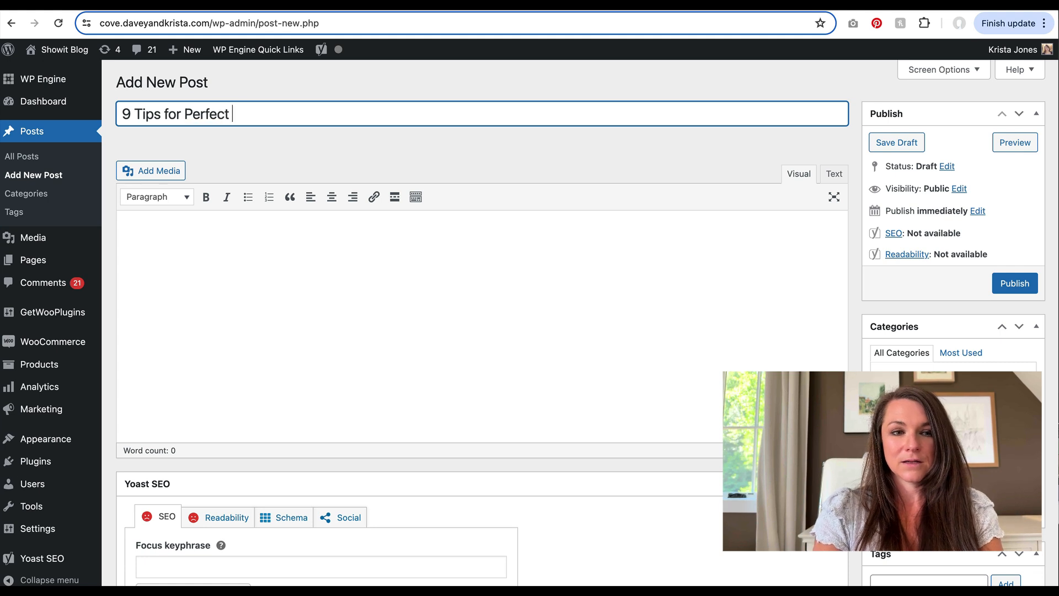
pyautogui.write('Headshots')
pyautogui.click(482, 326)
pyautogui.write('jldfjlkjdf kljf lfjlksdjf')
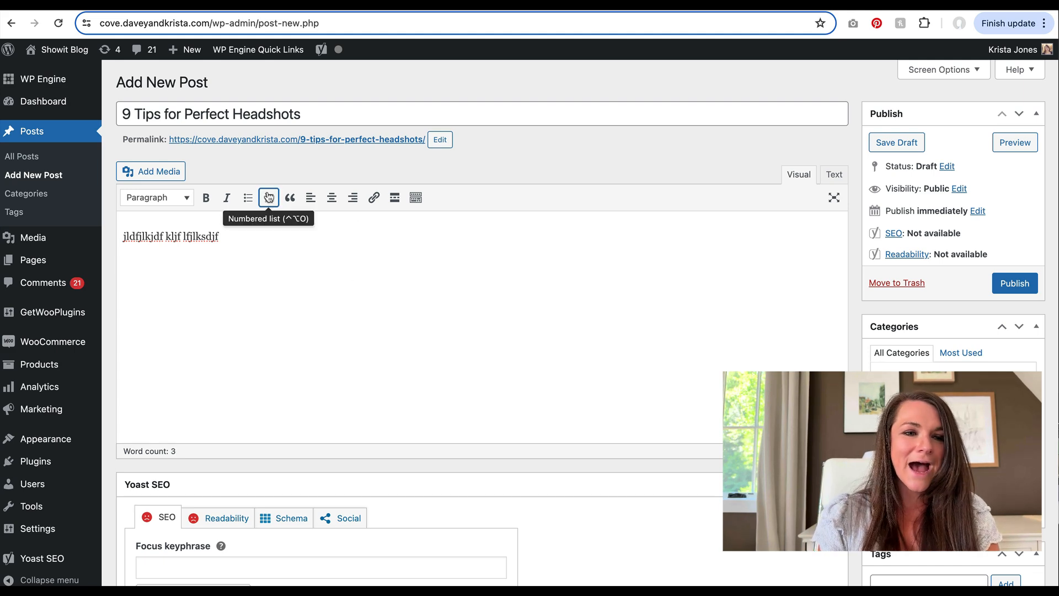
# Insert the hat portrait, desert landscape and two more library photos into the post body
pyautogui.click(152, 171)
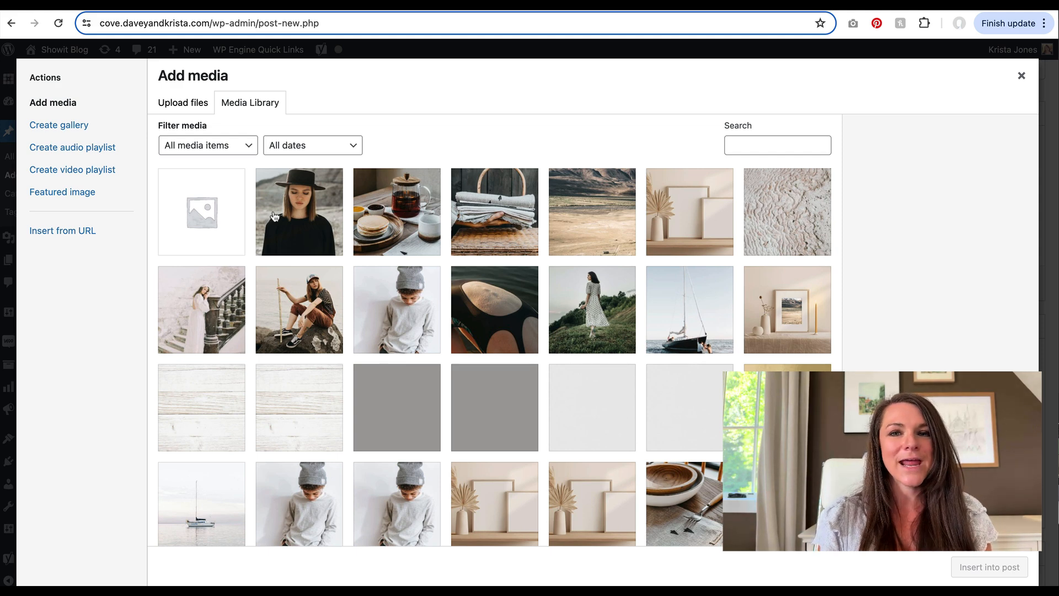
pyautogui.click(298, 210)
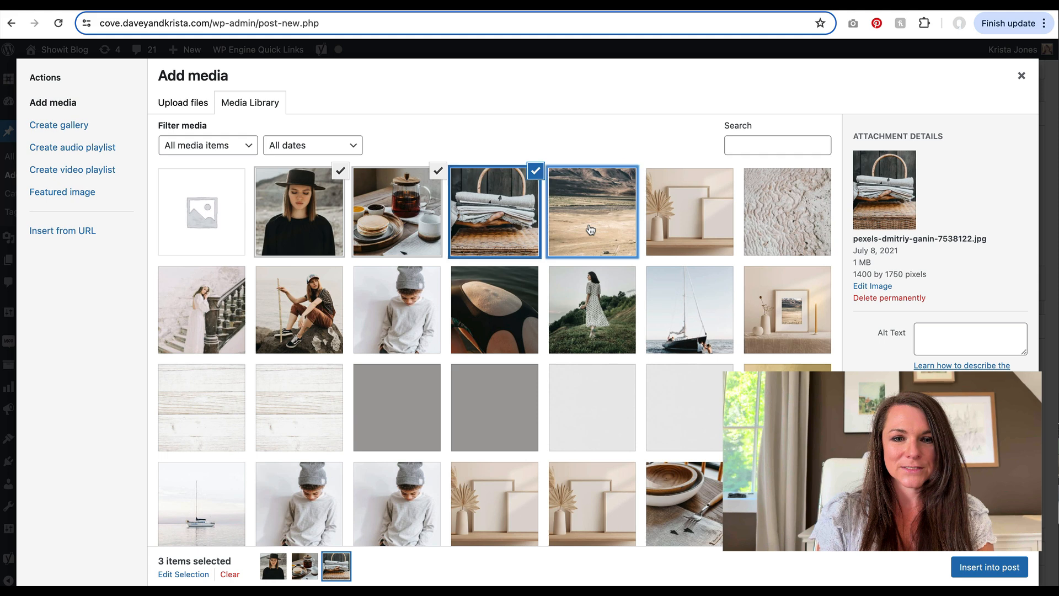
pyautogui.click(591, 211)
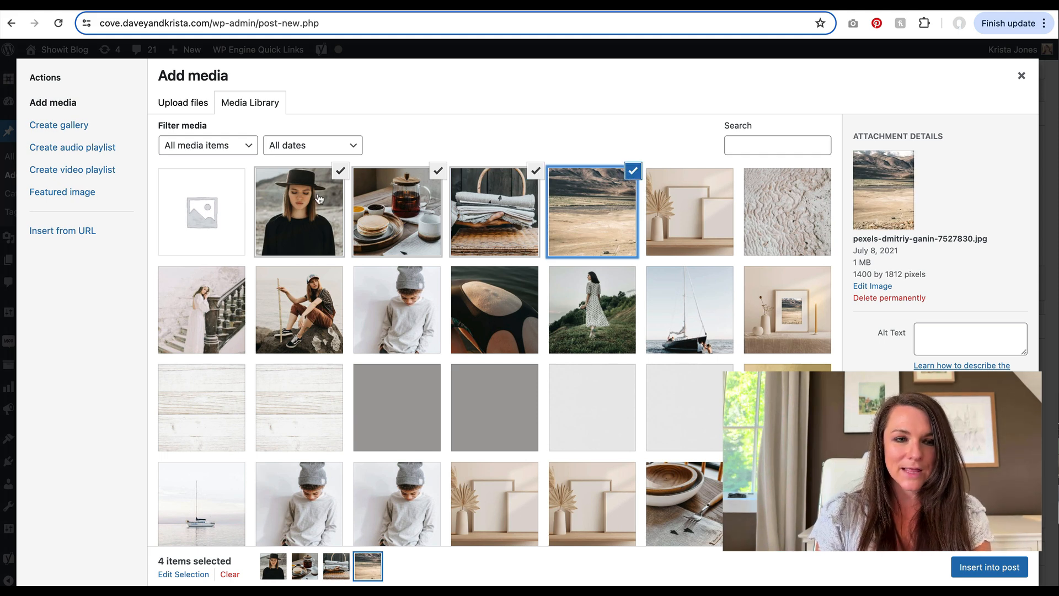
pyautogui.click(970, 338)
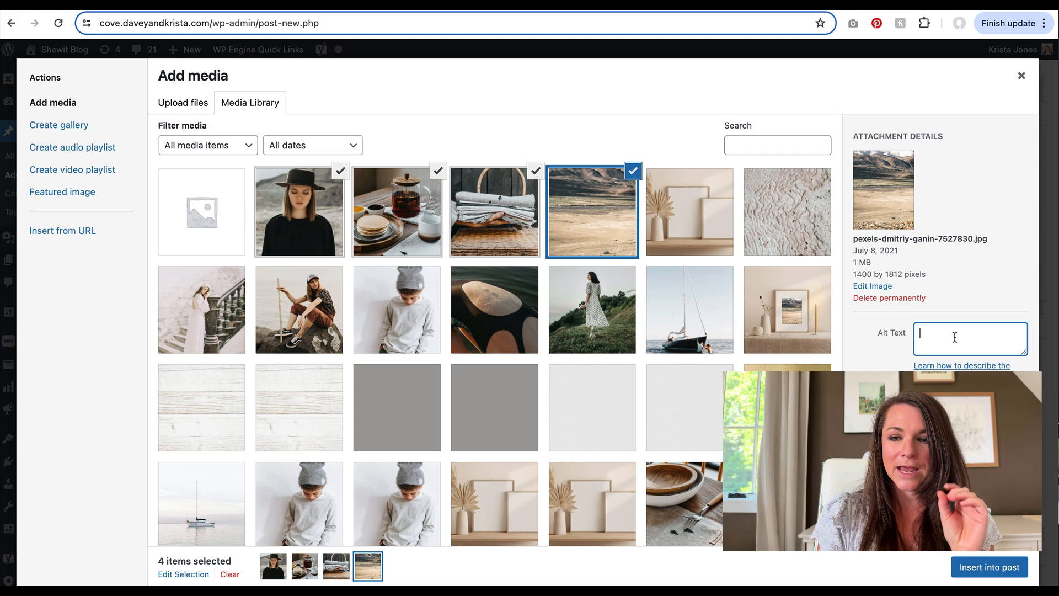
pyautogui.scroll(-3)
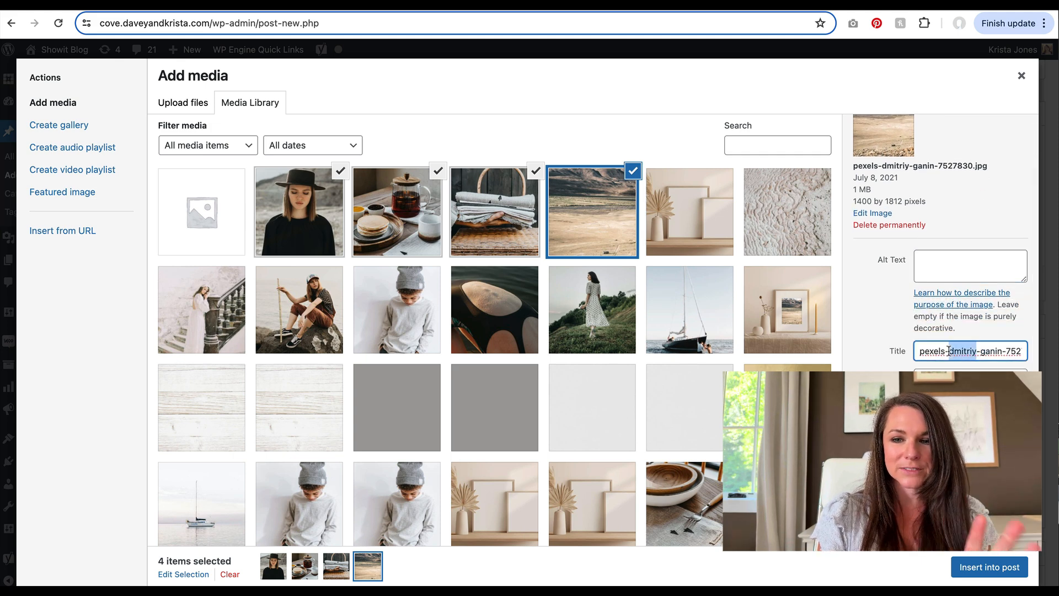
pyautogui.scroll(-3)
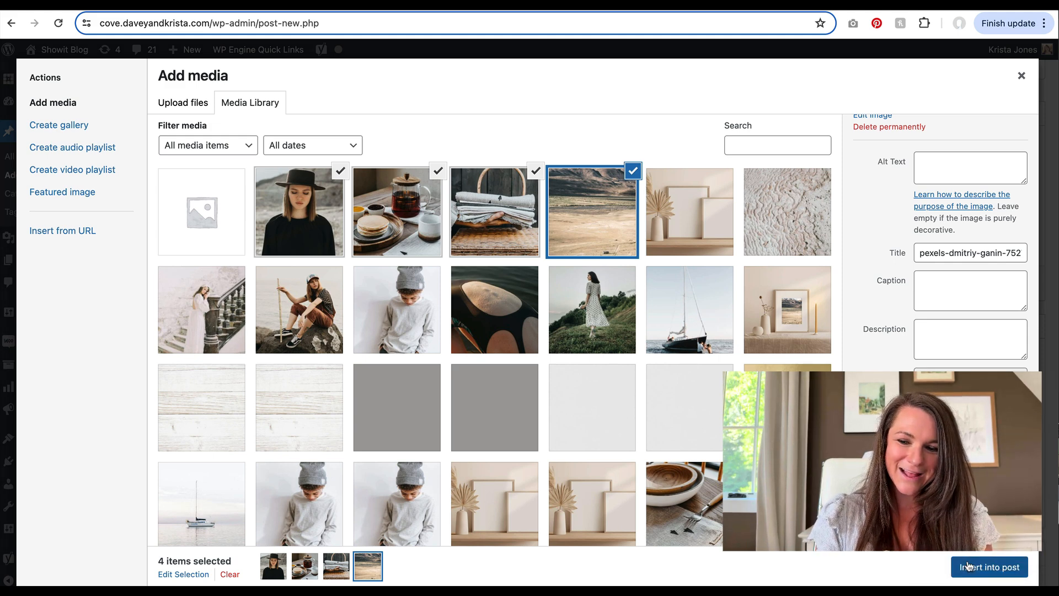
pyautogui.click(988, 567)
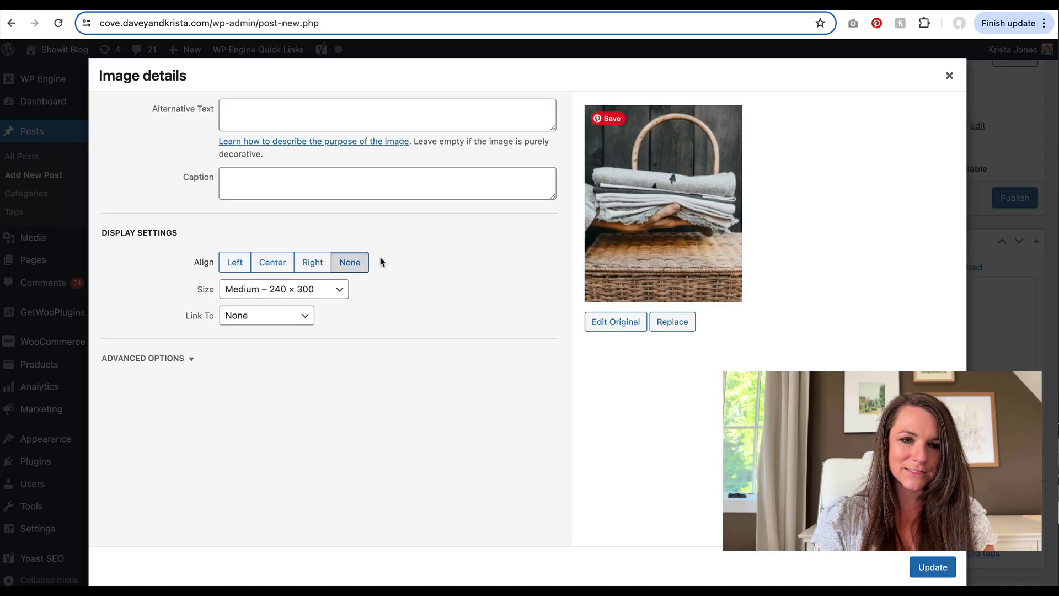
# Apply the basket photo's settings, then set the hat portrait to Full Size
pyautogui.click(283, 289)
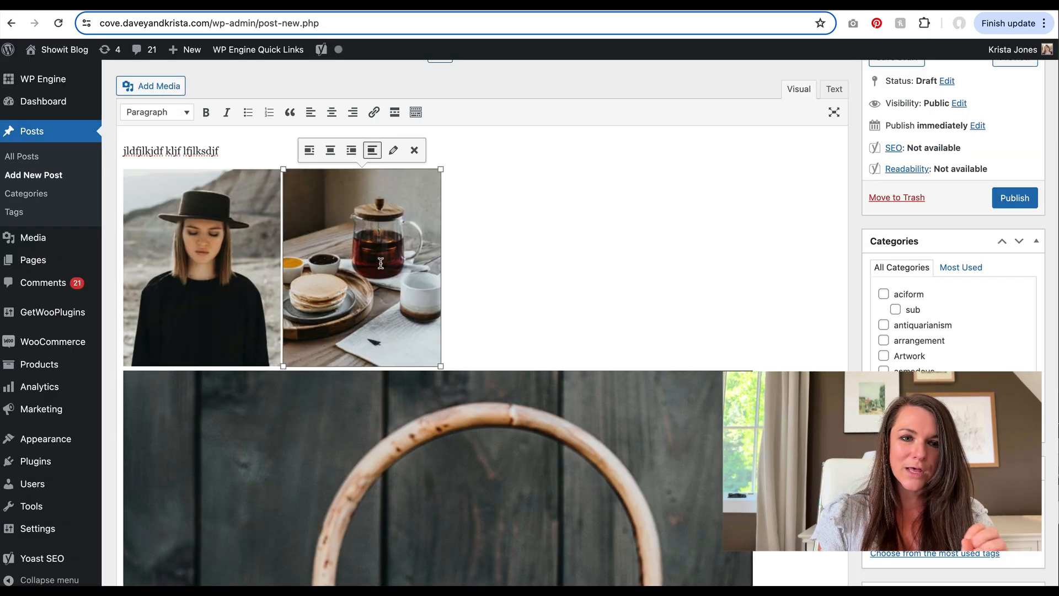
pyautogui.click(393, 150)
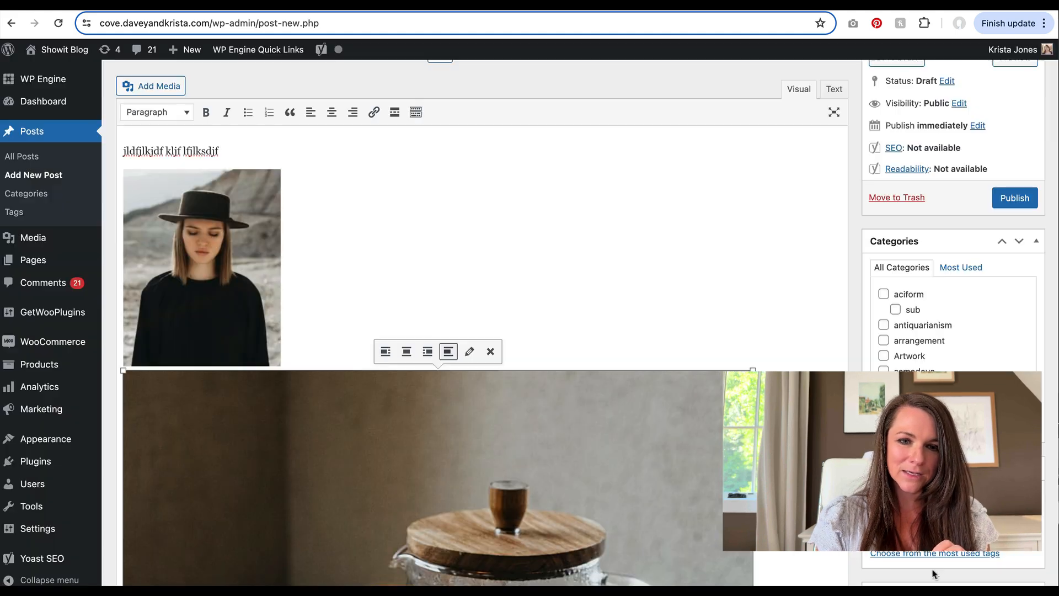
pyautogui.click(470, 351)
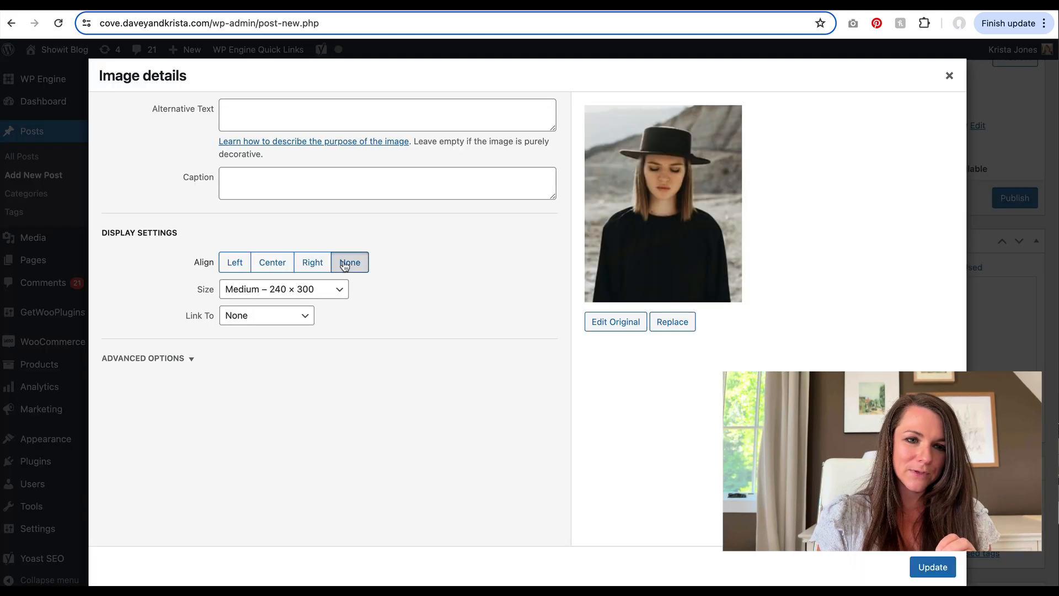
pyautogui.click(283, 289)
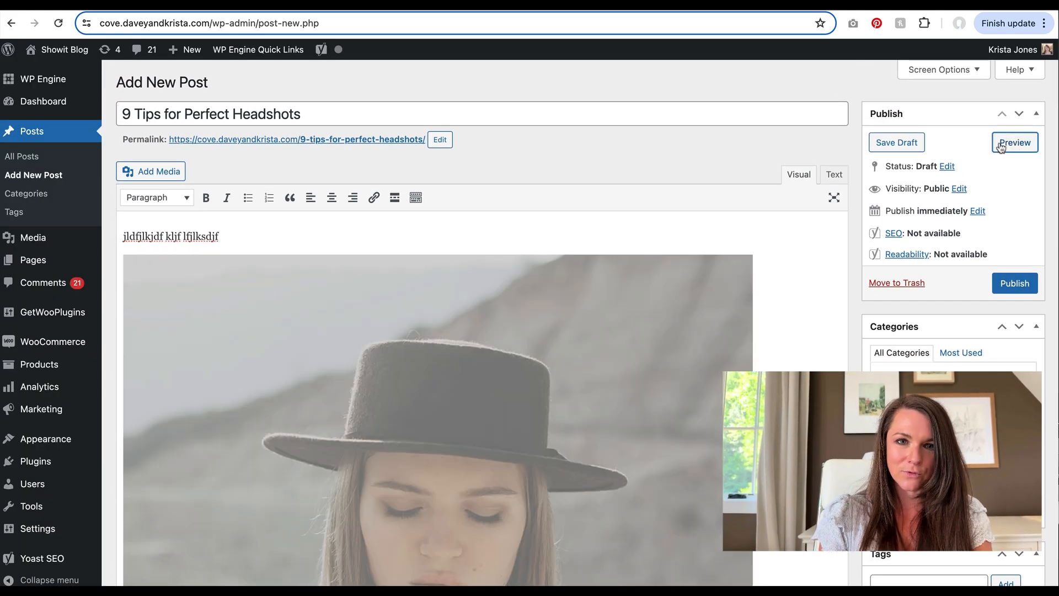
pyautogui.click(1014, 142)
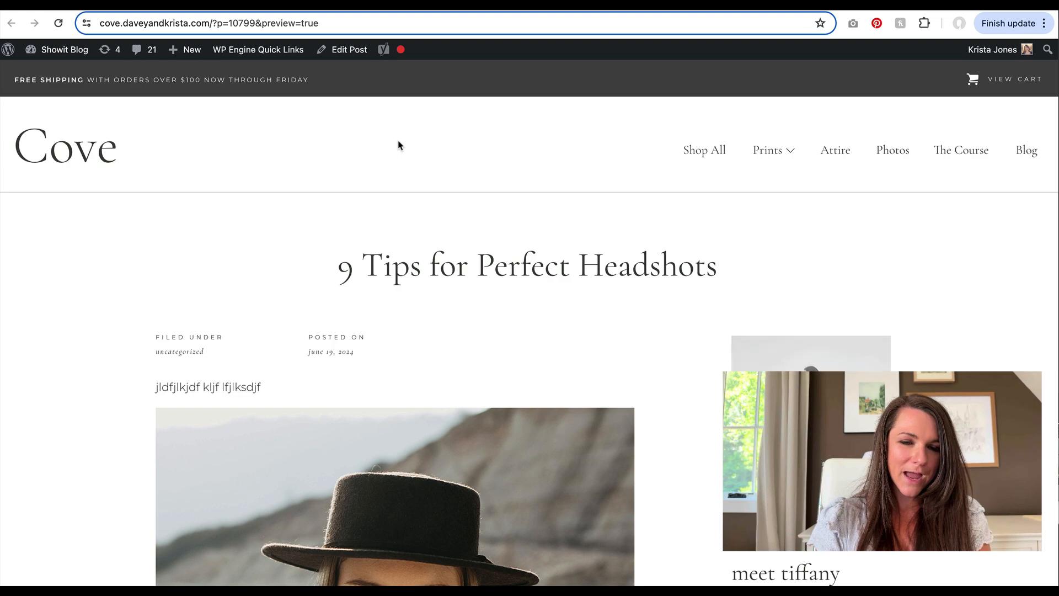
pyautogui.scroll(-3)
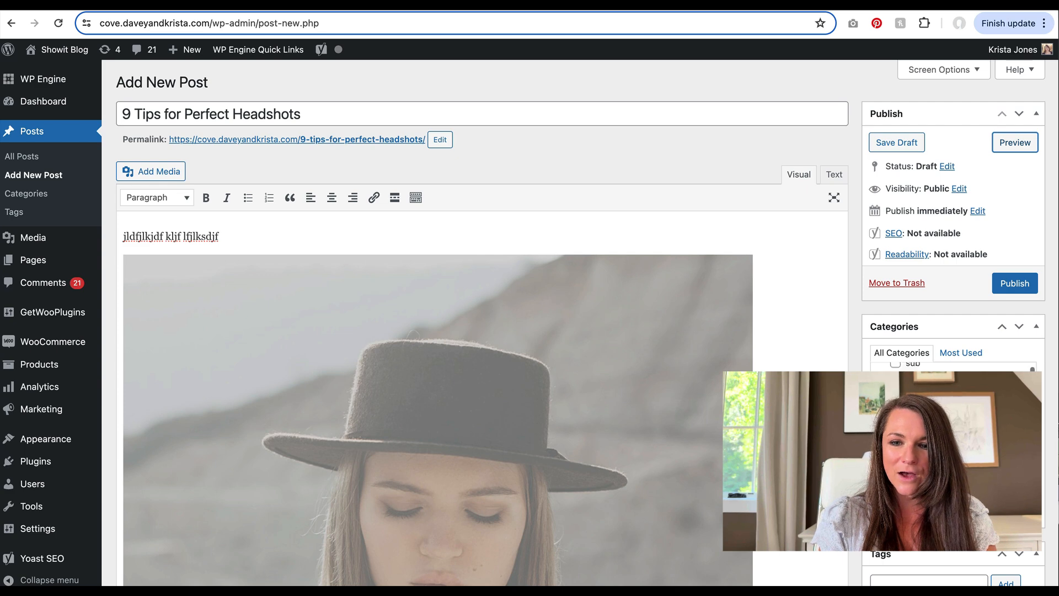
pyautogui.scroll(-3)
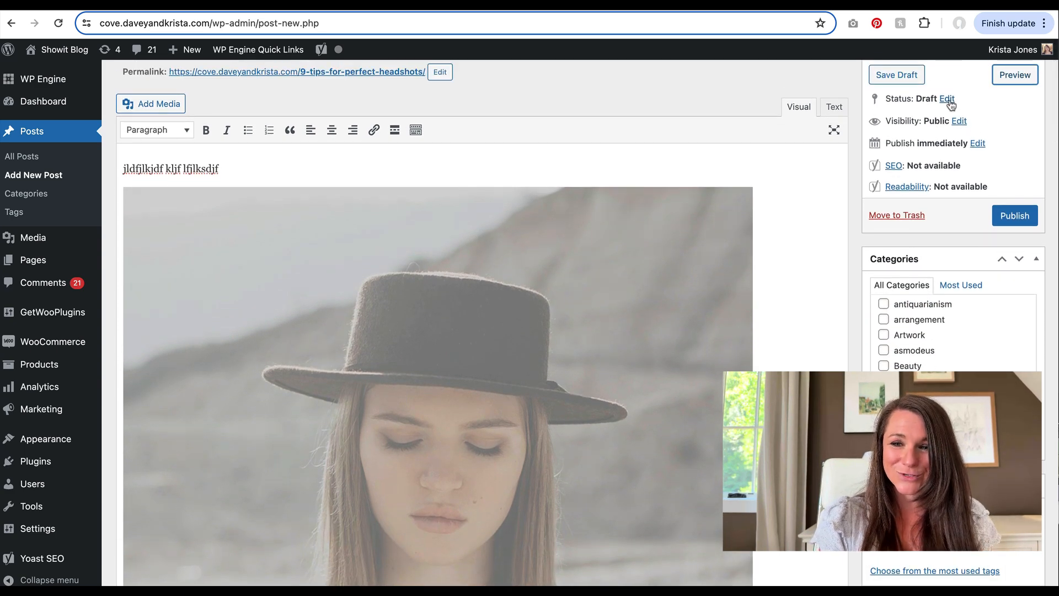
# Review the post's Status and Visibility options, leaving visibility unchanged
pyautogui.click(946, 99)
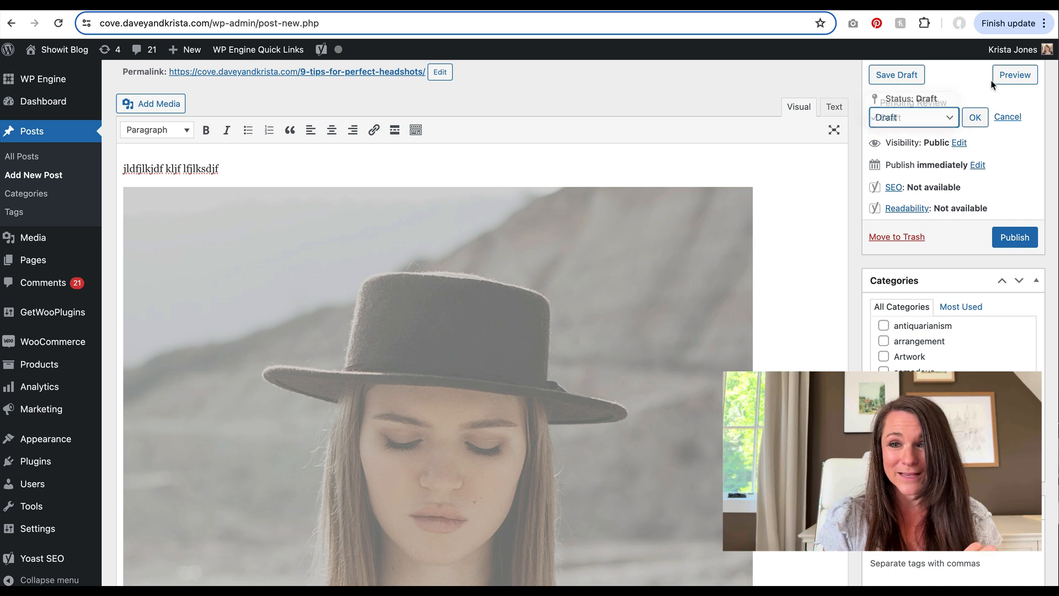
pyautogui.click(959, 142)
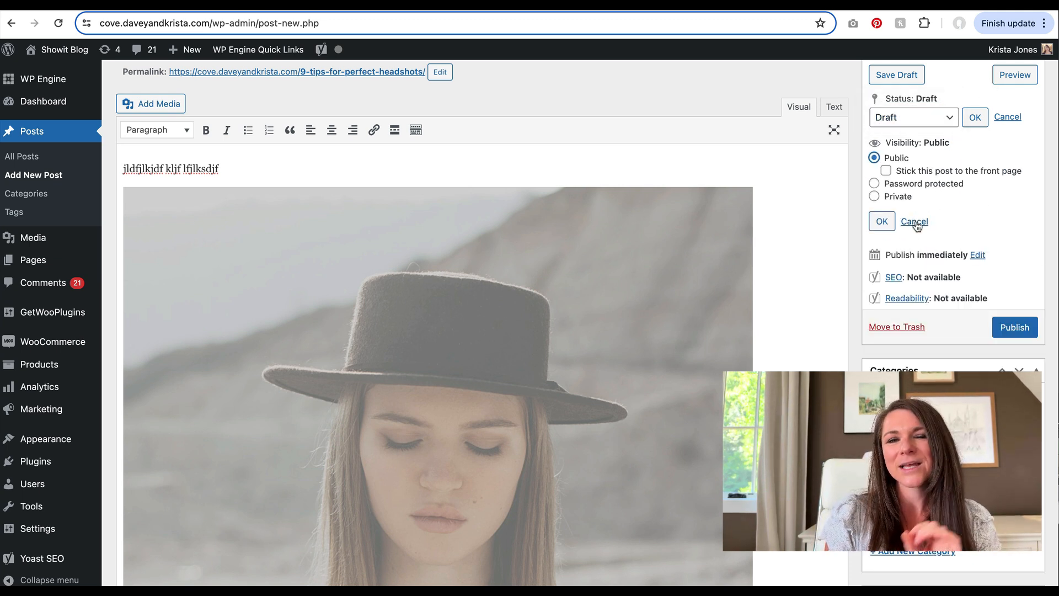
pyautogui.click(914, 222)
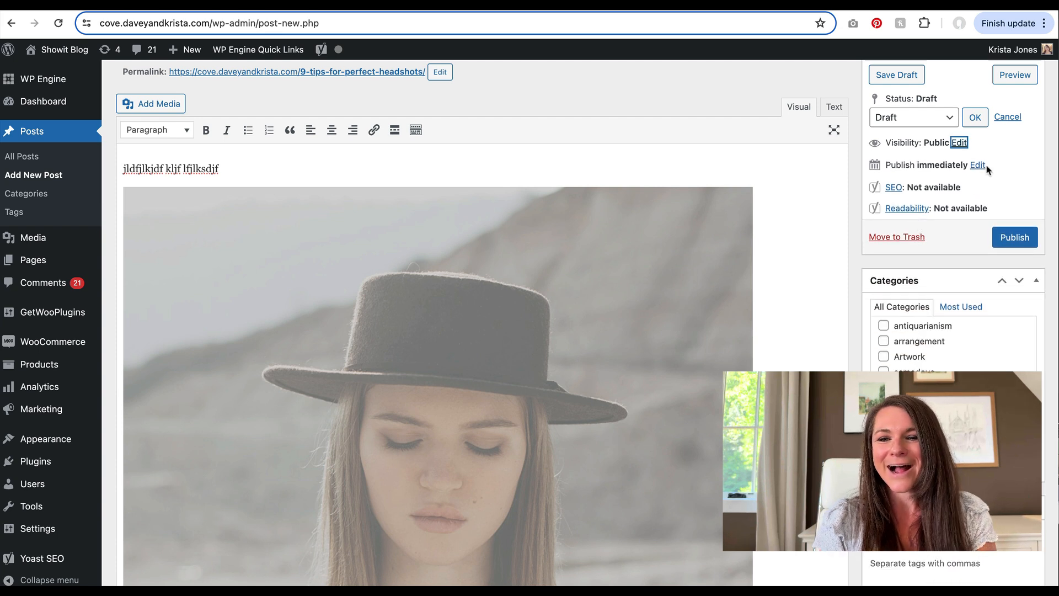
# Schedule publishing for Jun 20, 2024 at 04:00 instead of immediately
pyautogui.click(978, 164)
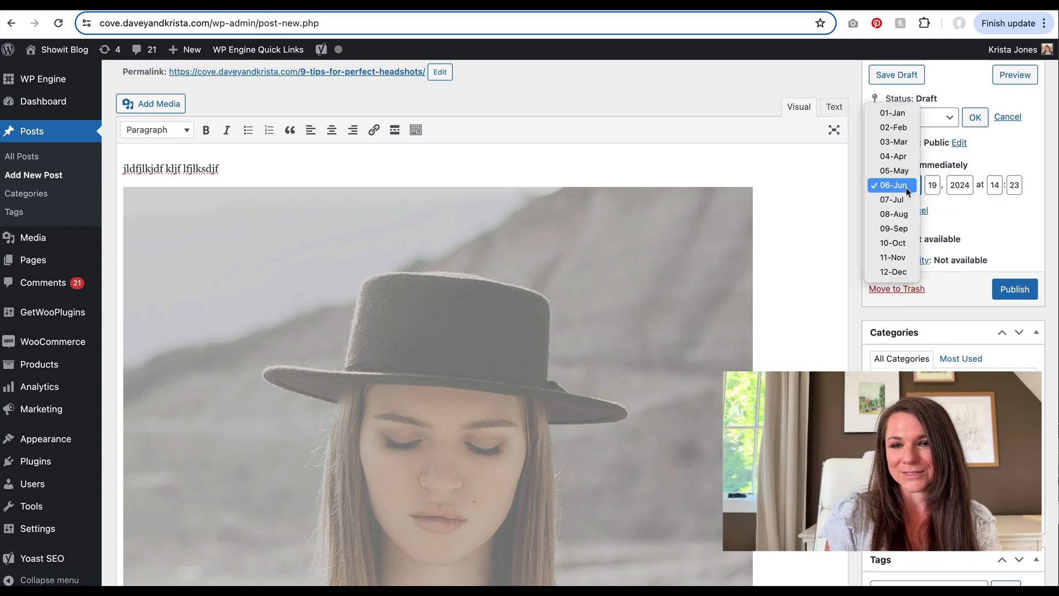
pyautogui.click(891, 186)
pyautogui.write('00')
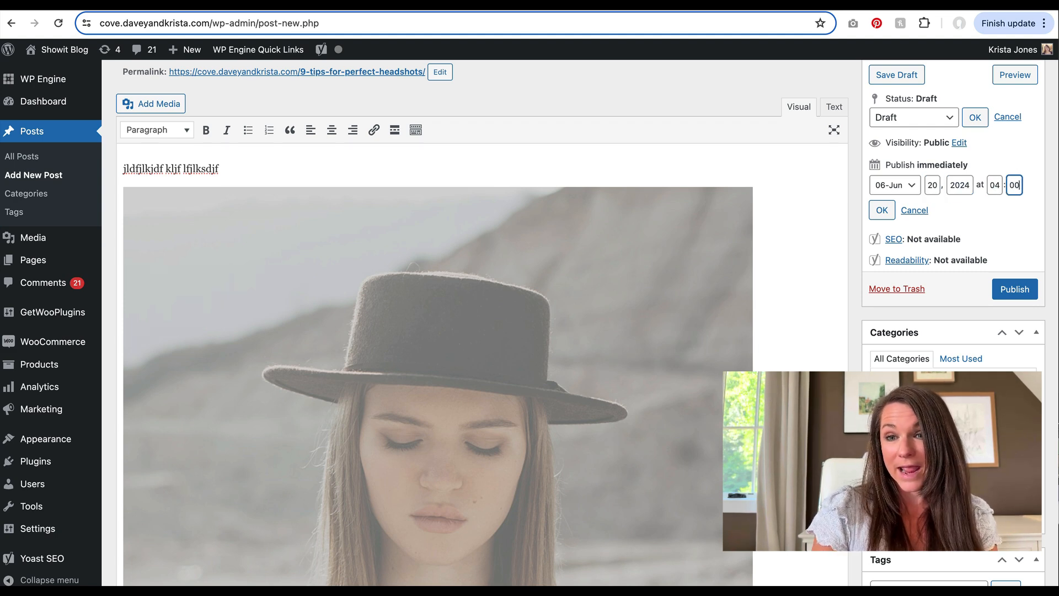
pyautogui.click(880, 209)
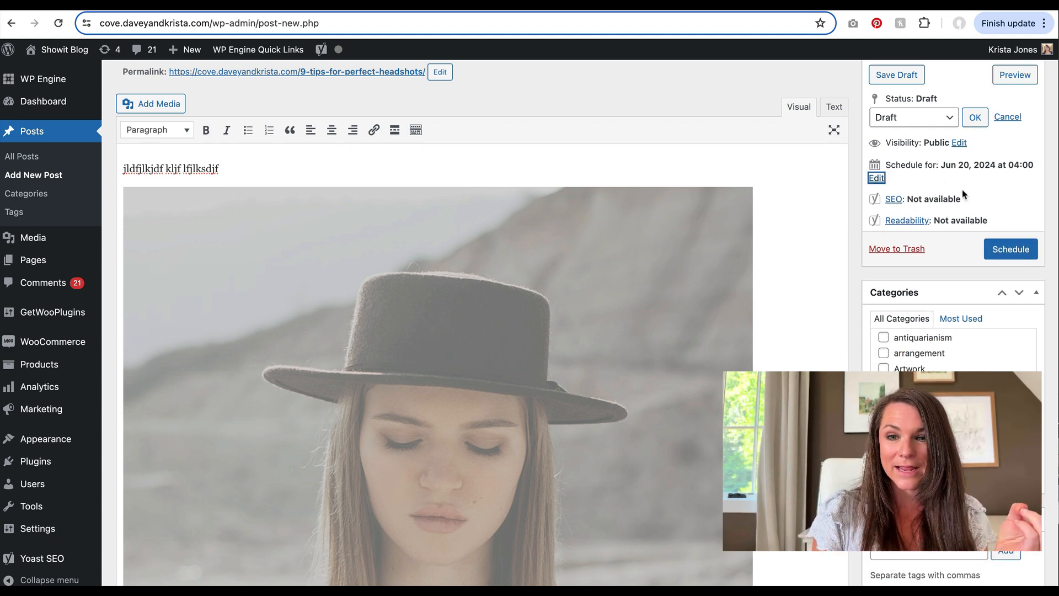
pyautogui.scroll(3)
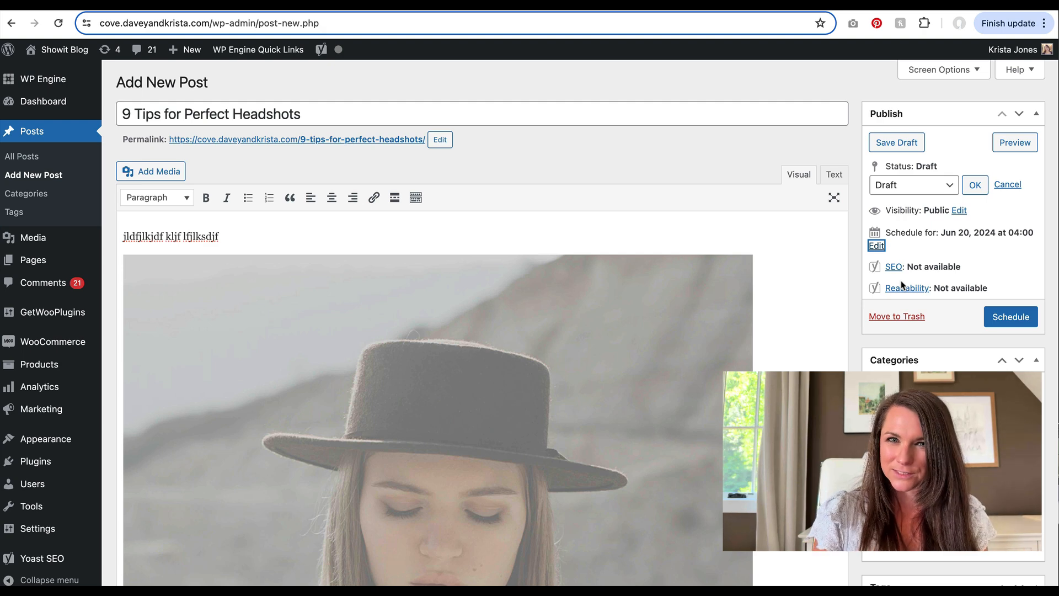
pyautogui.click(1012, 50)
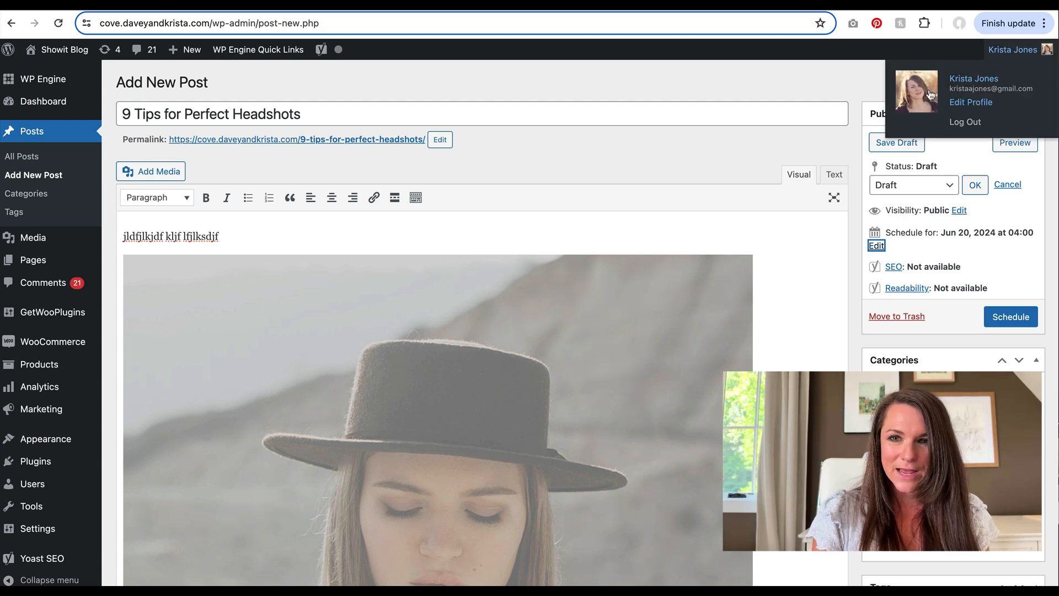
# Enable the Excerpt field through the editor's Screen Options
pyautogui.click(938, 239)
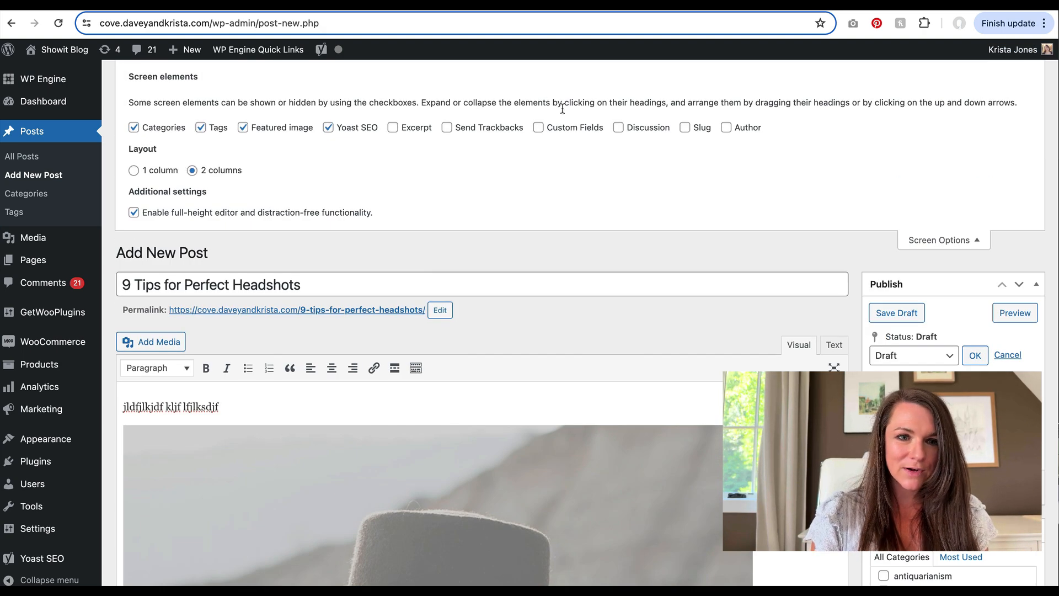
pyautogui.click(393, 126)
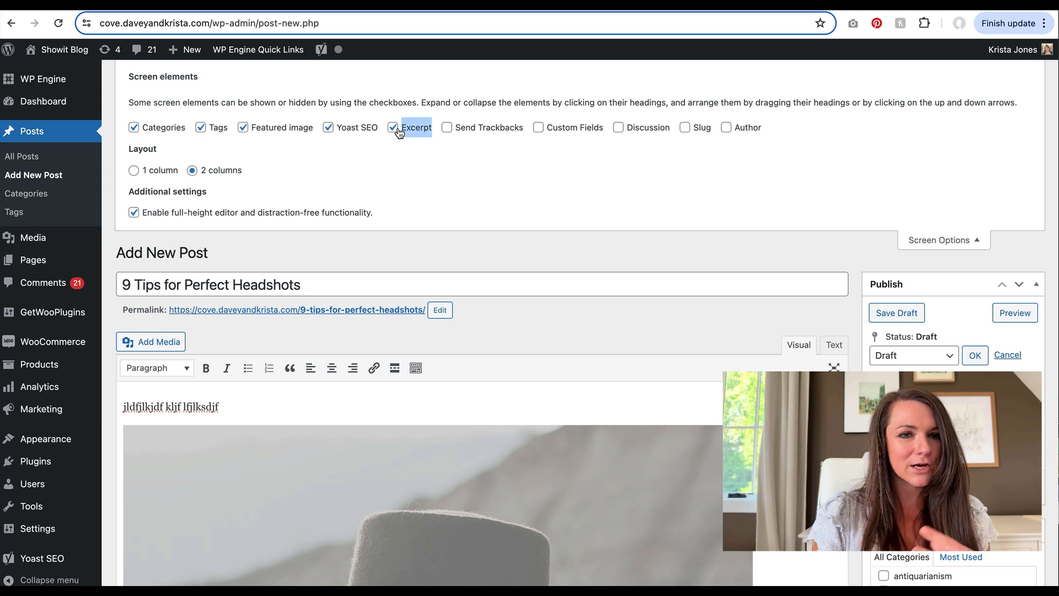
pyautogui.moveTo(573, 133)
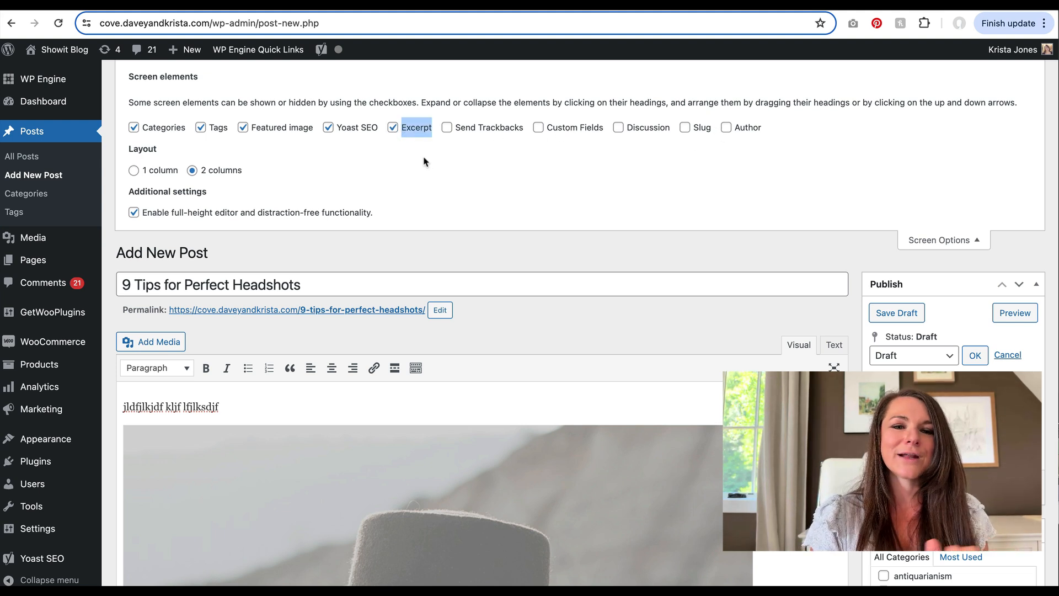
pyautogui.moveTo(714, 255)
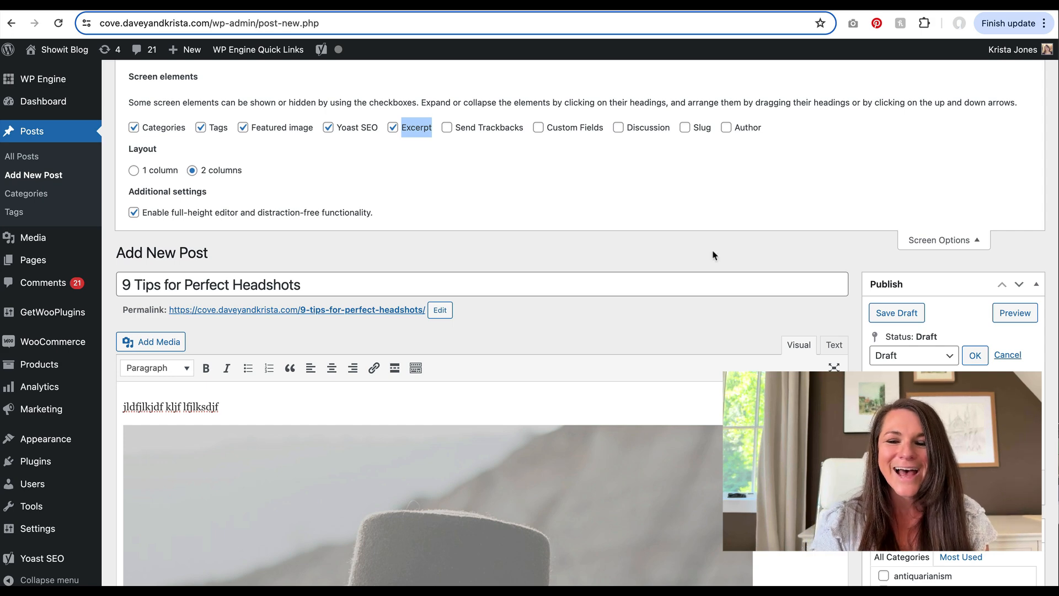
pyautogui.scroll(-3)
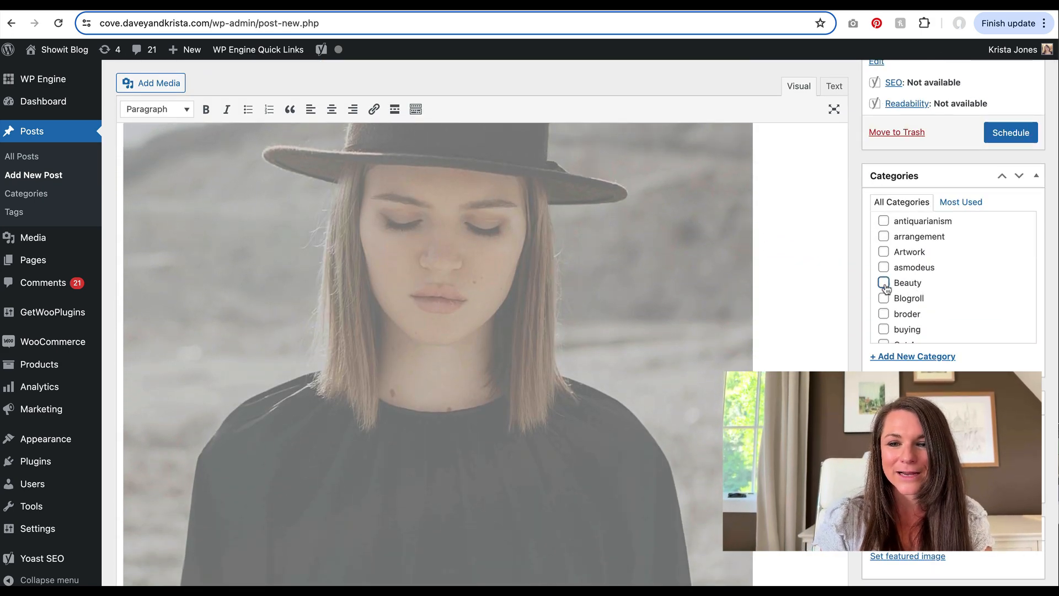
# File the post under the Beauty category and return to the Showit editor
pyautogui.click(884, 282)
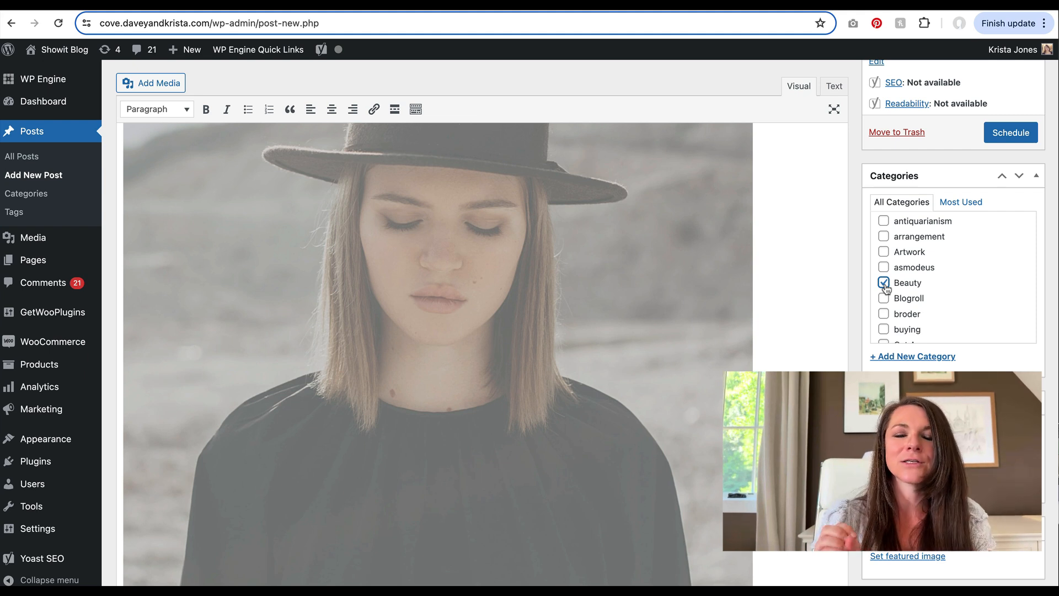
pyautogui.scroll(-3)
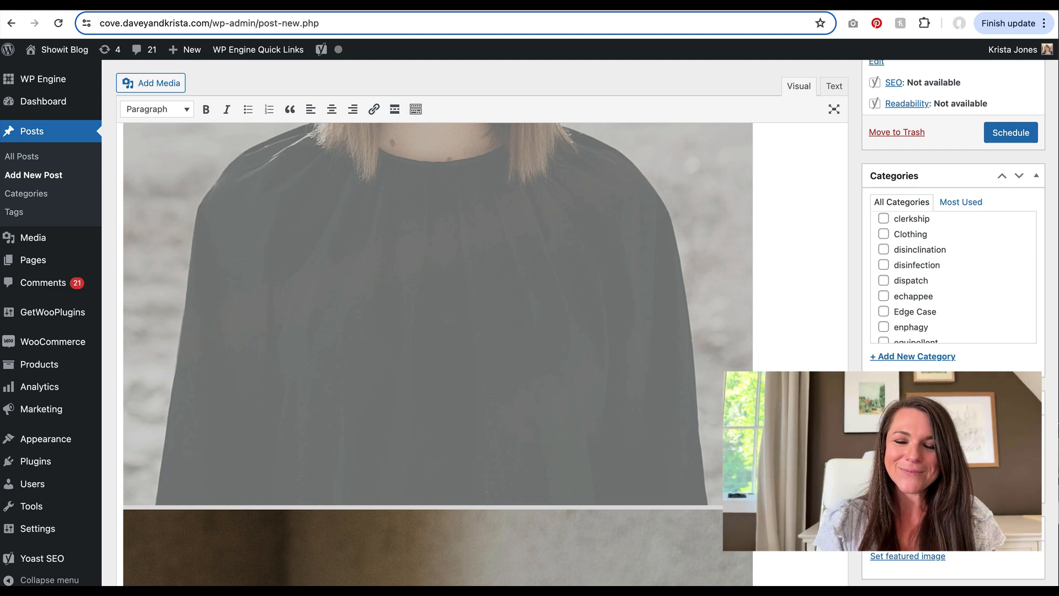
pyautogui.click(907, 556)
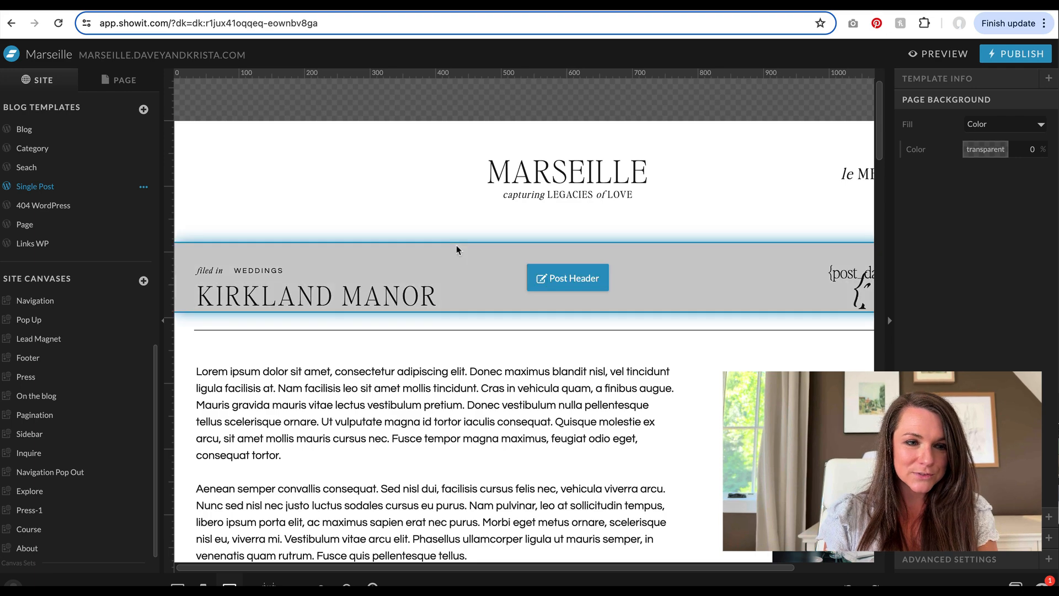
# Review the Blog template canvas and how its post listings are laid out
pyautogui.click(25, 129)
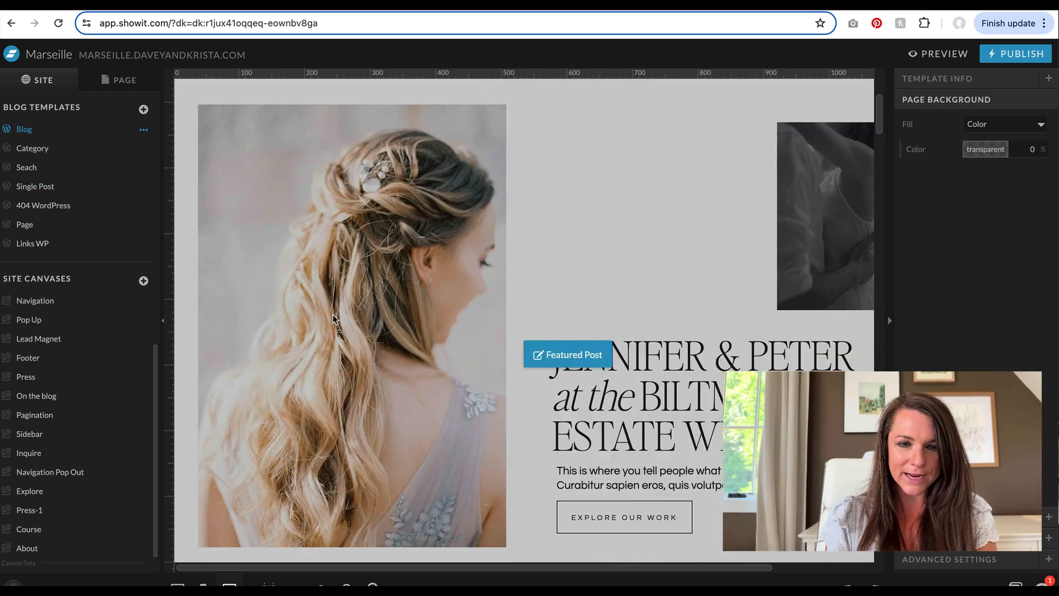
pyautogui.scroll(-3)
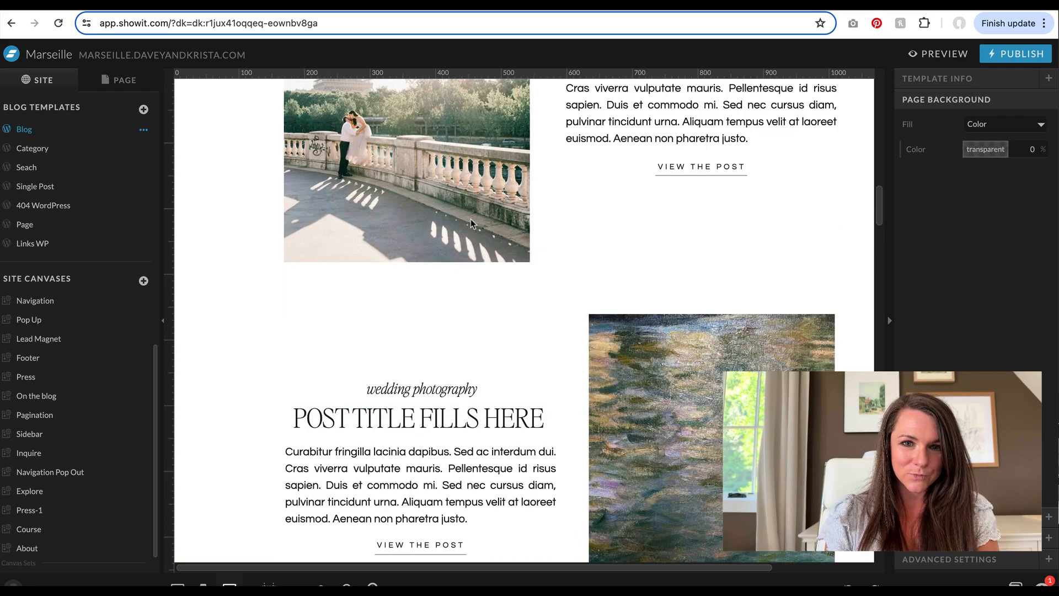
pyautogui.scroll(3)
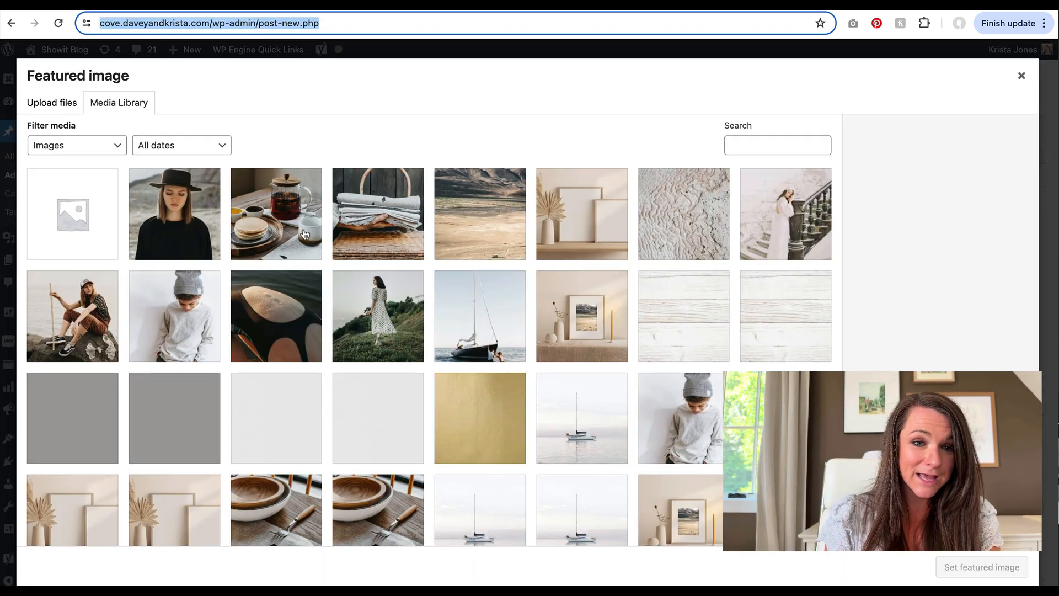
# Set the teapot breakfast photo as the post's featured image and scroll to the Yoast SEO panel
pyautogui.click(275, 213)
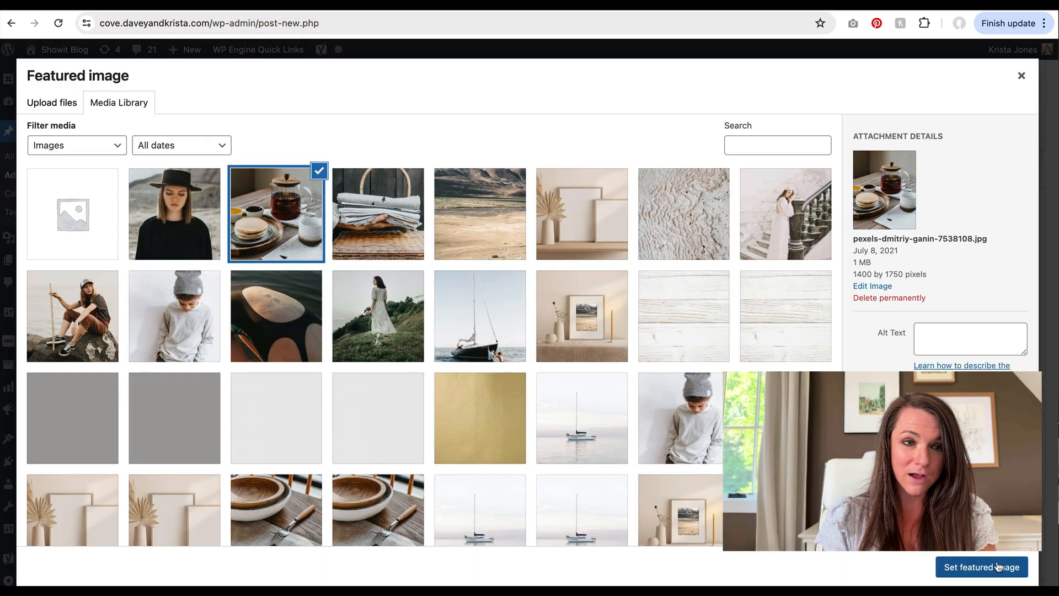
pyautogui.click(981, 567)
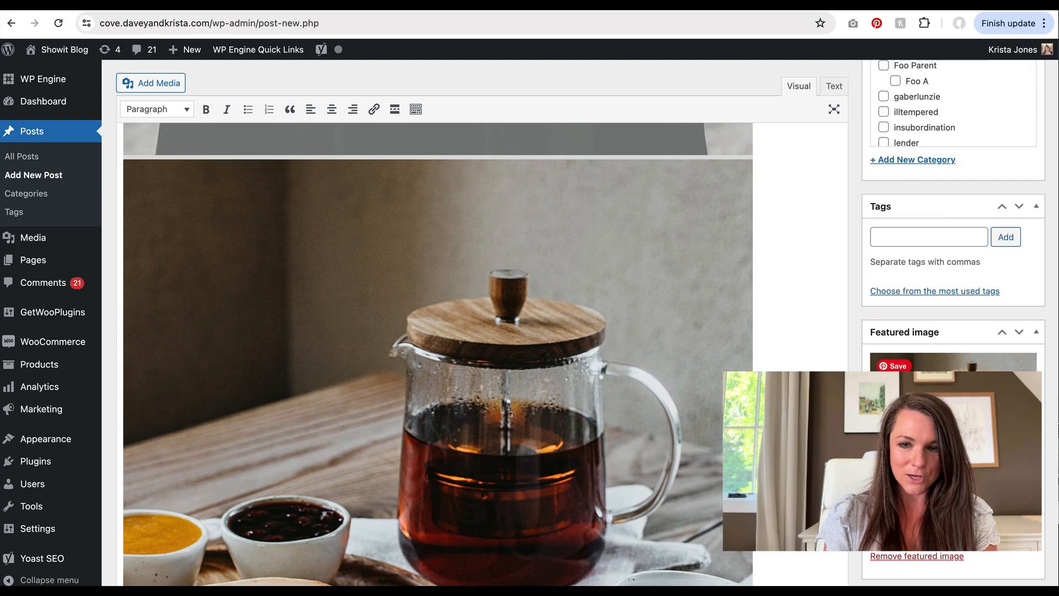
pyautogui.scroll(-3)
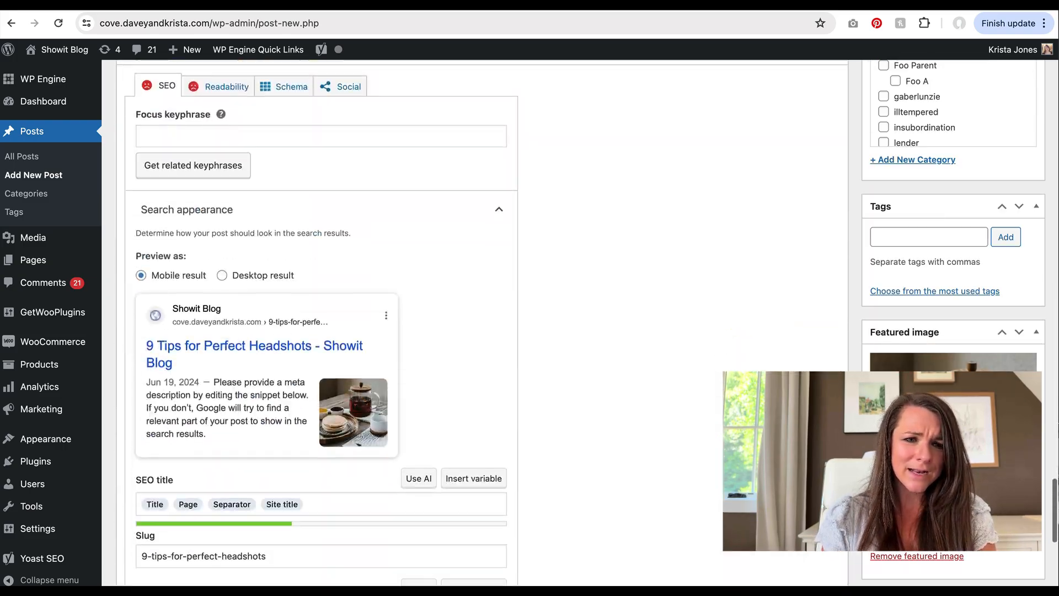
pyautogui.scroll(3)
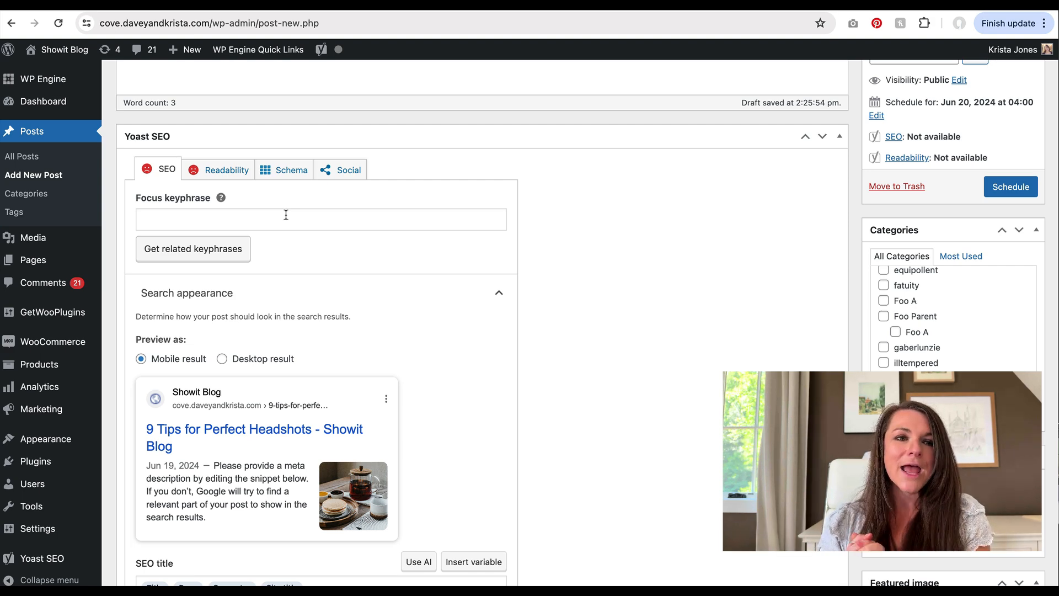
pyautogui.scroll(-3)
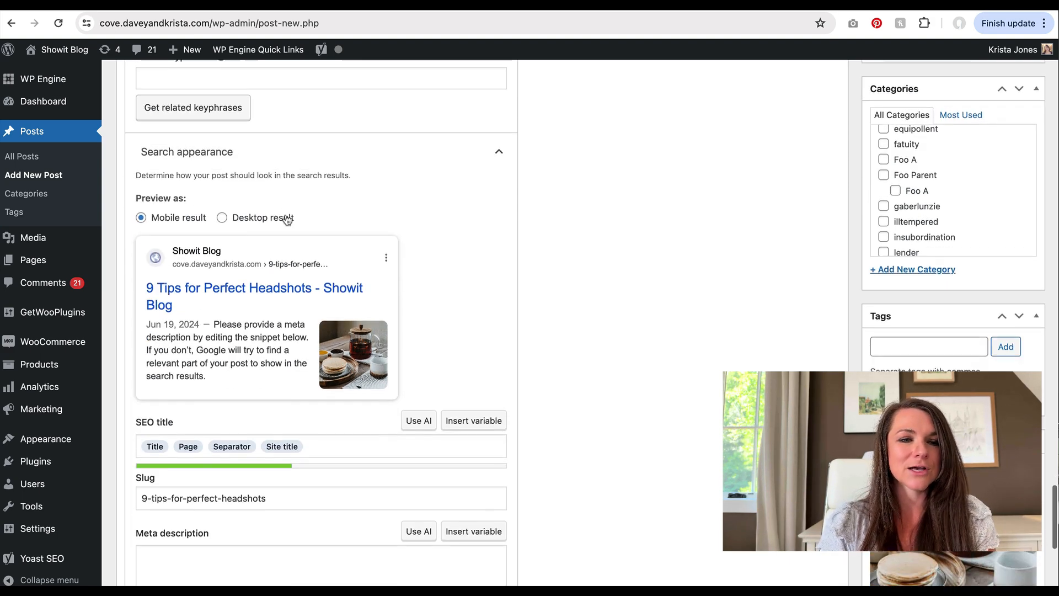
pyautogui.scroll(-3)
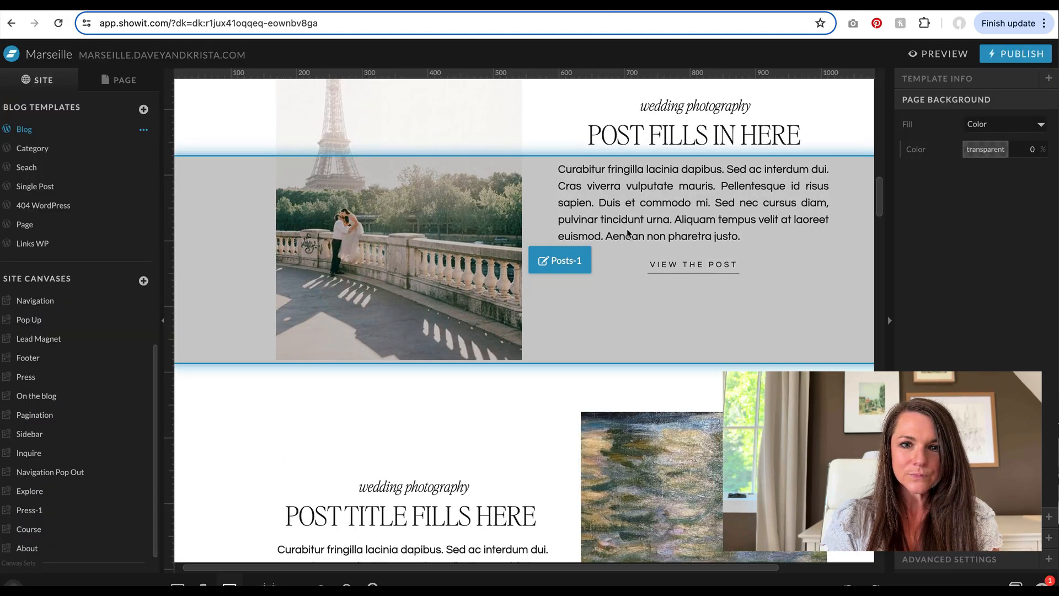
pyautogui.click(559, 259)
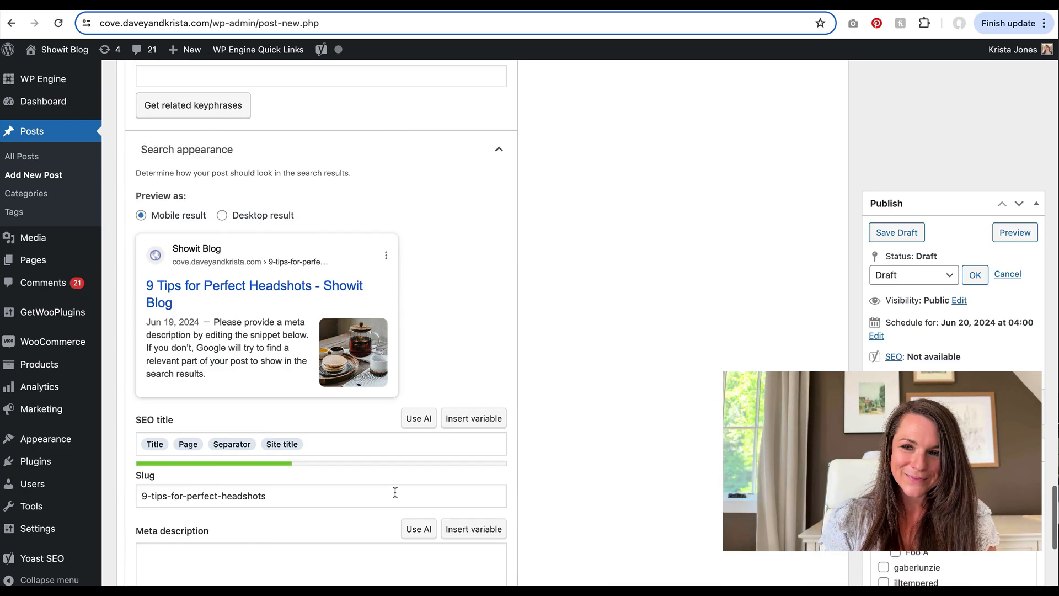
# Change the publish schedule from June 20 to immediately and publish the headshots post
pyautogui.scroll(3)
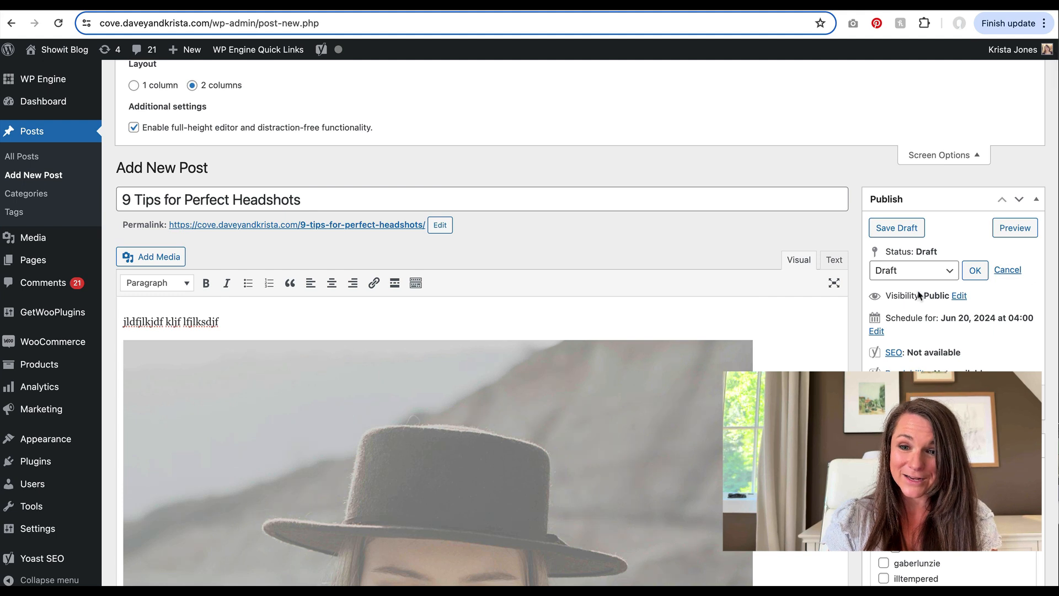
pyautogui.moveTo(915, 291)
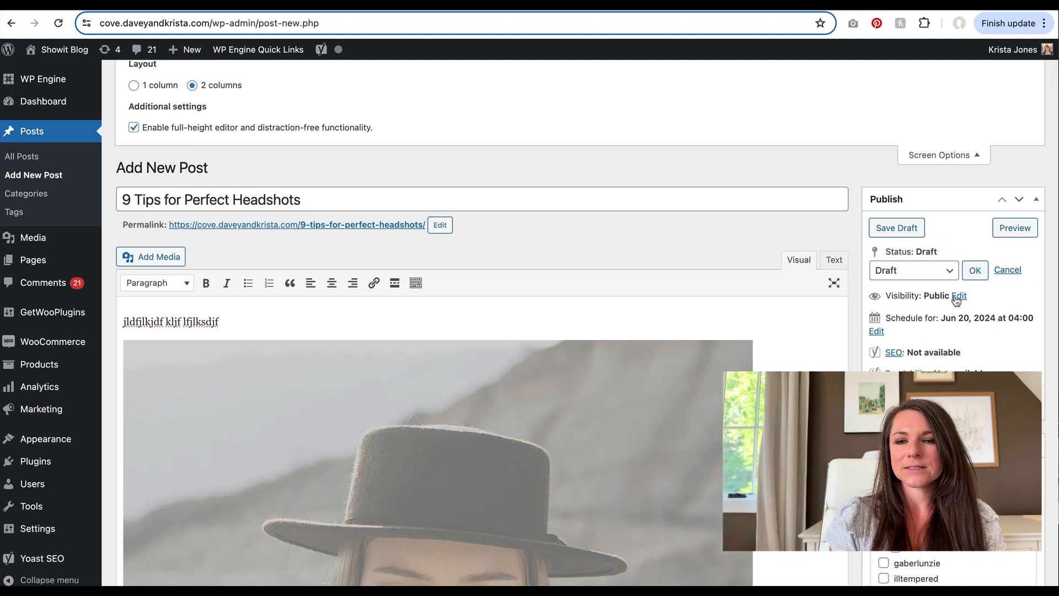
pyautogui.click(876, 331)
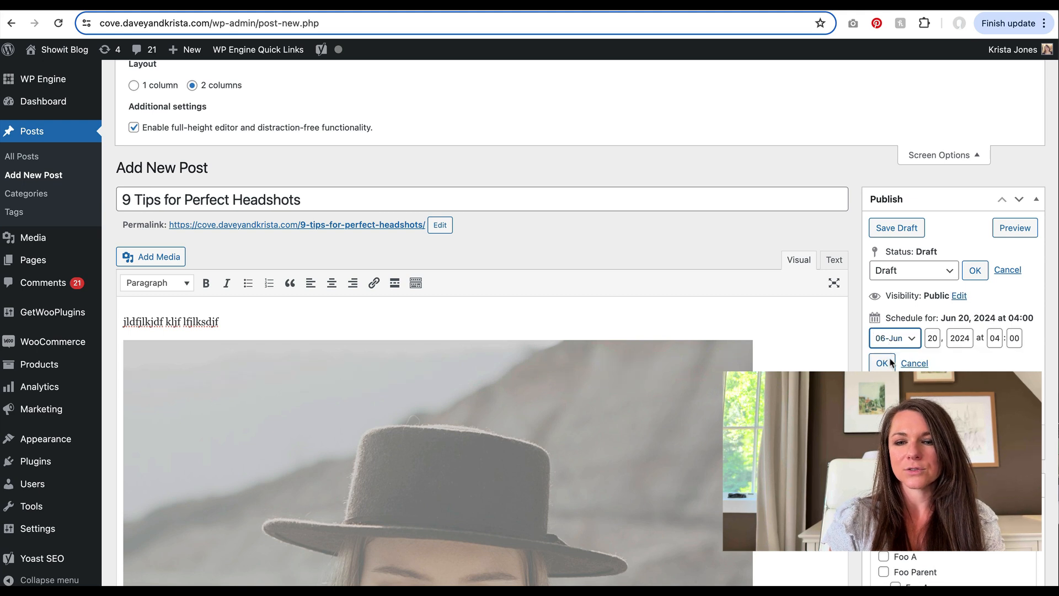
pyautogui.click(881, 363)
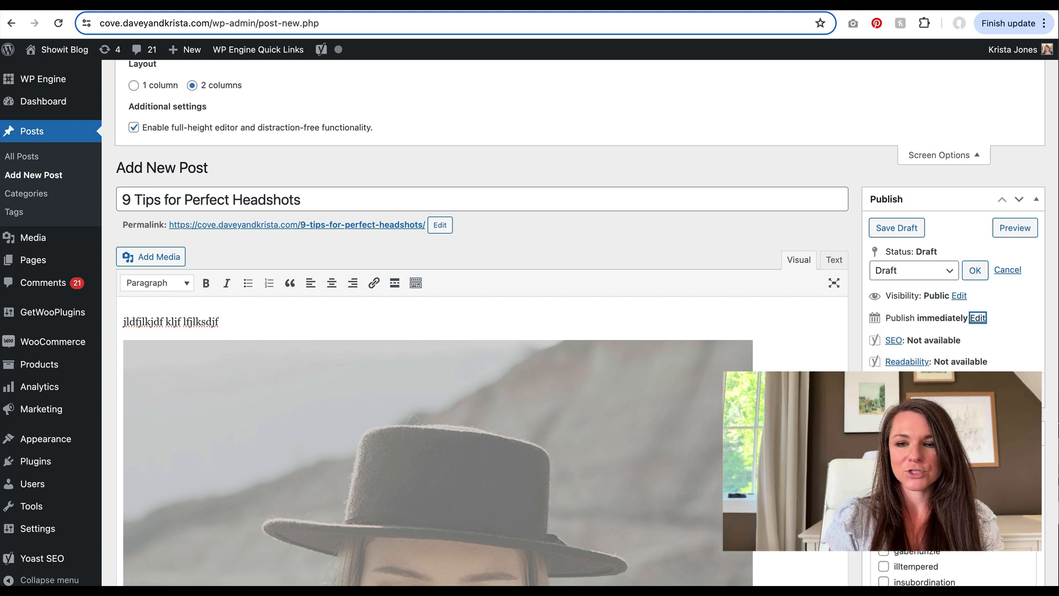
pyautogui.click(895, 227)
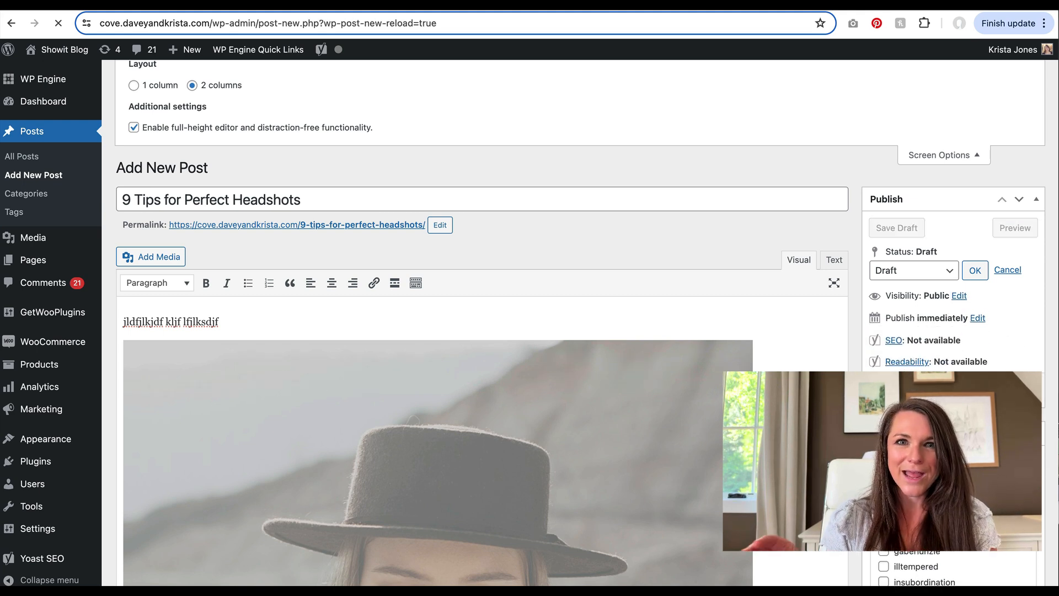
pyautogui.click(974, 269)
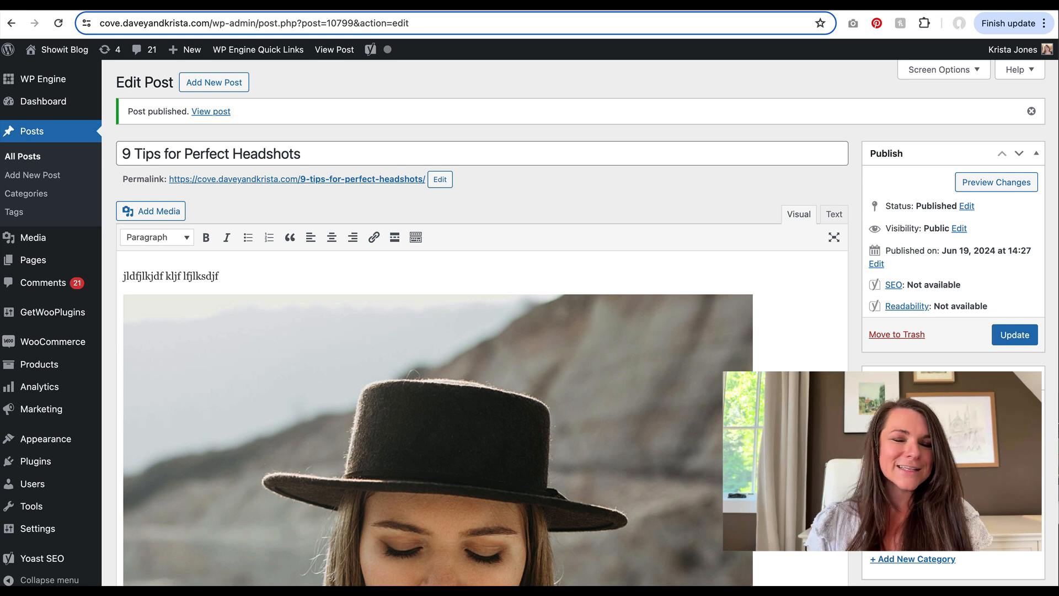
pyautogui.moveTo(363, 226)
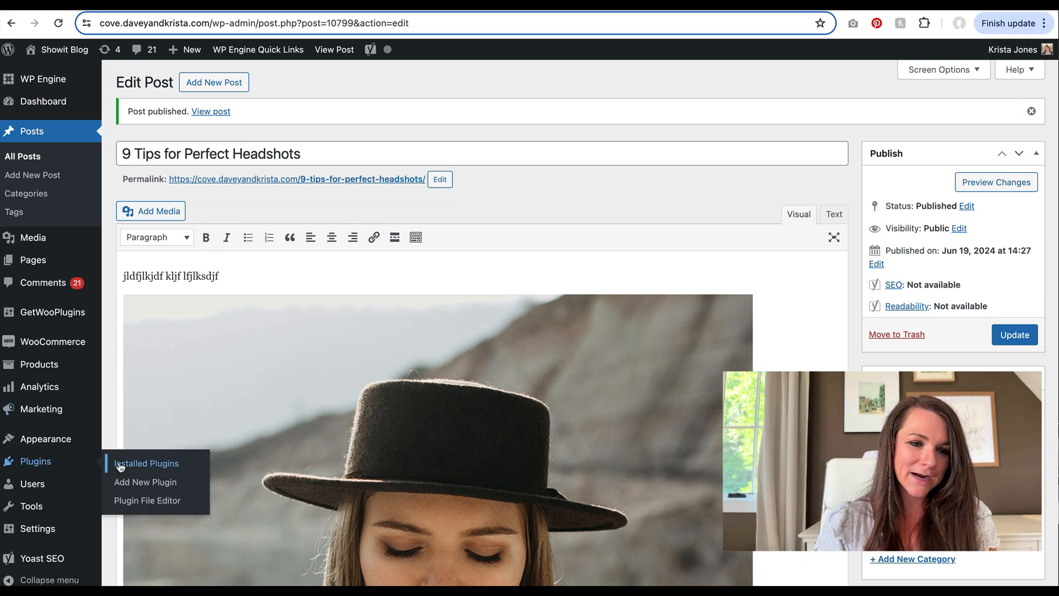
# Deactivate the Classic Editor plugin from Installed Plugins and return to All Posts
pyautogui.click(146, 462)
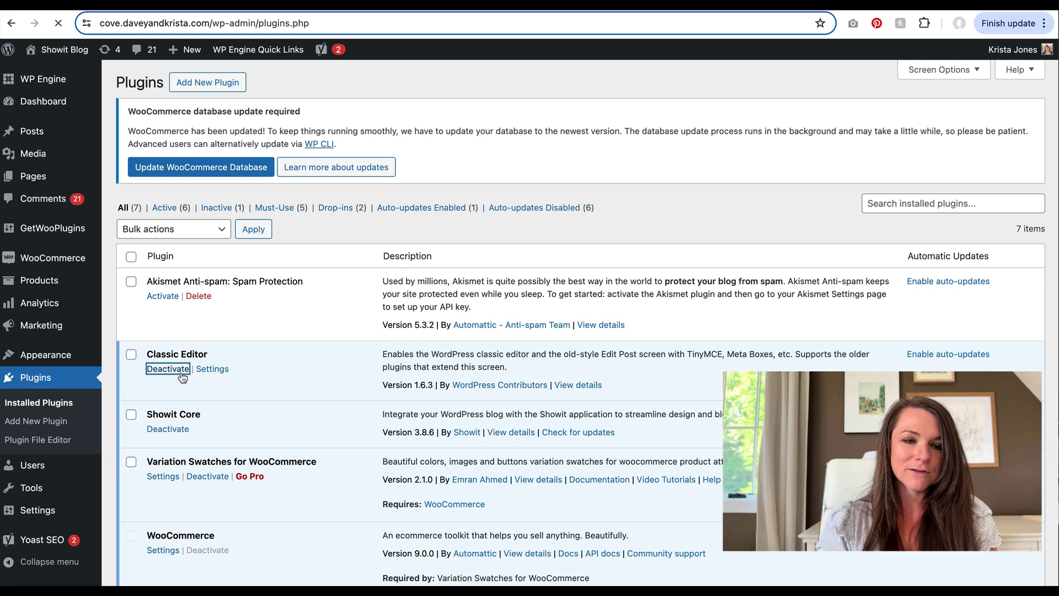
pyautogui.click(167, 369)
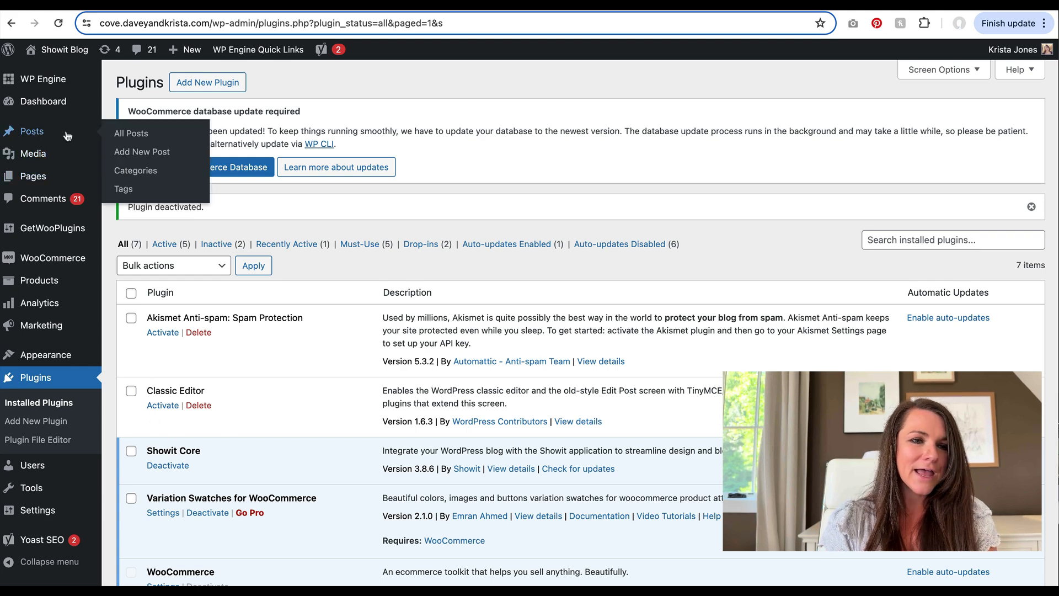
pyautogui.click(132, 134)
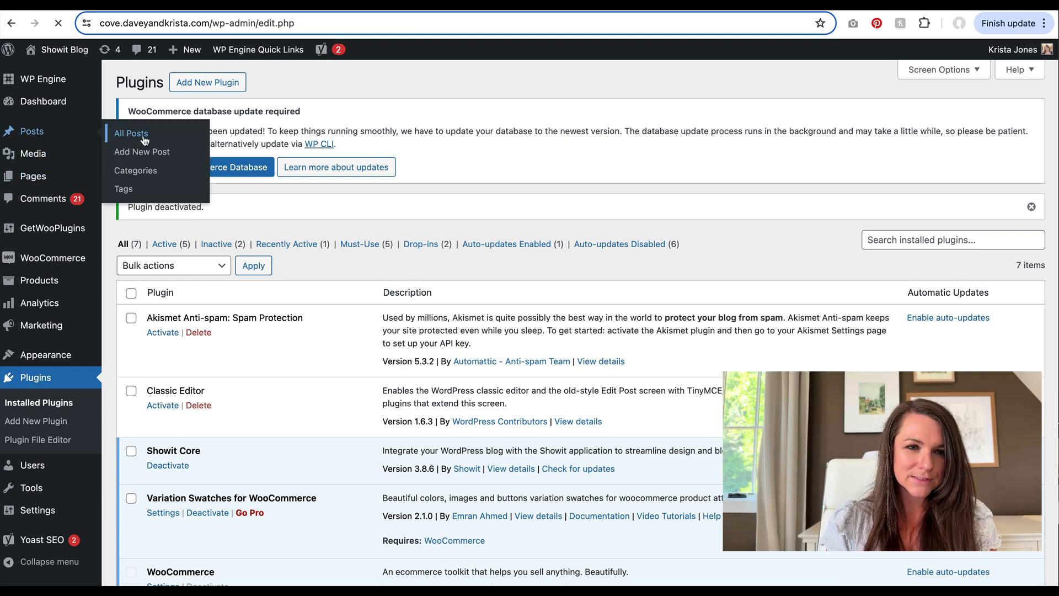
pyautogui.click(130, 134)
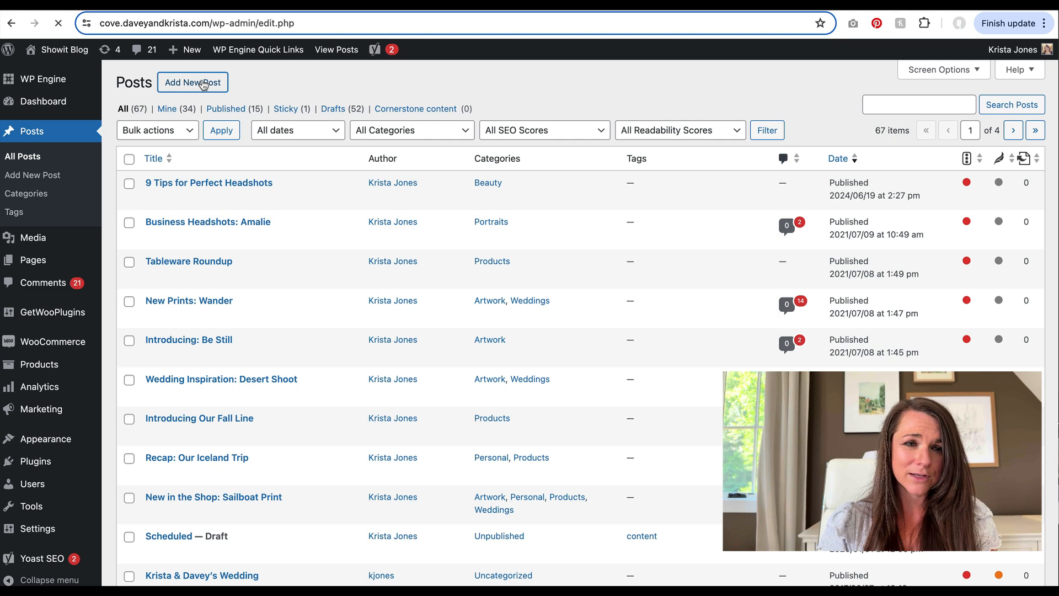
# Start a new block-editor post titled '9 Tips for Perfect Headshots' with placeholder text 'ljsfl jf a'
pyautogui.click(192, 81)
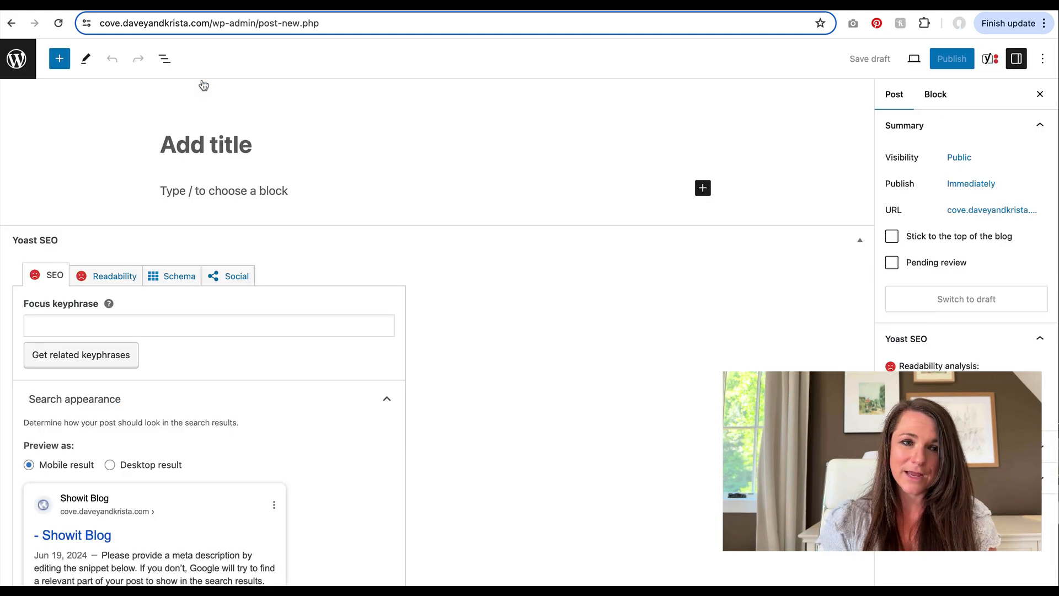
pyautogui.write('9')
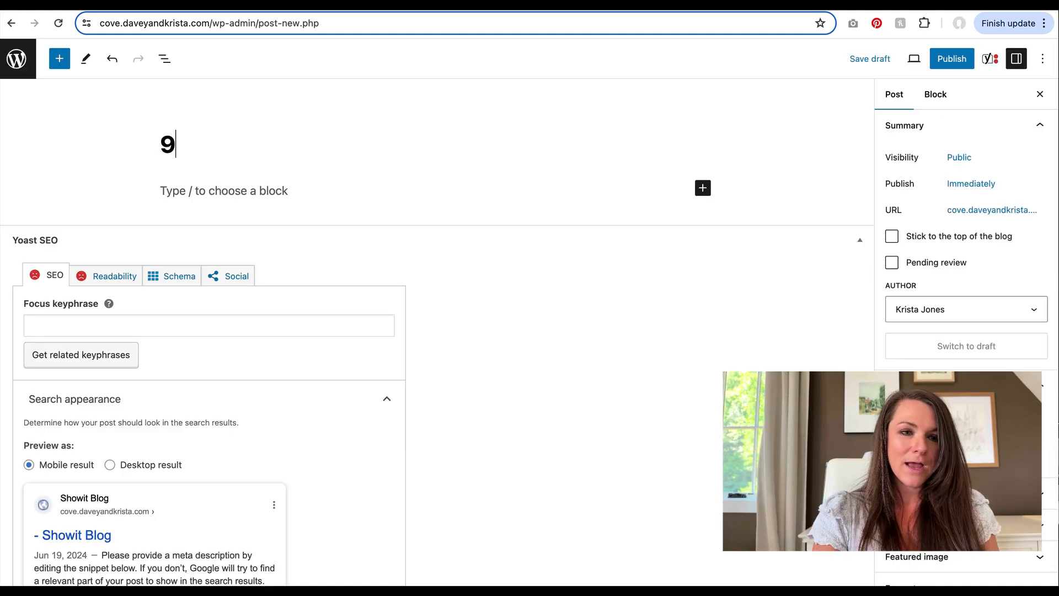
pyautogui.write('Tip')
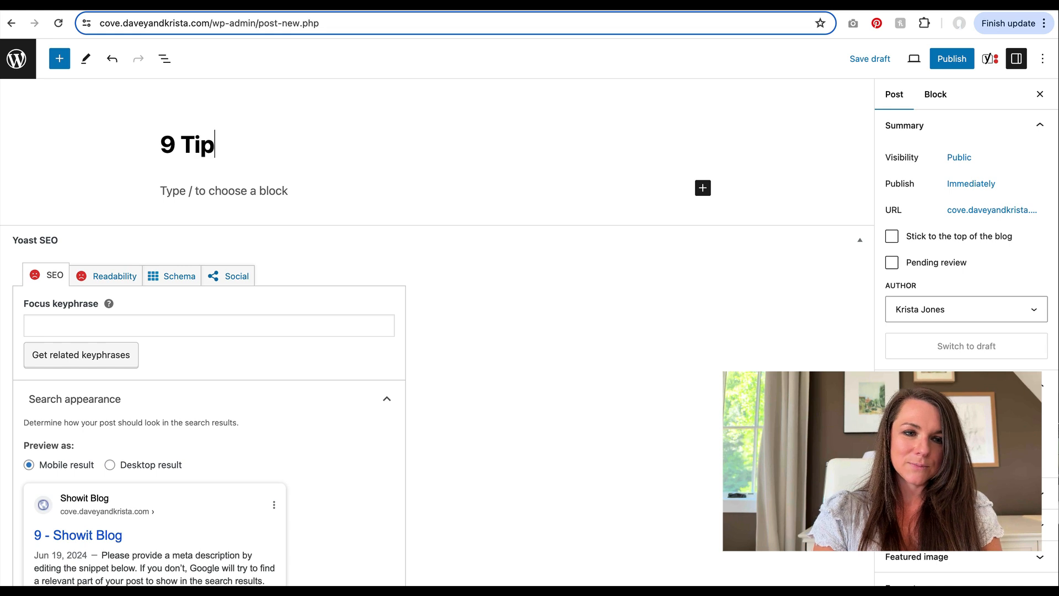
pyautogui.write('s for Perfect Hea')
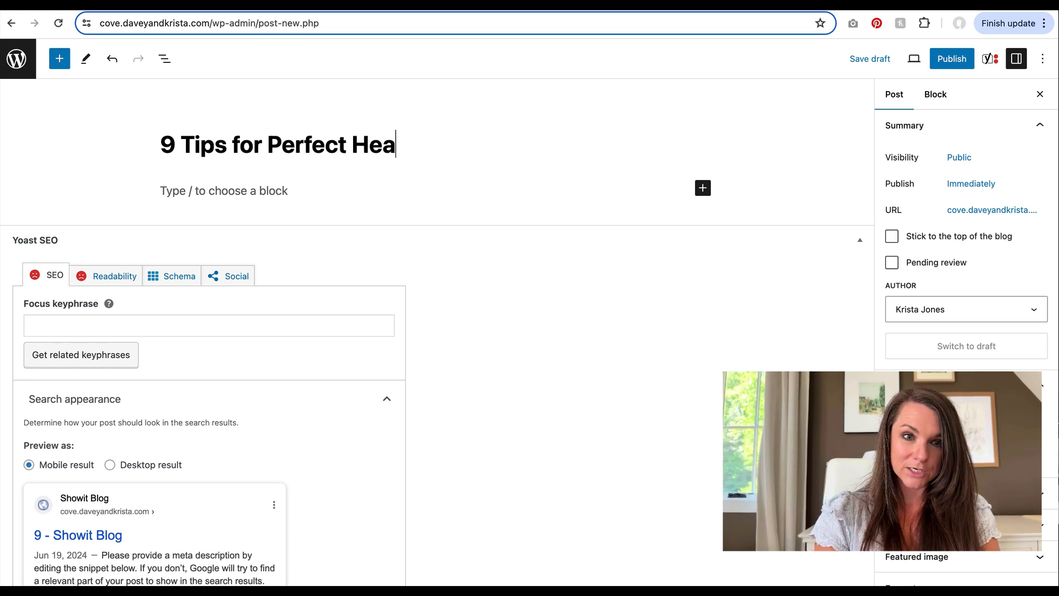
pyautogui.write('dshots')
pyautogui.click(427, 190)
pyautogui.write('lkjdfl kjldfj lkjdf ')
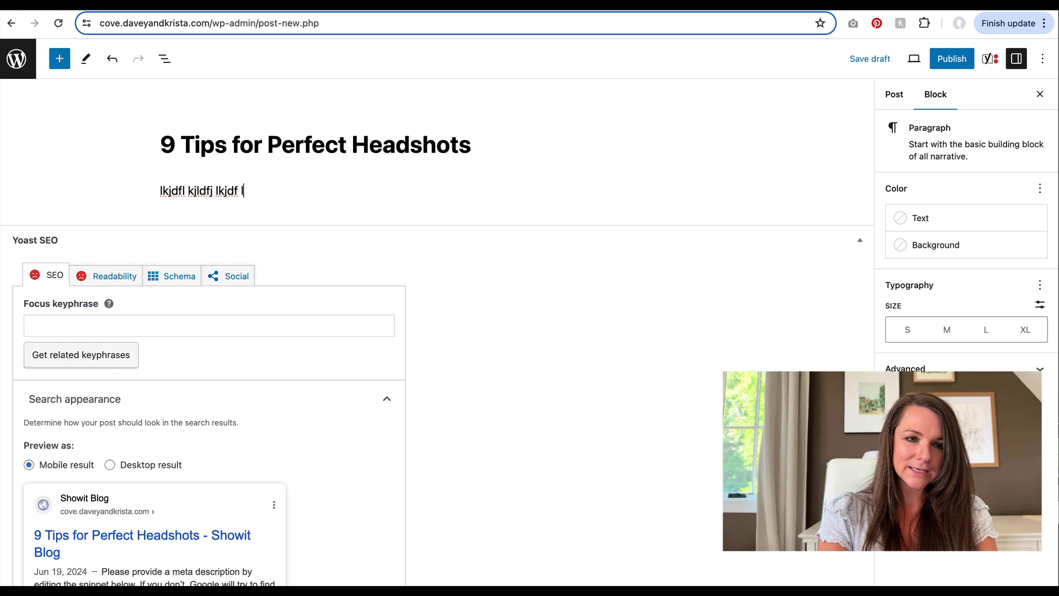
pyautogui.write('ljsfl jf a')
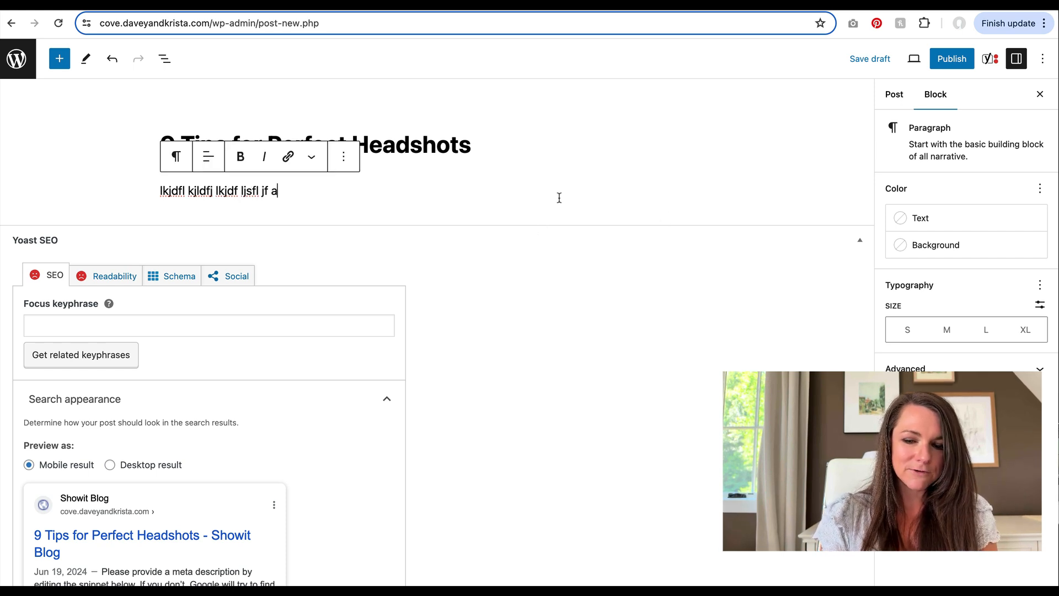
pyautogui.press('enter')
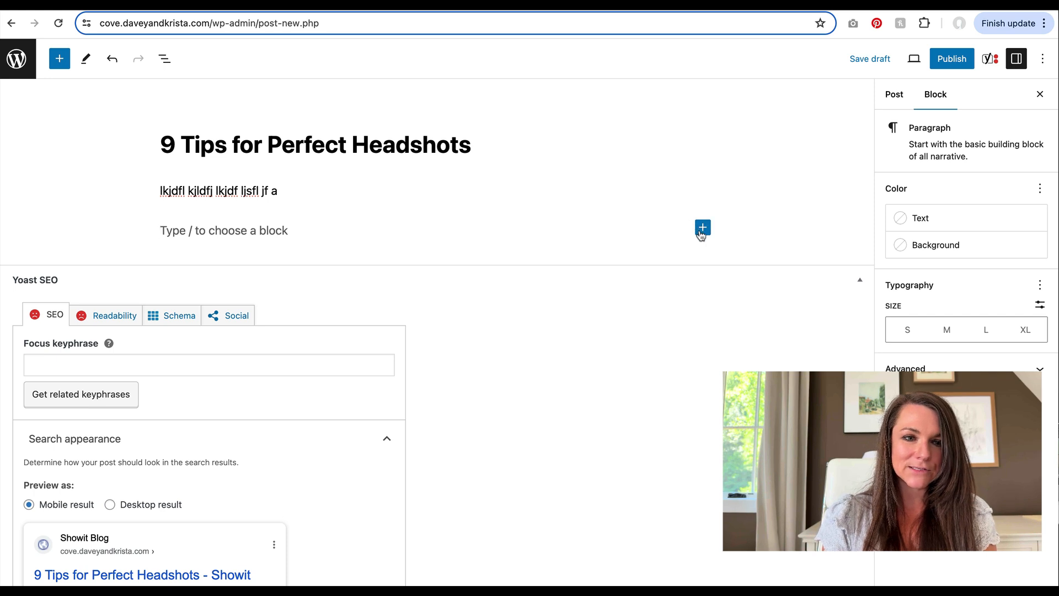
pyautogui.moveTo(701, 227)
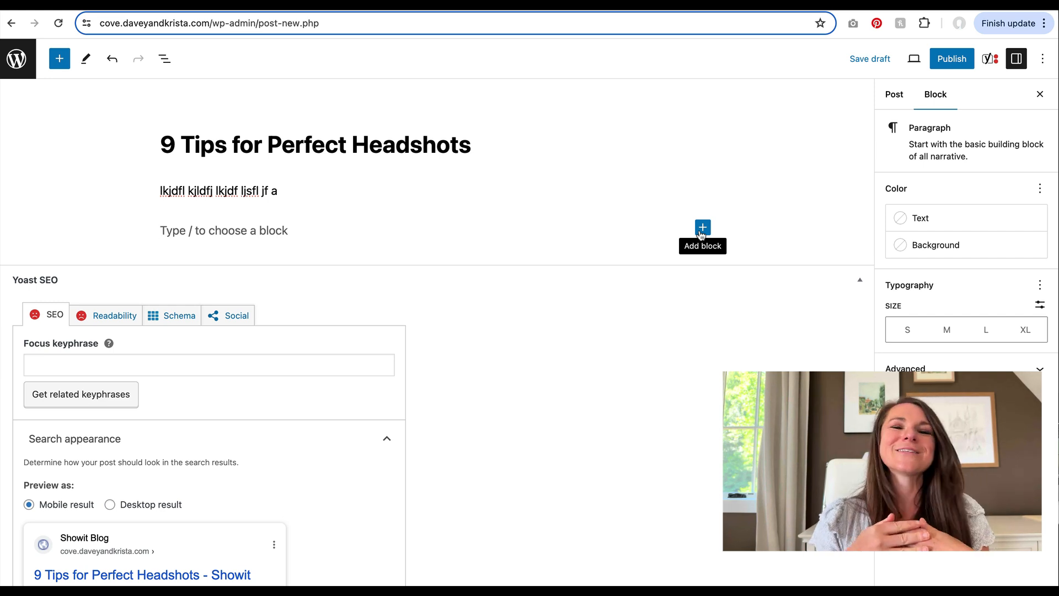
# Bring up the block type choices for the empty block below the paragraph
pyautogui.click(702, 227)
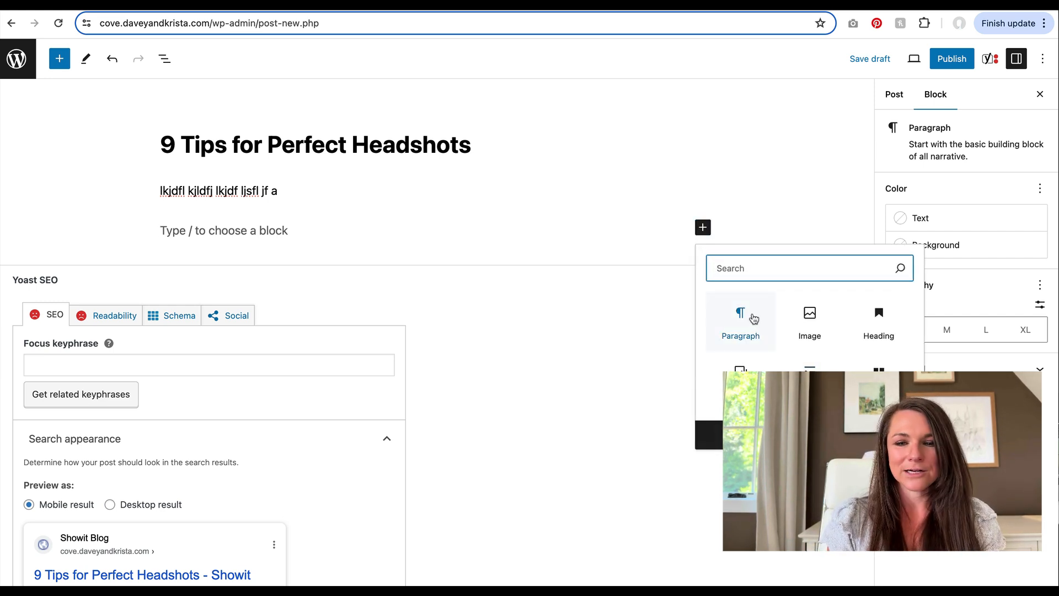
pyautogui.moveTo(879, 321)
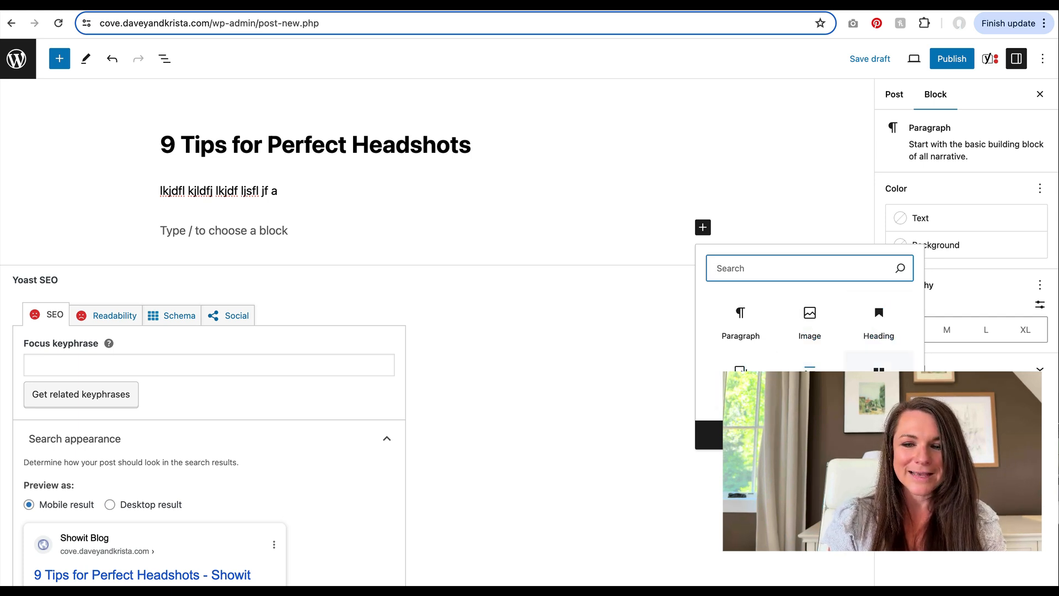
# Browse the full block library of text, media, design and widget blocks
pyautogui.click(60, 58)
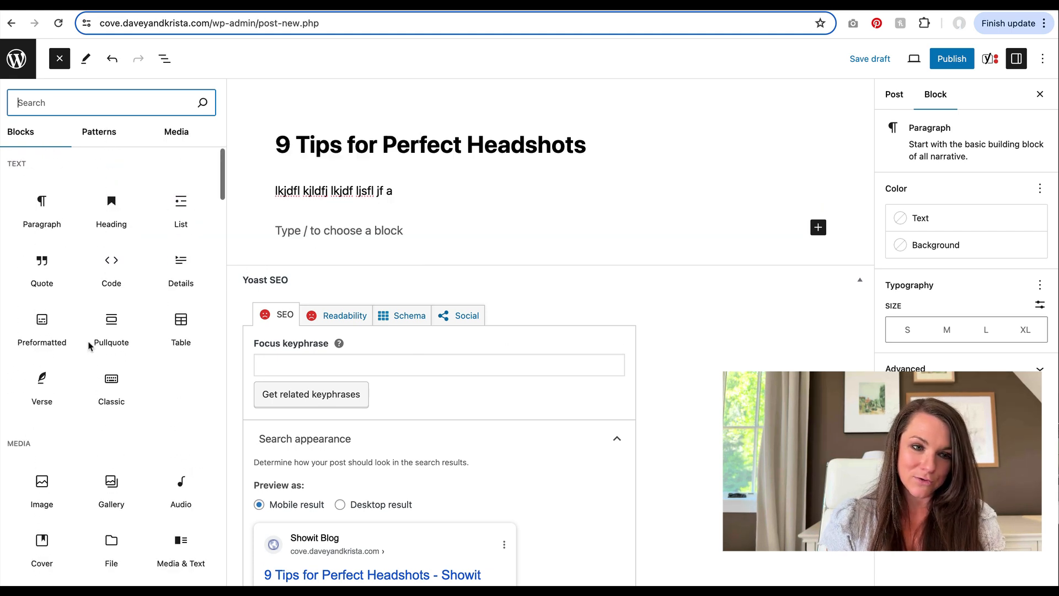
pyautogui.moveTo(180, 264)
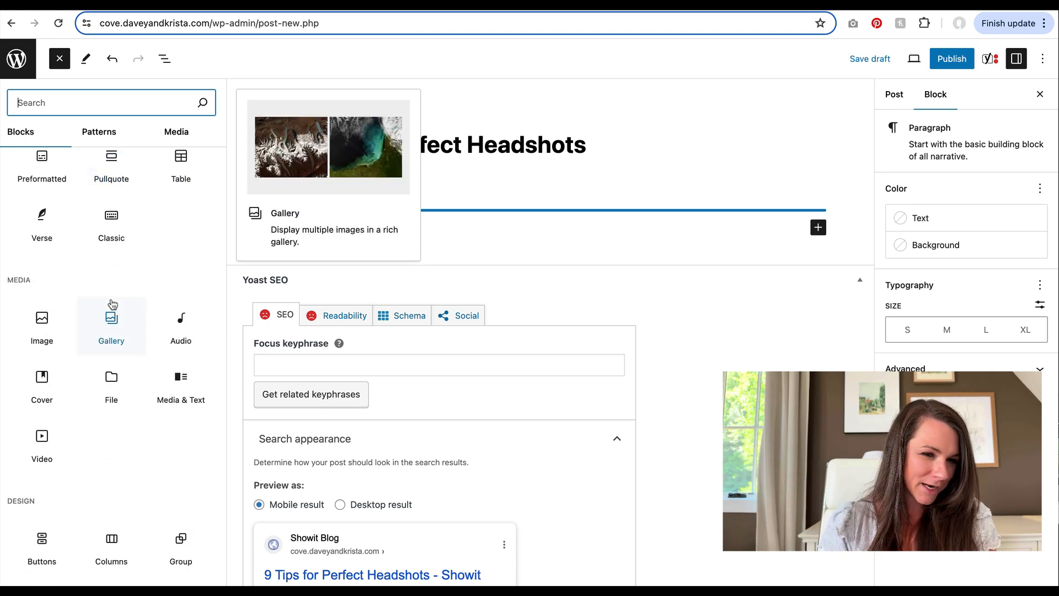
pyautogui.moveTo(42, 439)
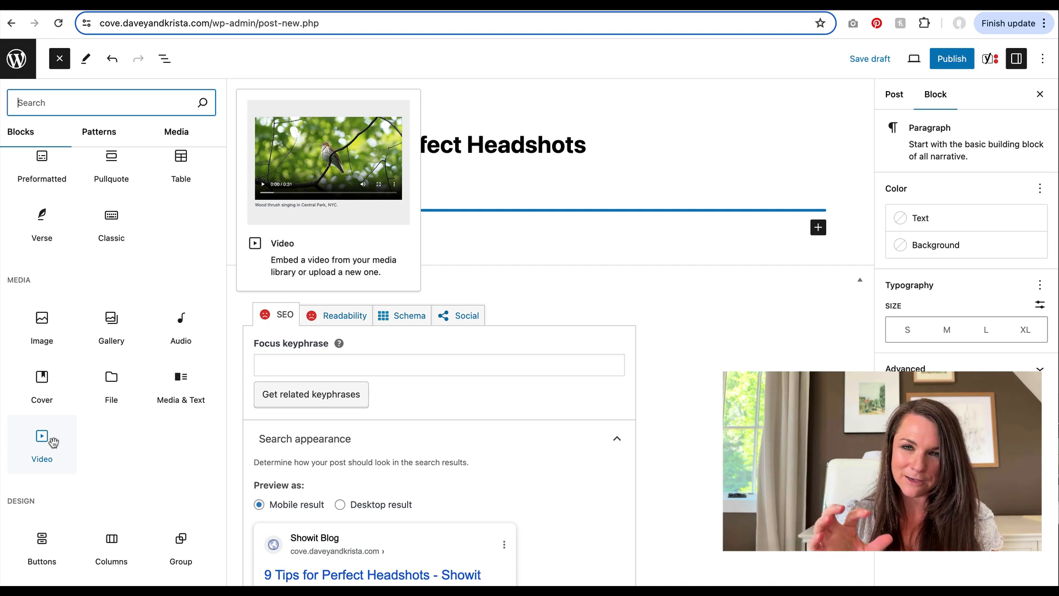
pyautogui.scroll(-3)
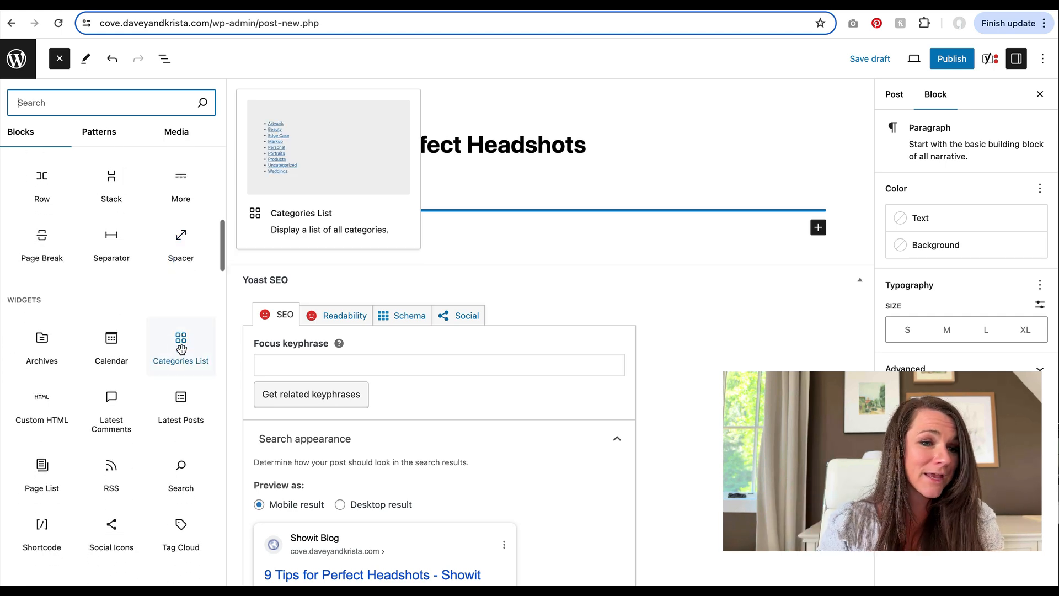
pyautogui.scroll(-3)
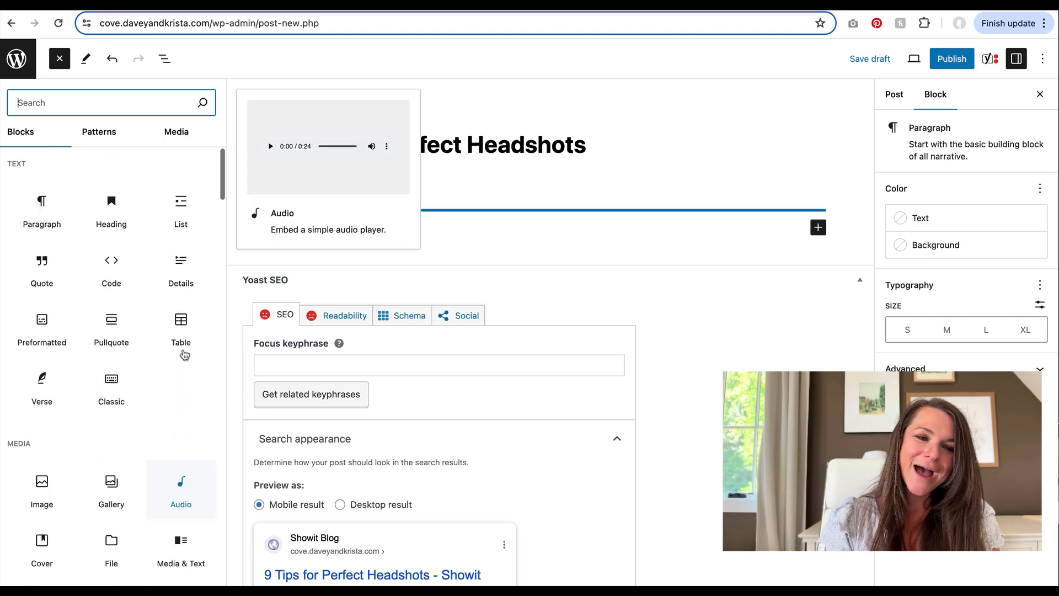
pyautogui.moveTo(40, 210)
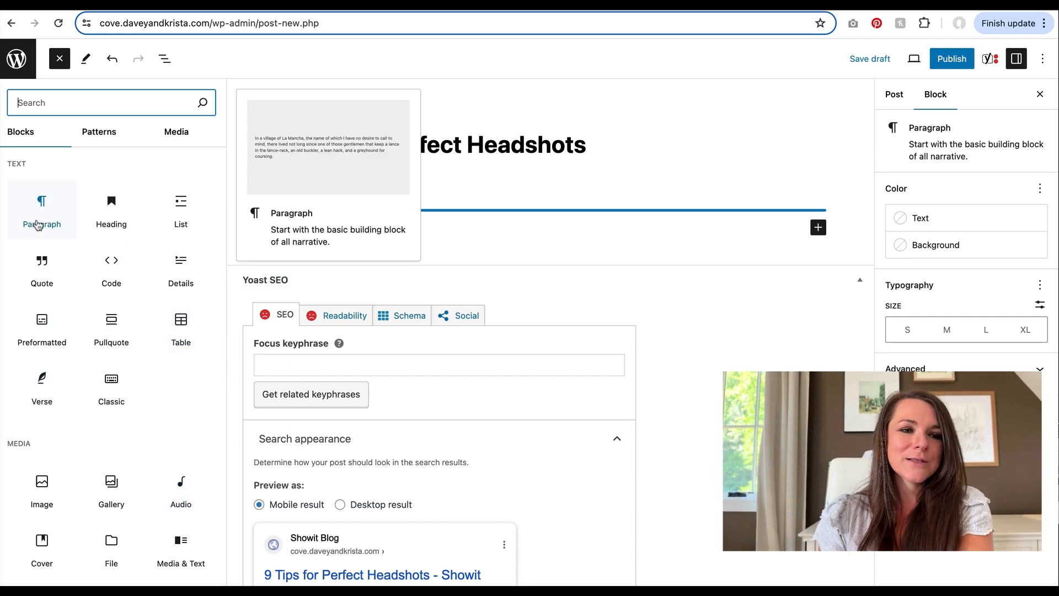
pyautogui.moveTo(110, 210)
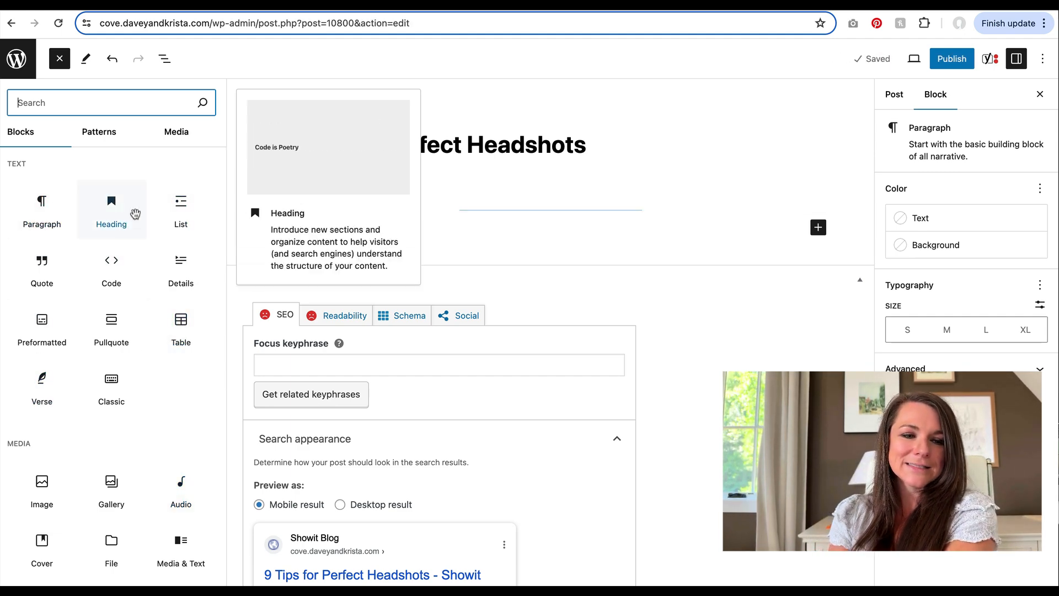
pyautogui.moveTo(41, 547)
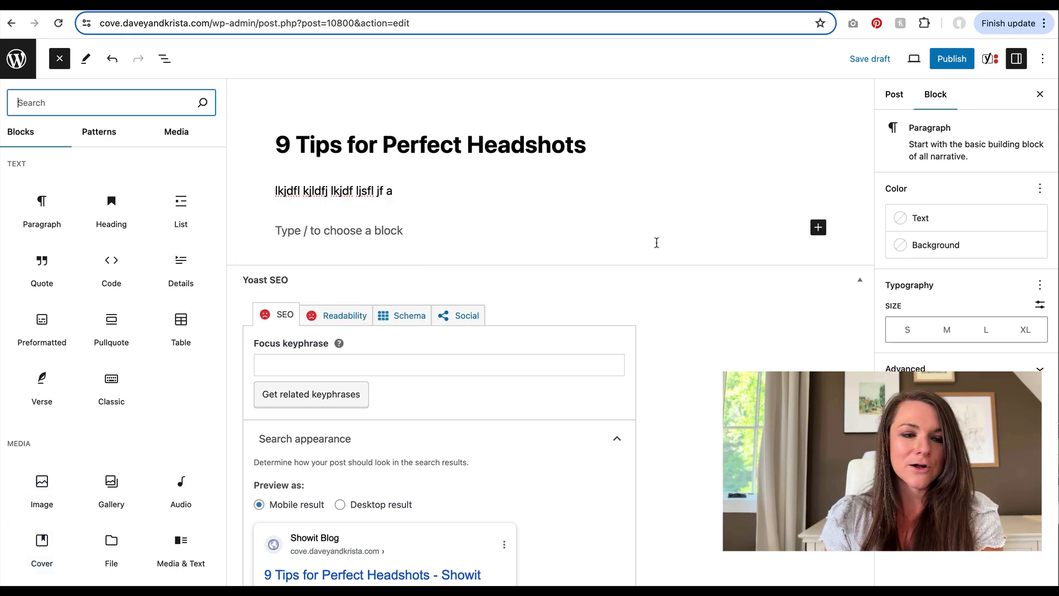
# Add an Image block and upload the landscape family photo from the DK Headshots 2023 folder
pyautogui.click(40, 490)
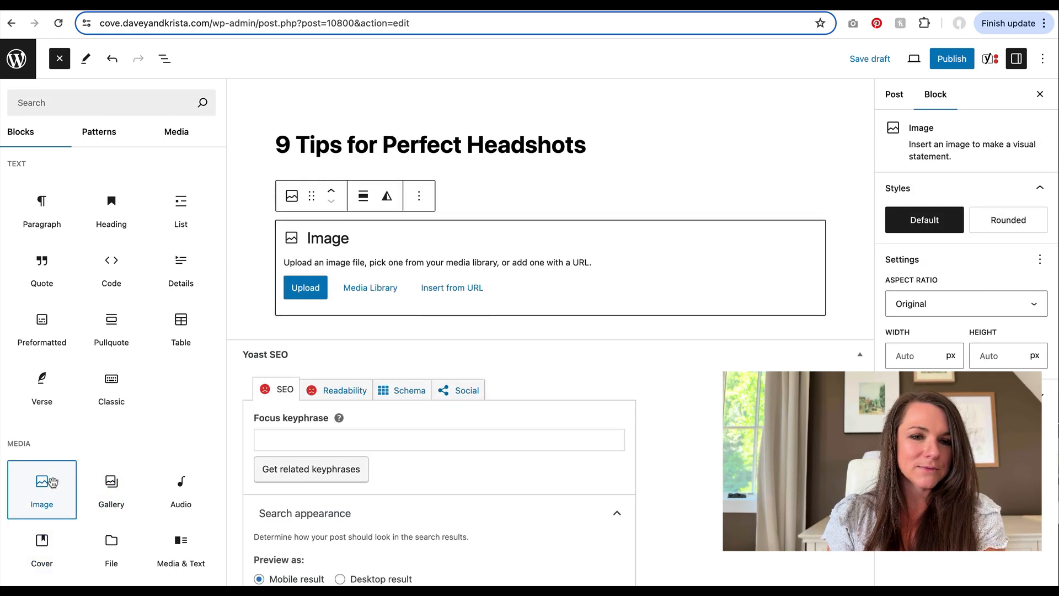
pyautogui.click(58, 58)
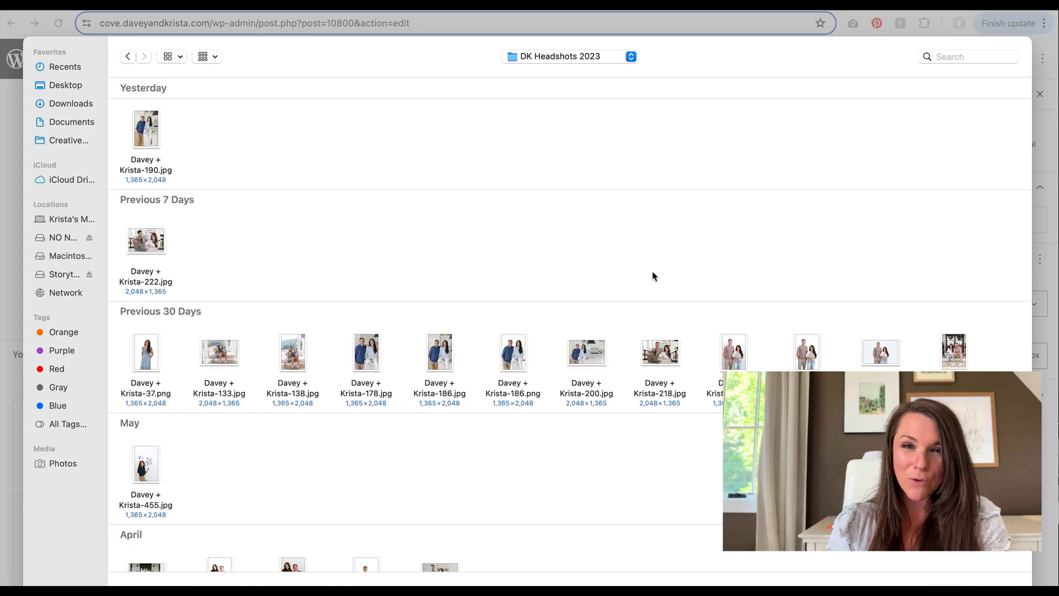
pyautogui.click(218, 352)
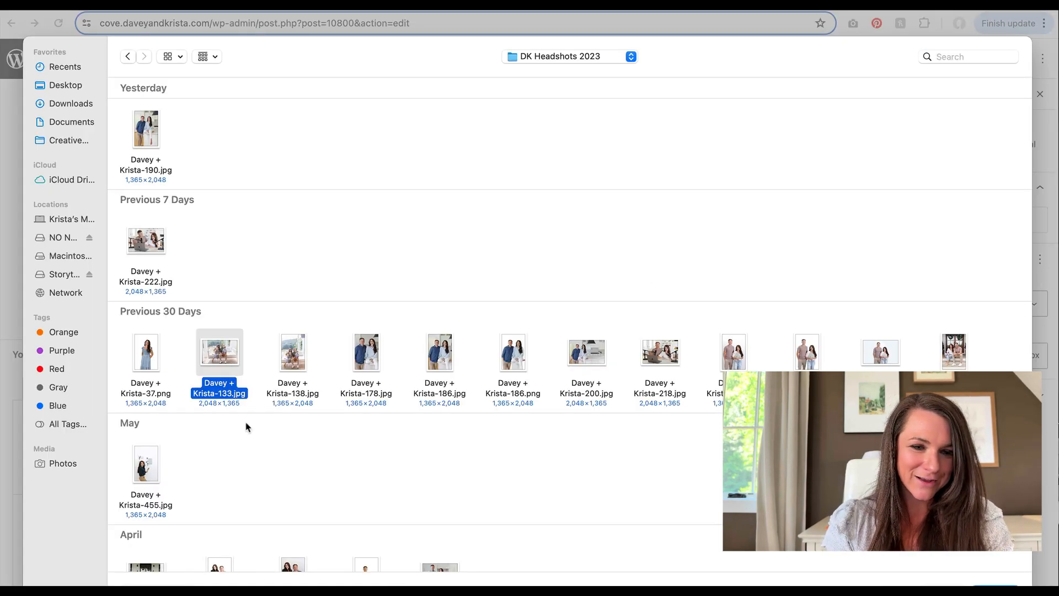
pyautogui.moveTo(971, 566)
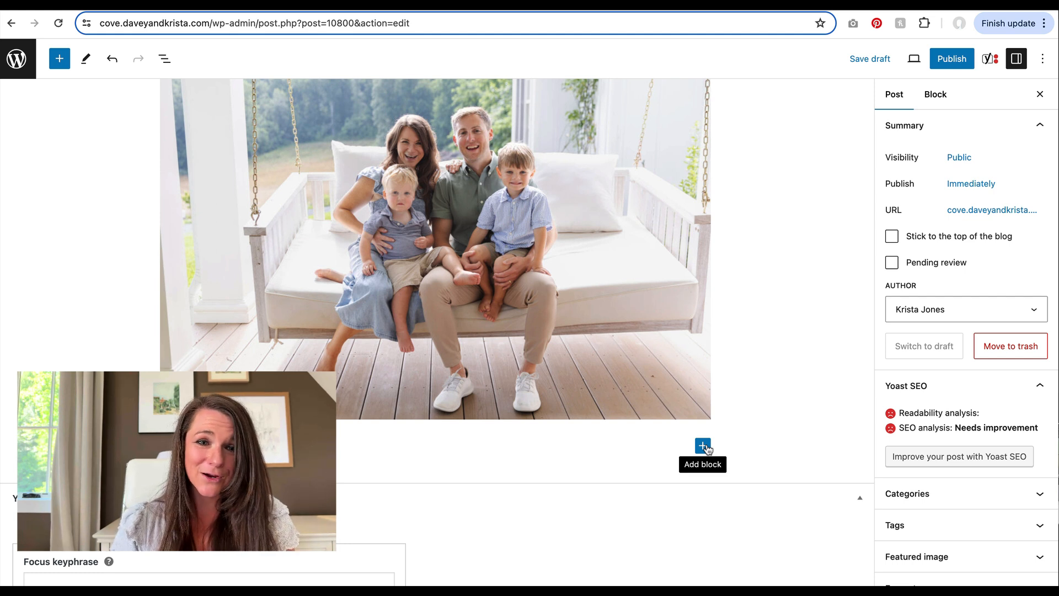
# Set the family photo's Image block resolution to Full Size
pyautogui.click(435, 250)
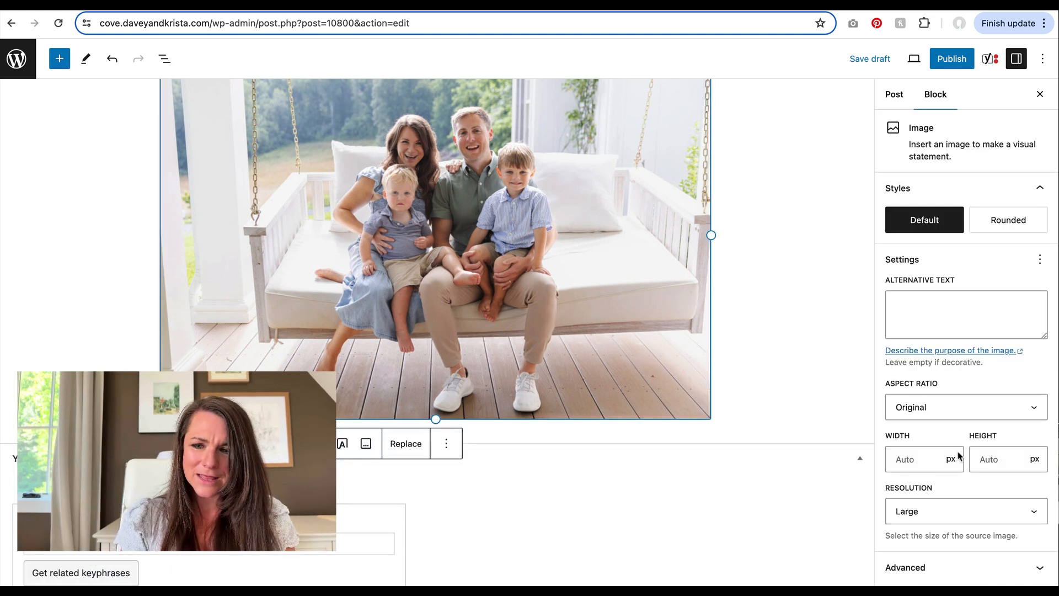
pyautogui.click(966, 511)
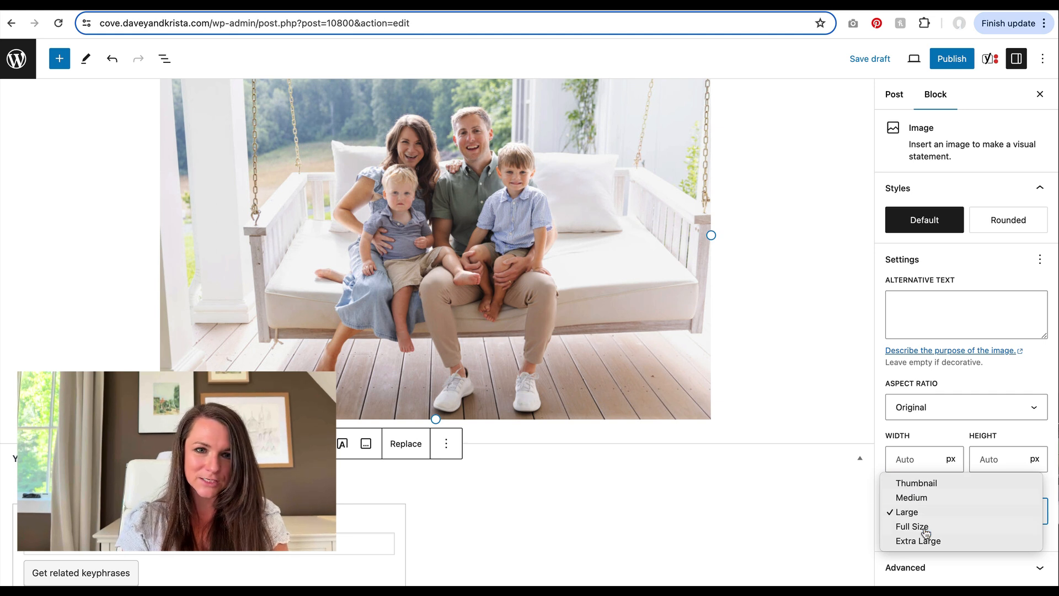
pyautogui.click(911, 526)
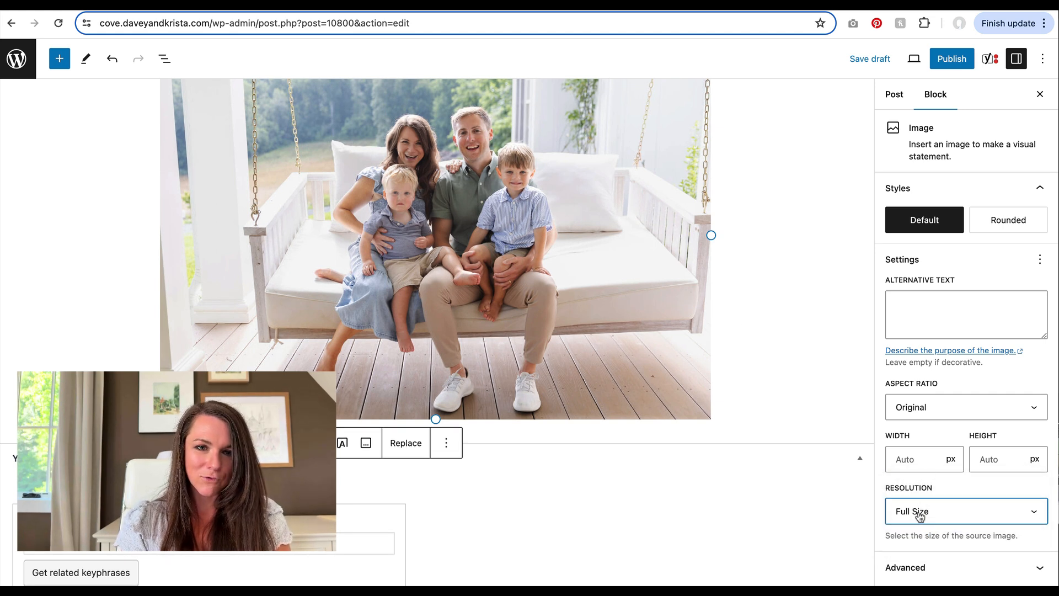
pyautogui.moveTo(570, 196)
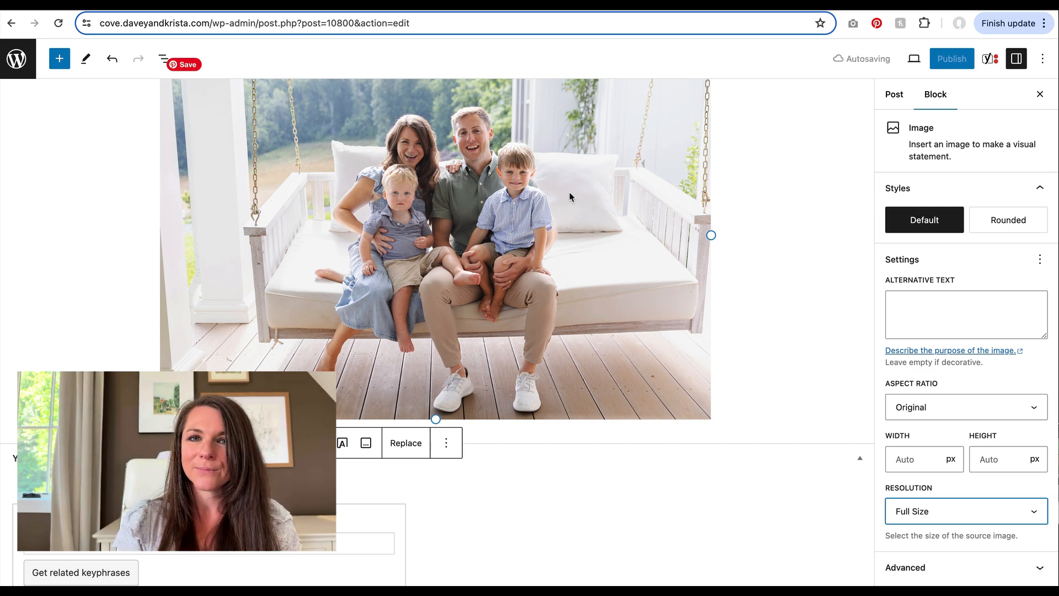
pyautogui.scroll(-3)
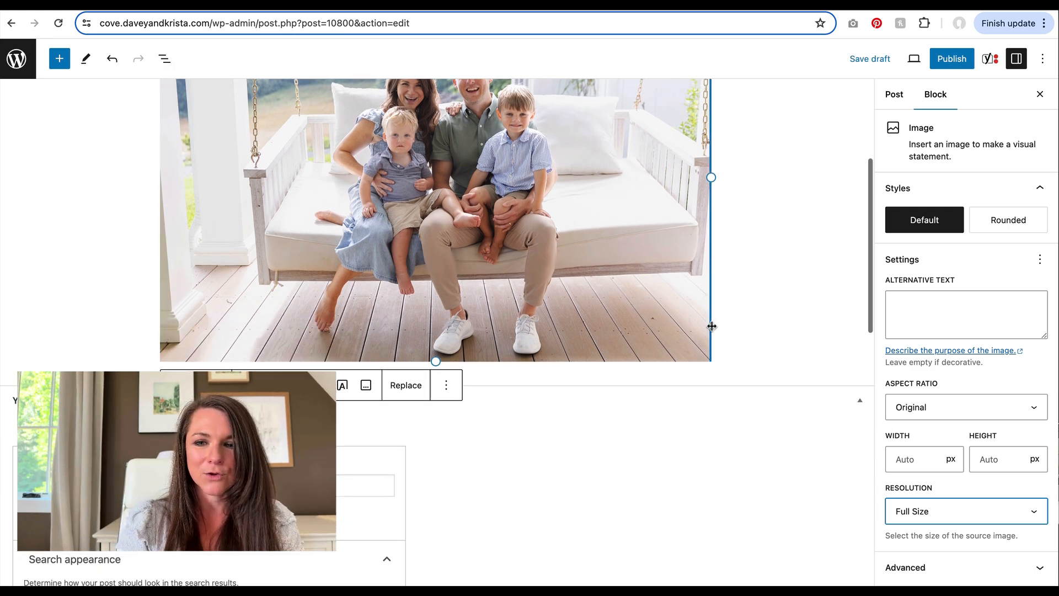
# Check the post's publish date settings and leave them at publish immediately
pyautogui.click(893, 94)
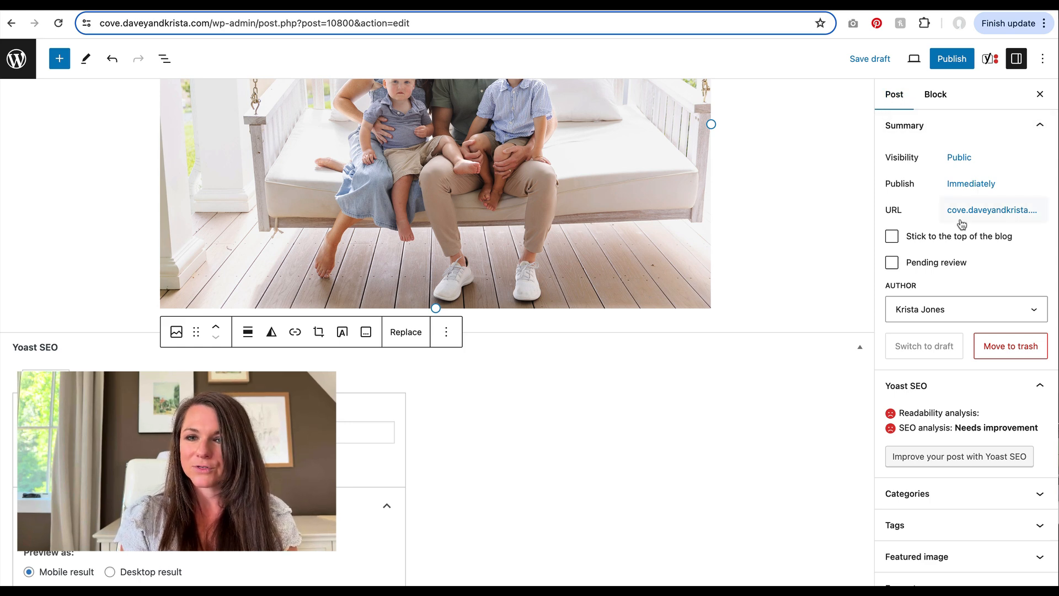
pyautogui.moveTo(983, 146)
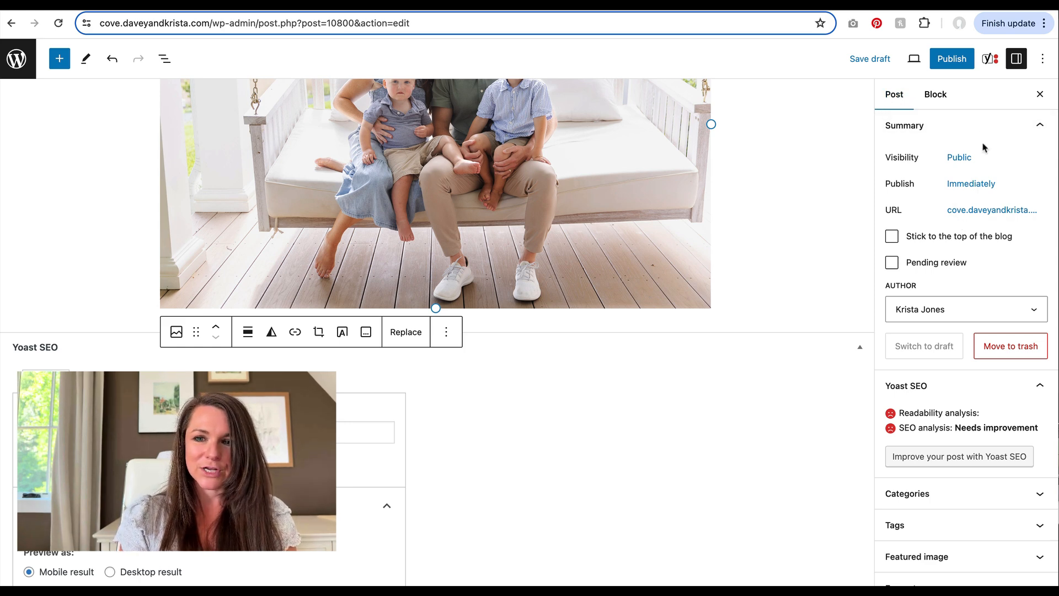
pyautogui.click(959, 157)
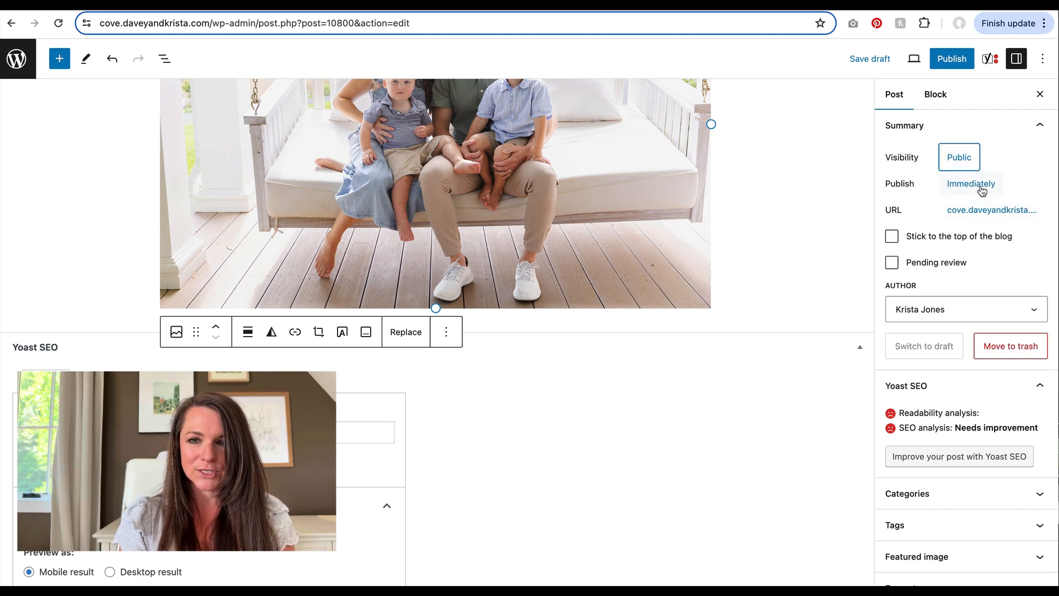
pyautogui.click(970, 183)
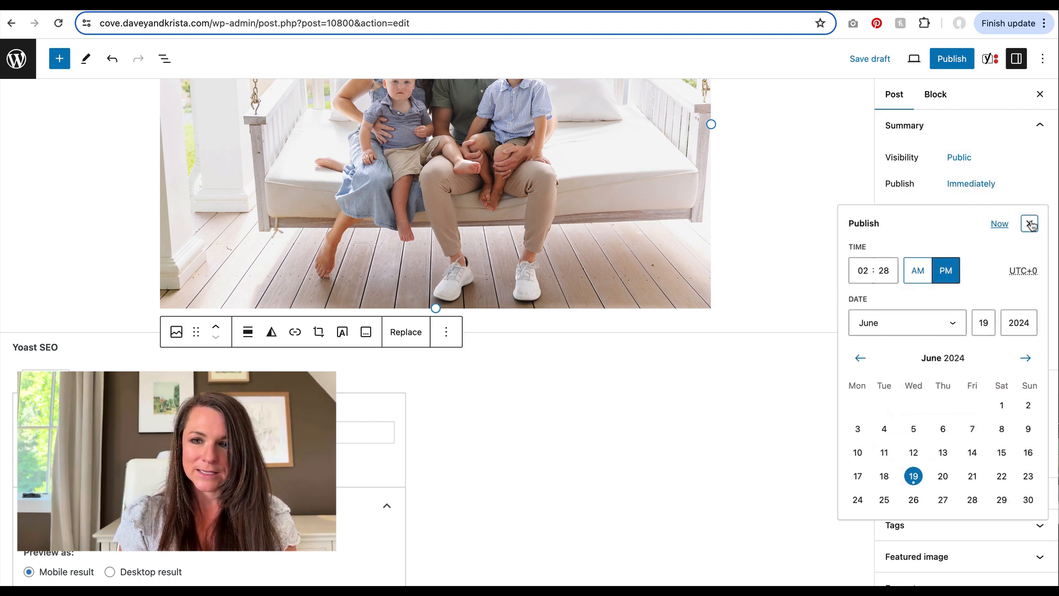
pyautogui.click(1030, 224)
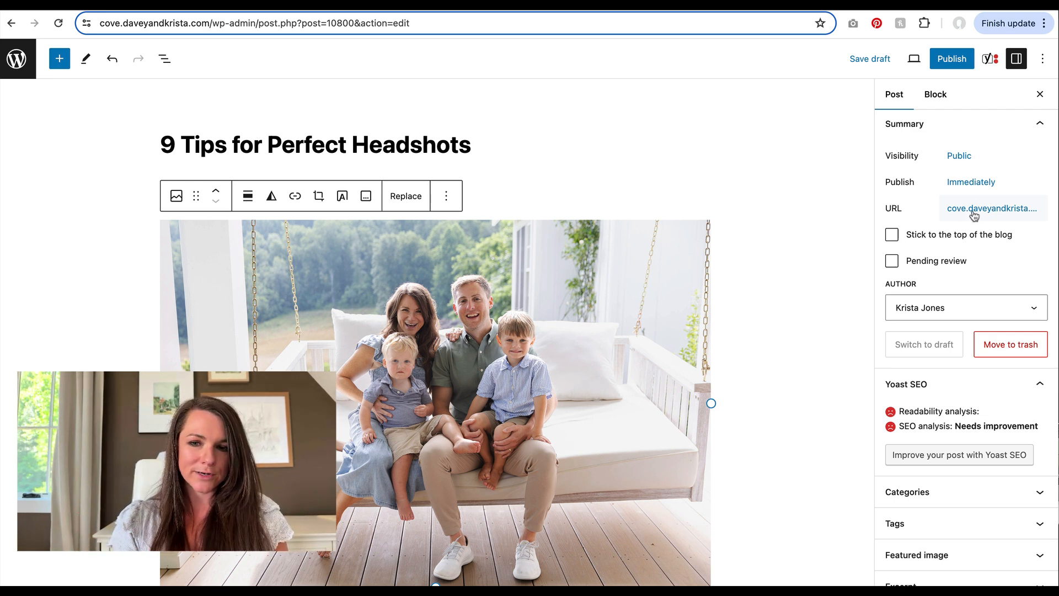
# Turn off Allow comments and pingbacks in the post's Discussion settings
pyautogui.click(907, 492)
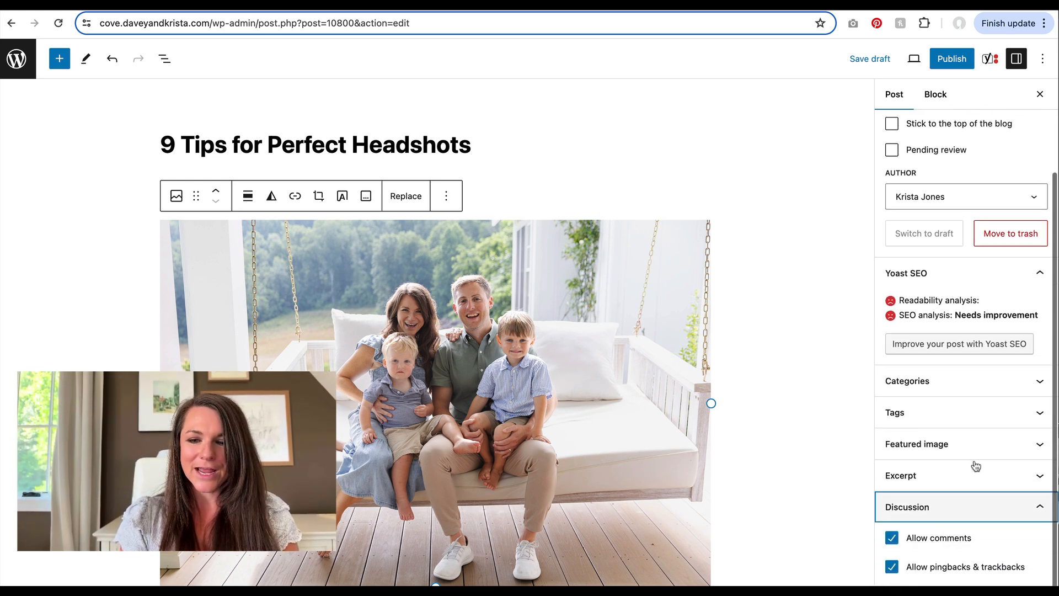
pyautogui.click(891, 537)
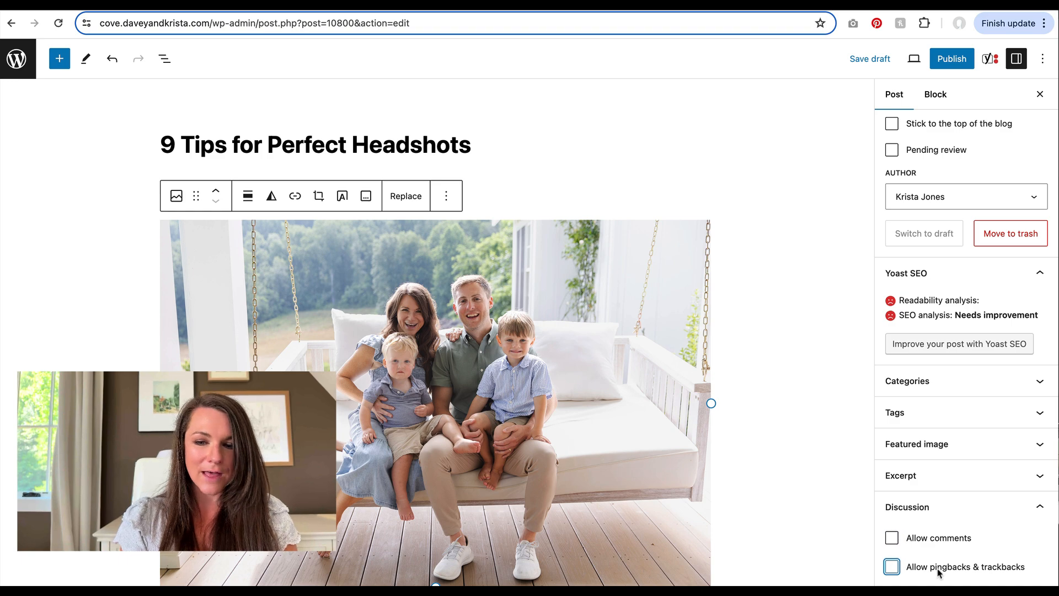
pyautogui.scroll(-3)
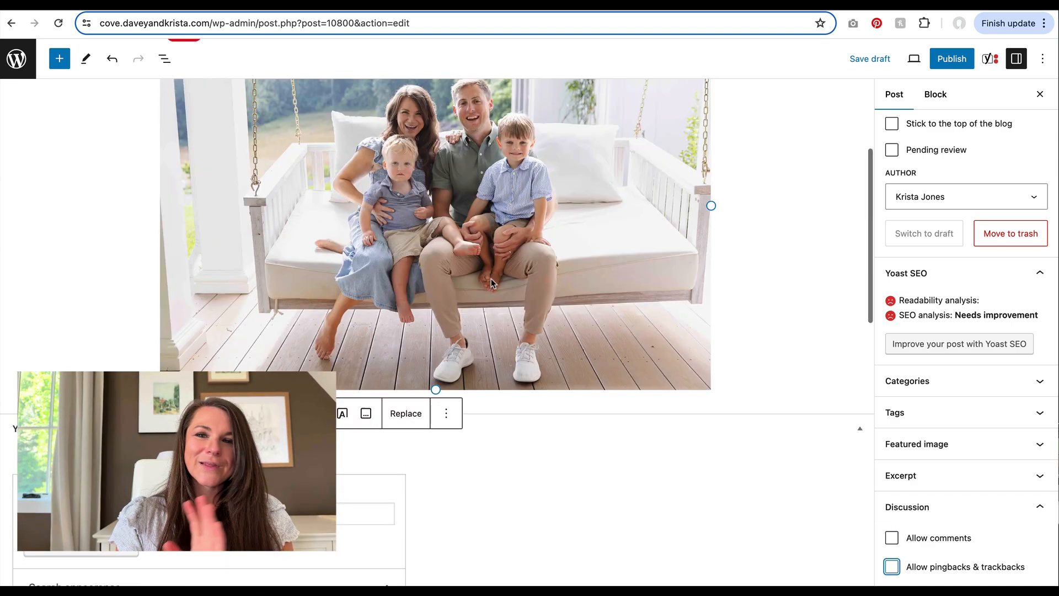
pyautogui.scroll(-3)
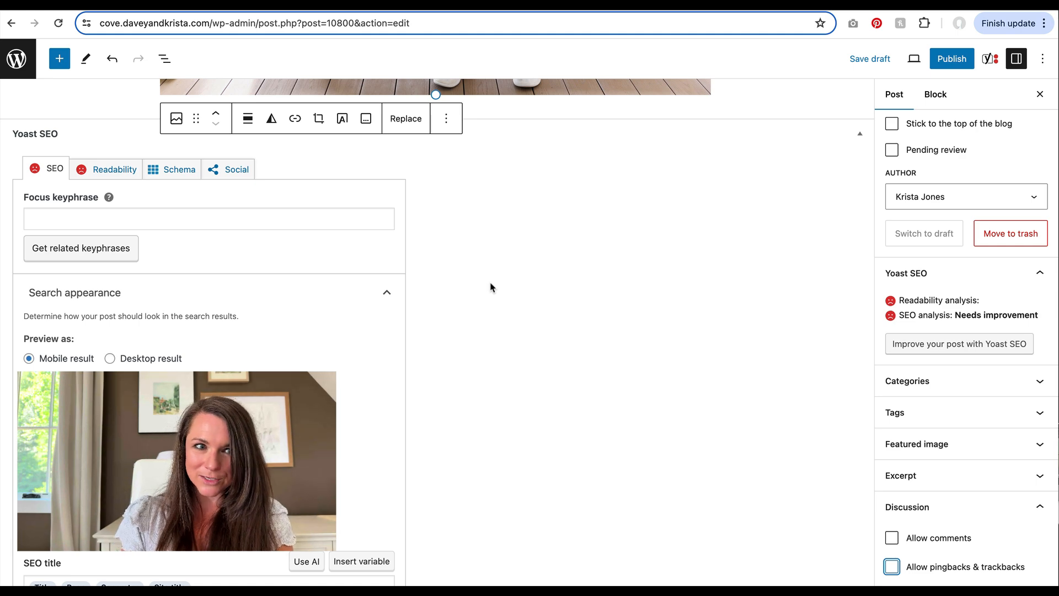
pyautogui.scroll(-3)
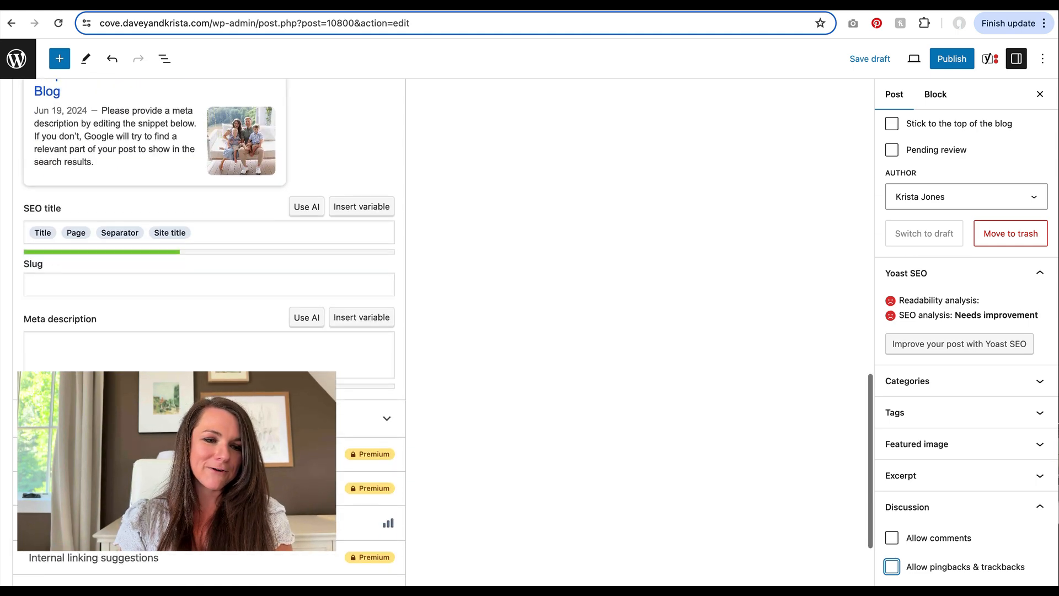
pyautogui.scroll(-3)
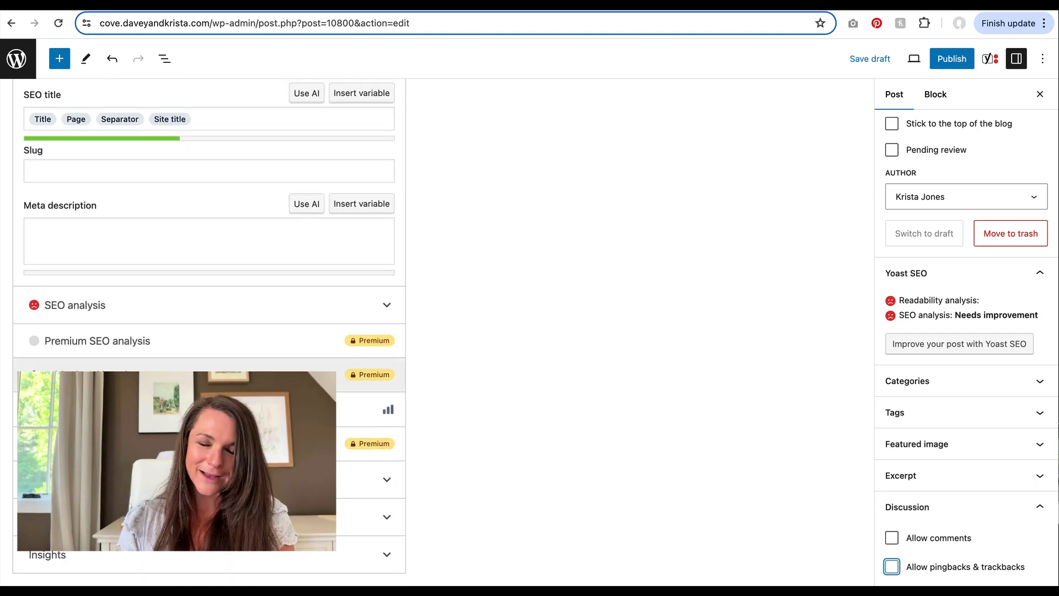